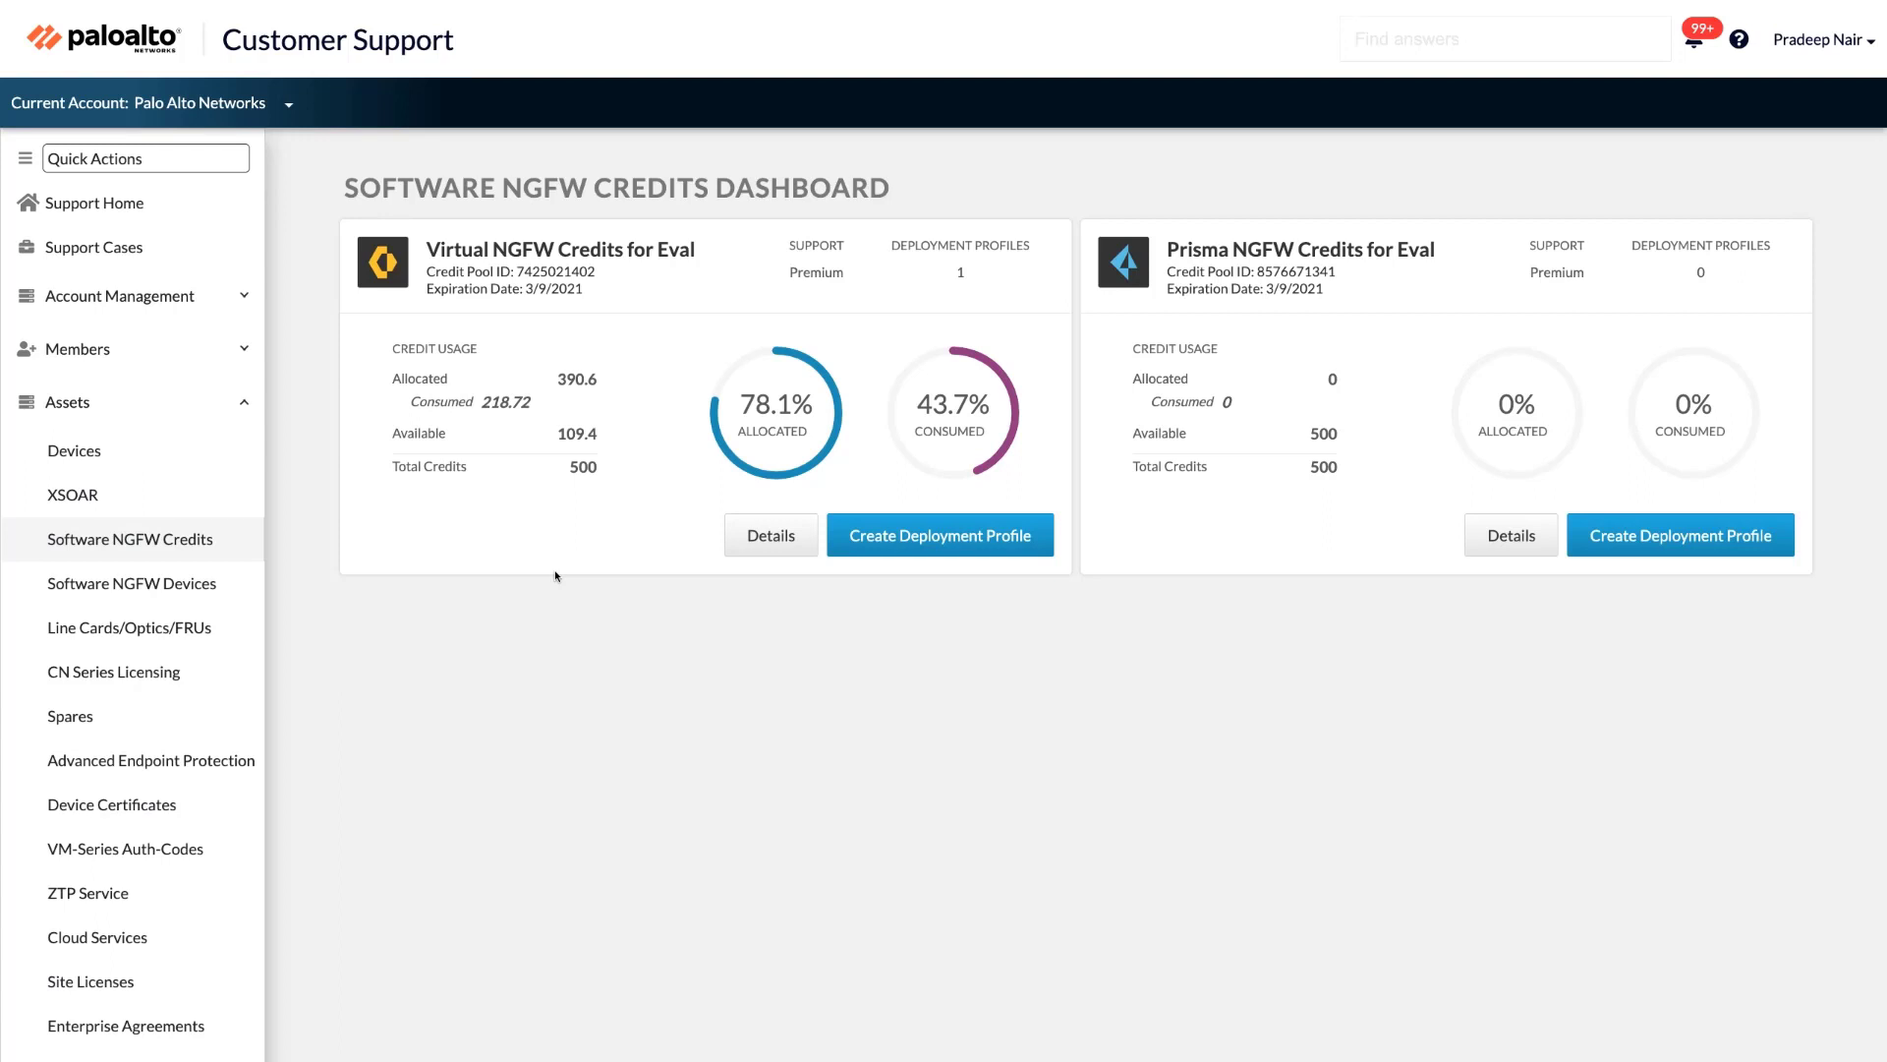
mouse_move(1001, 471)
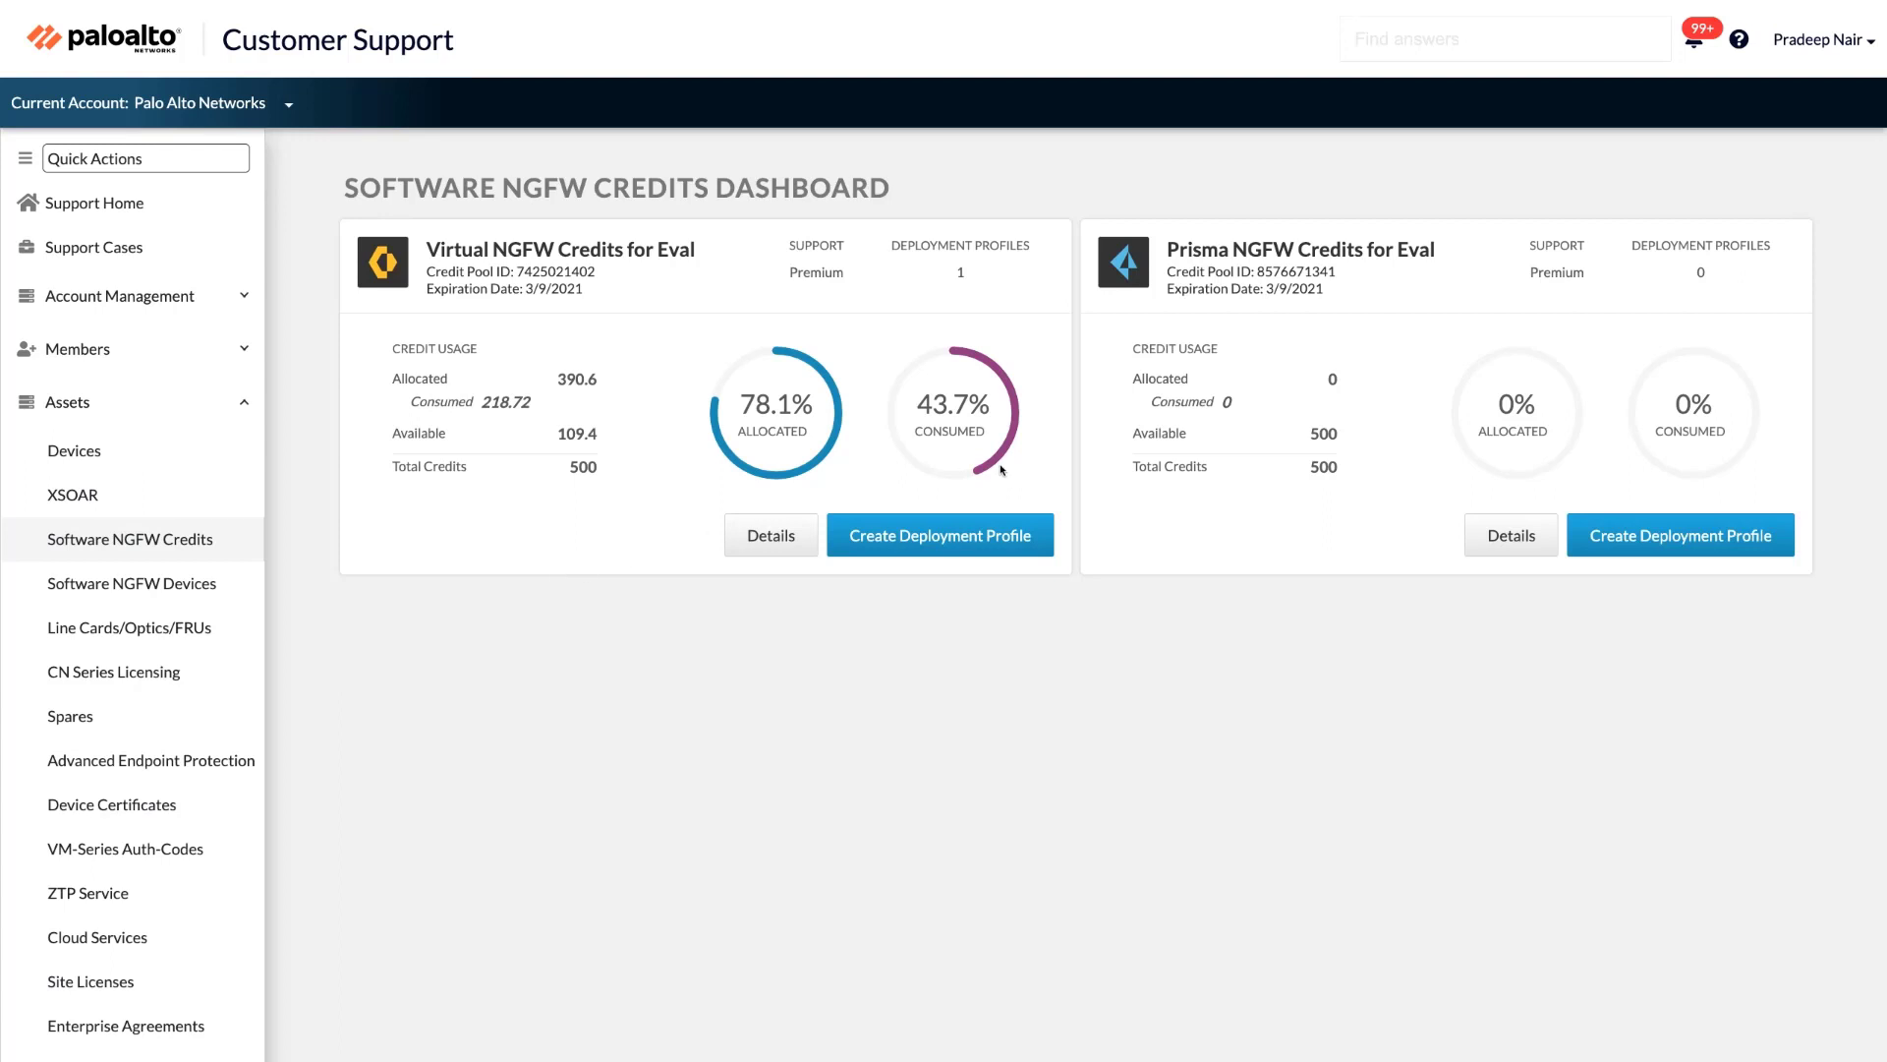
mouse_move(744, 343)
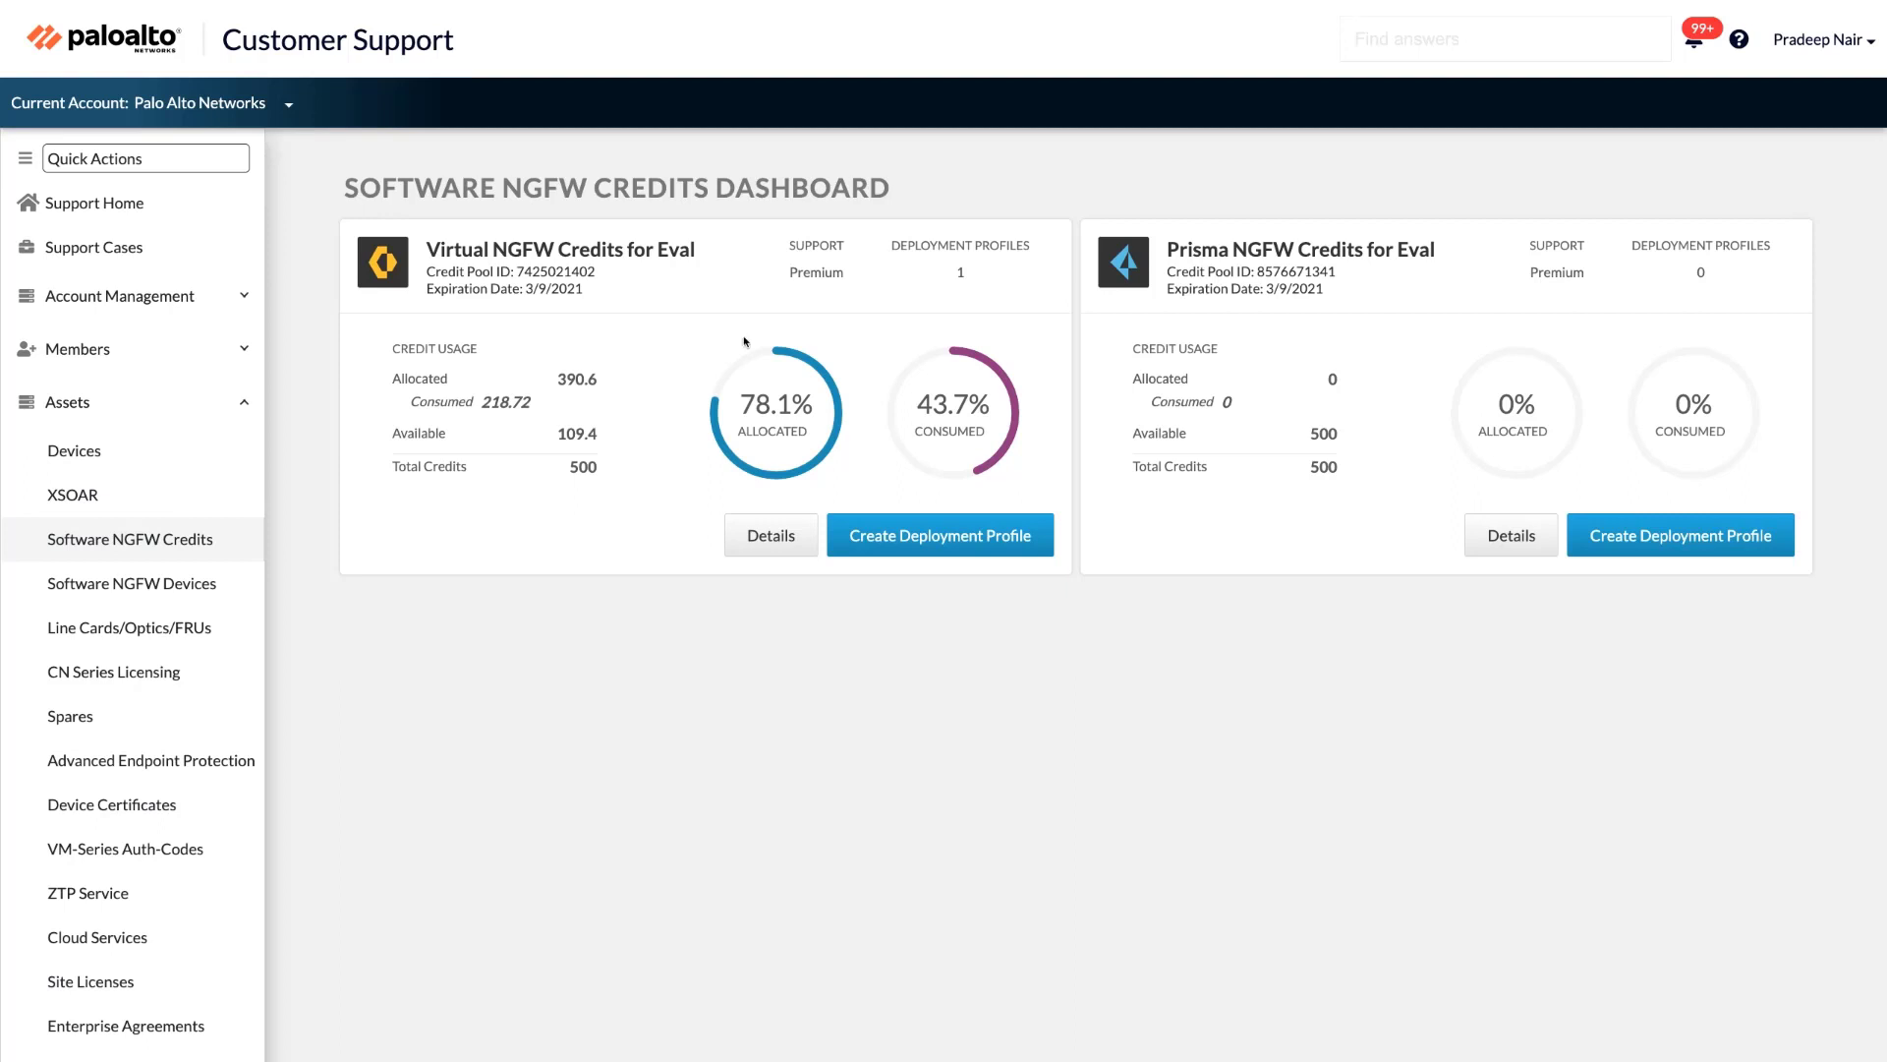
mouse_move(691, 316)
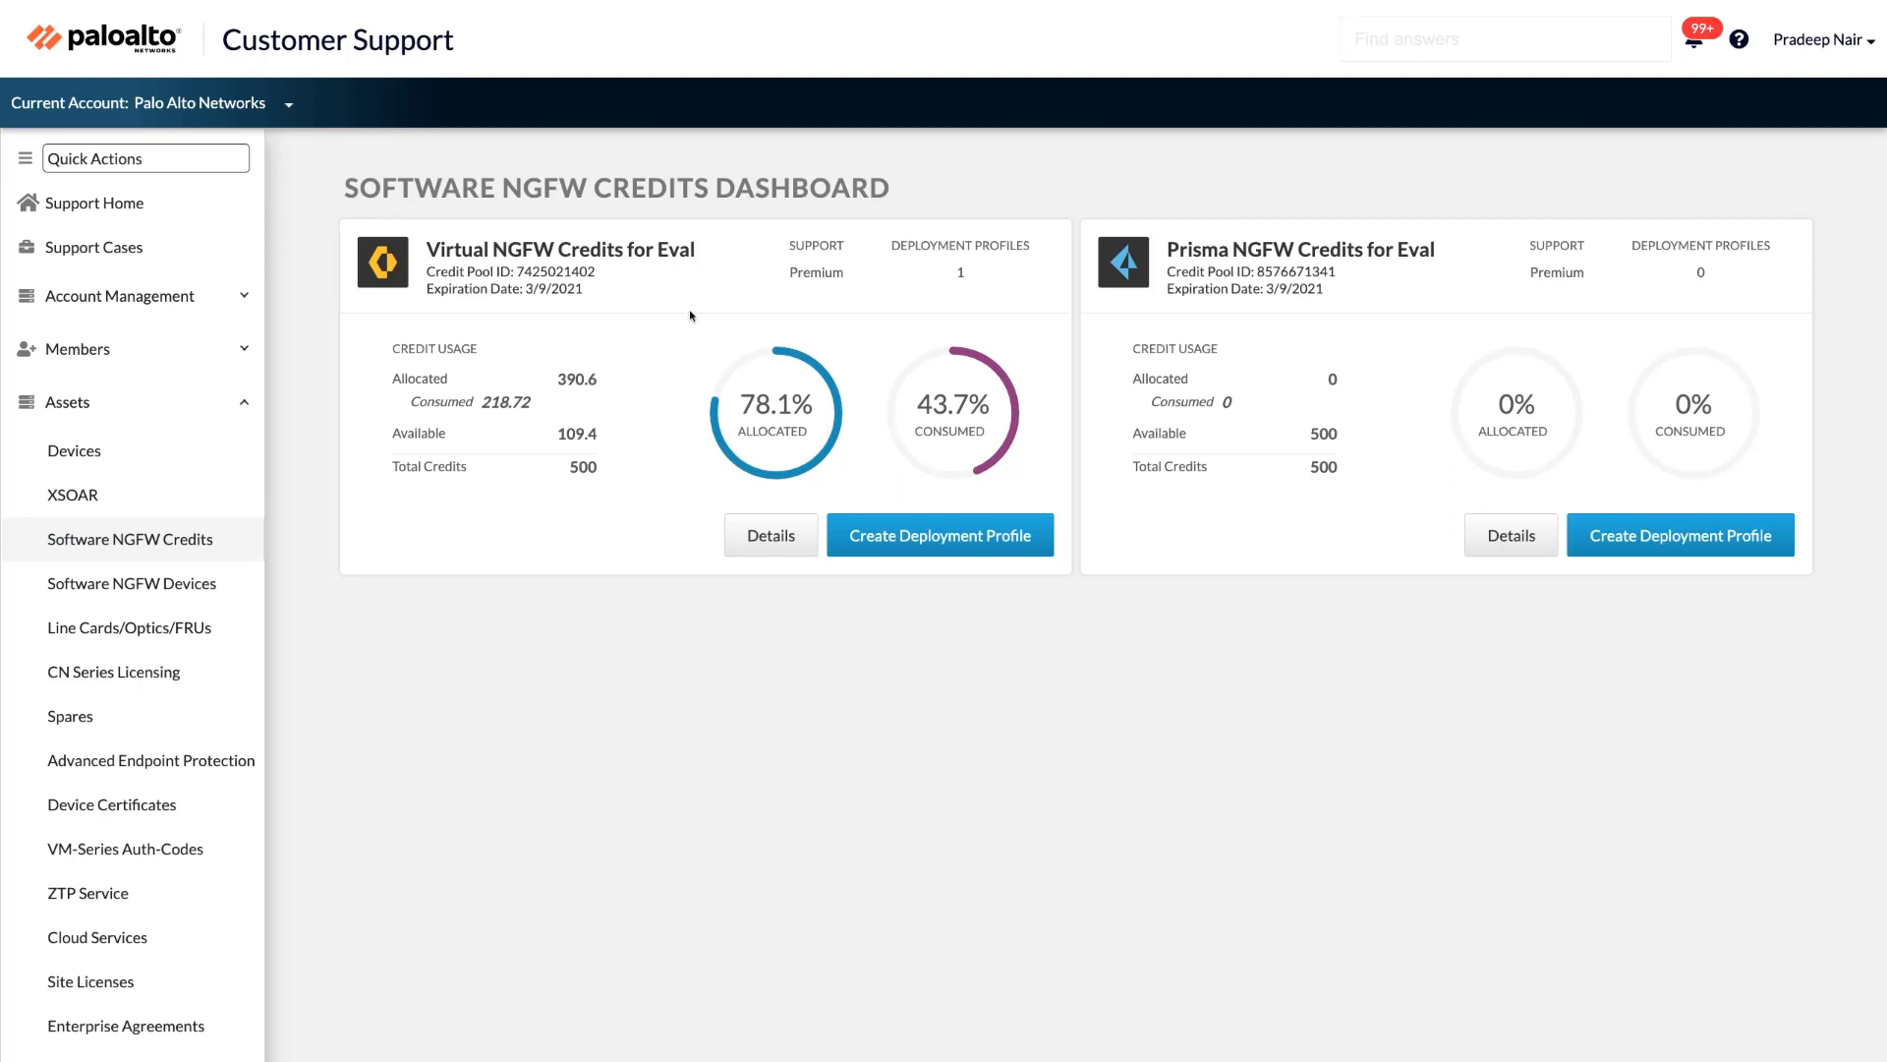
mouse_move(1371, 266)
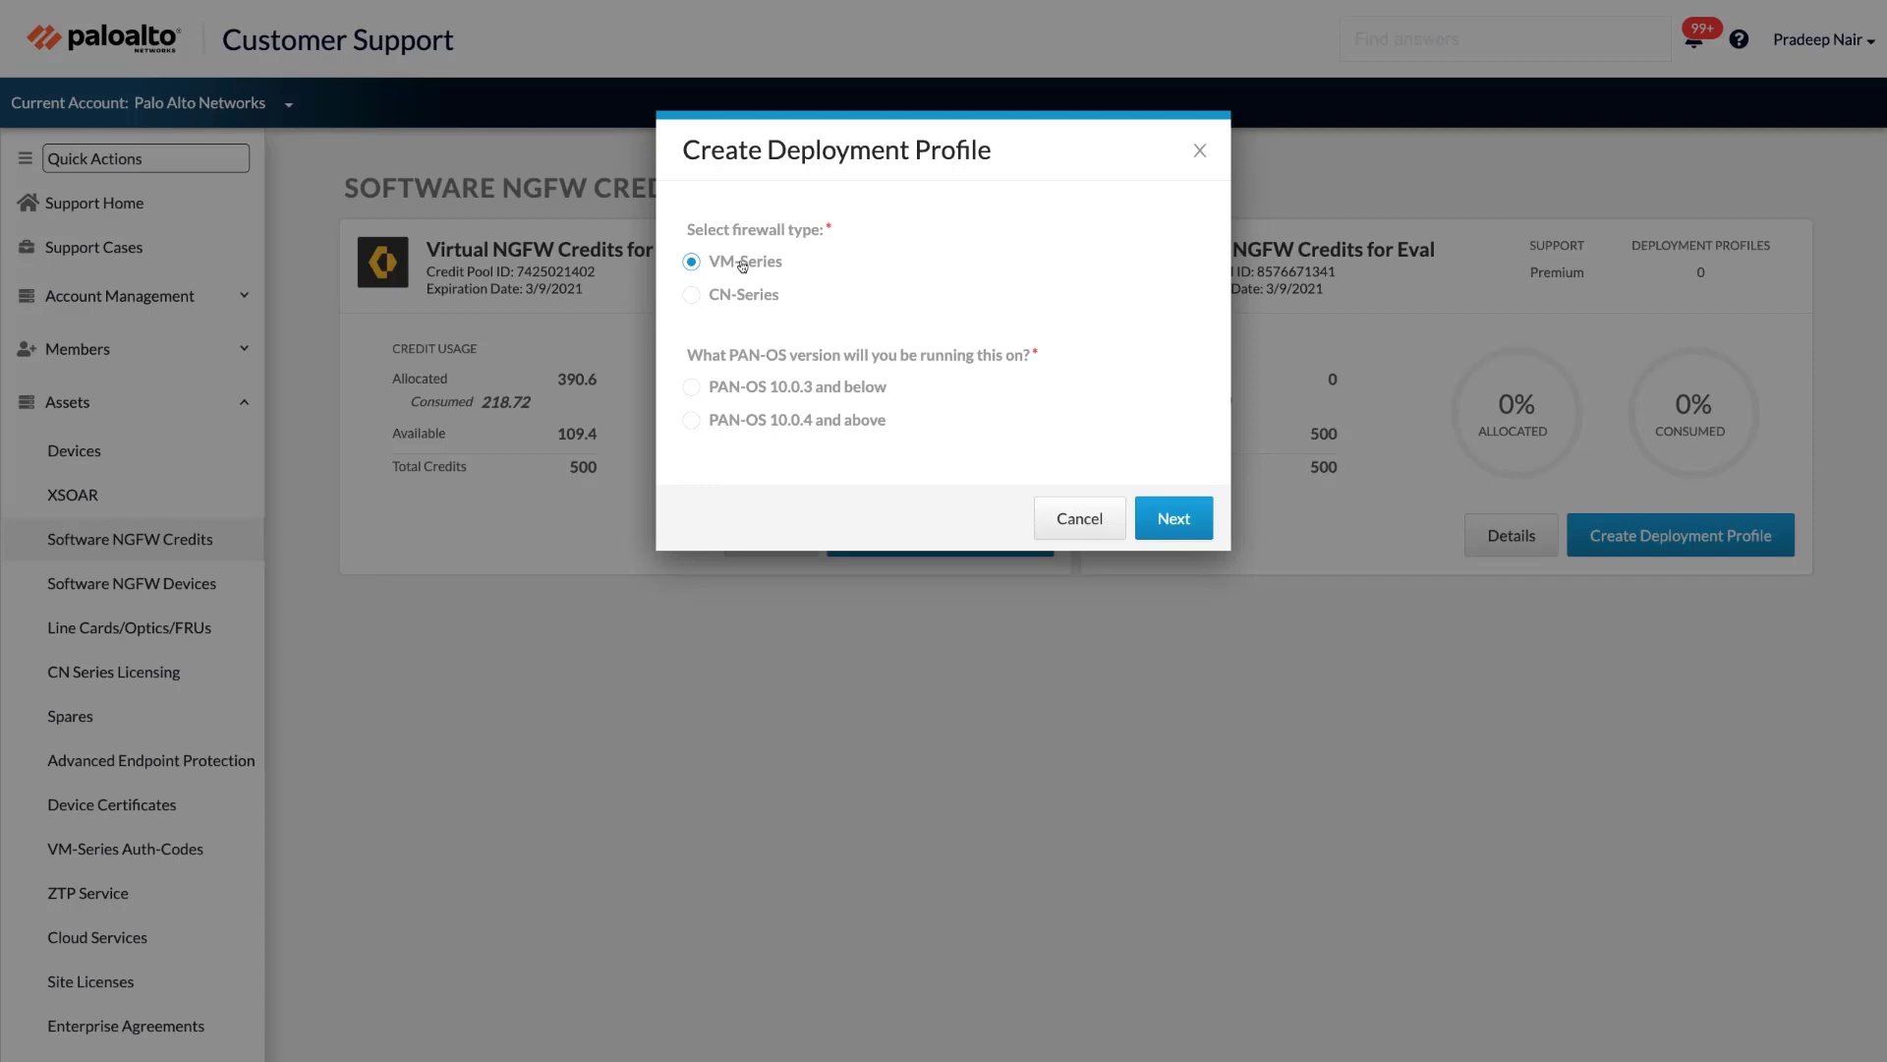
mouse_move(1079, 519)
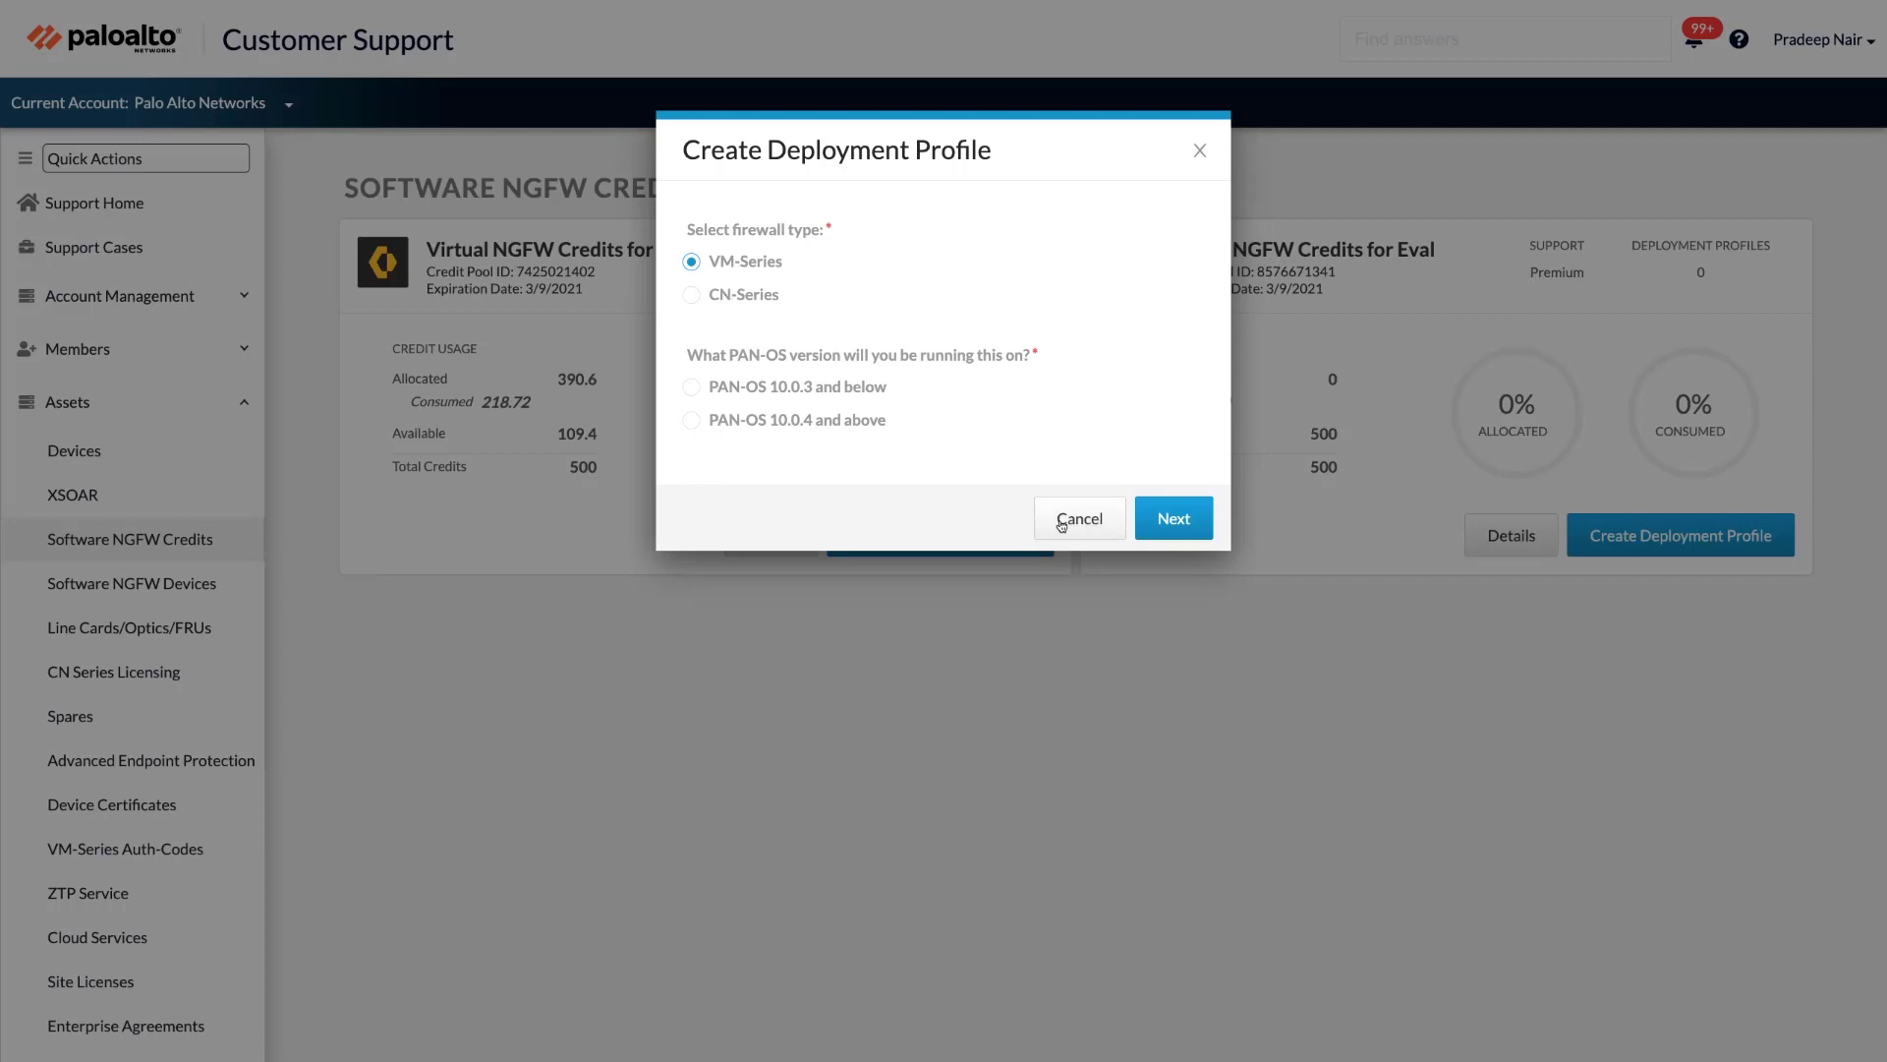
Step: Start a VM-Series deployment profile targeting PAN-OS 10.0.4 and above
left_click(1078, 518)
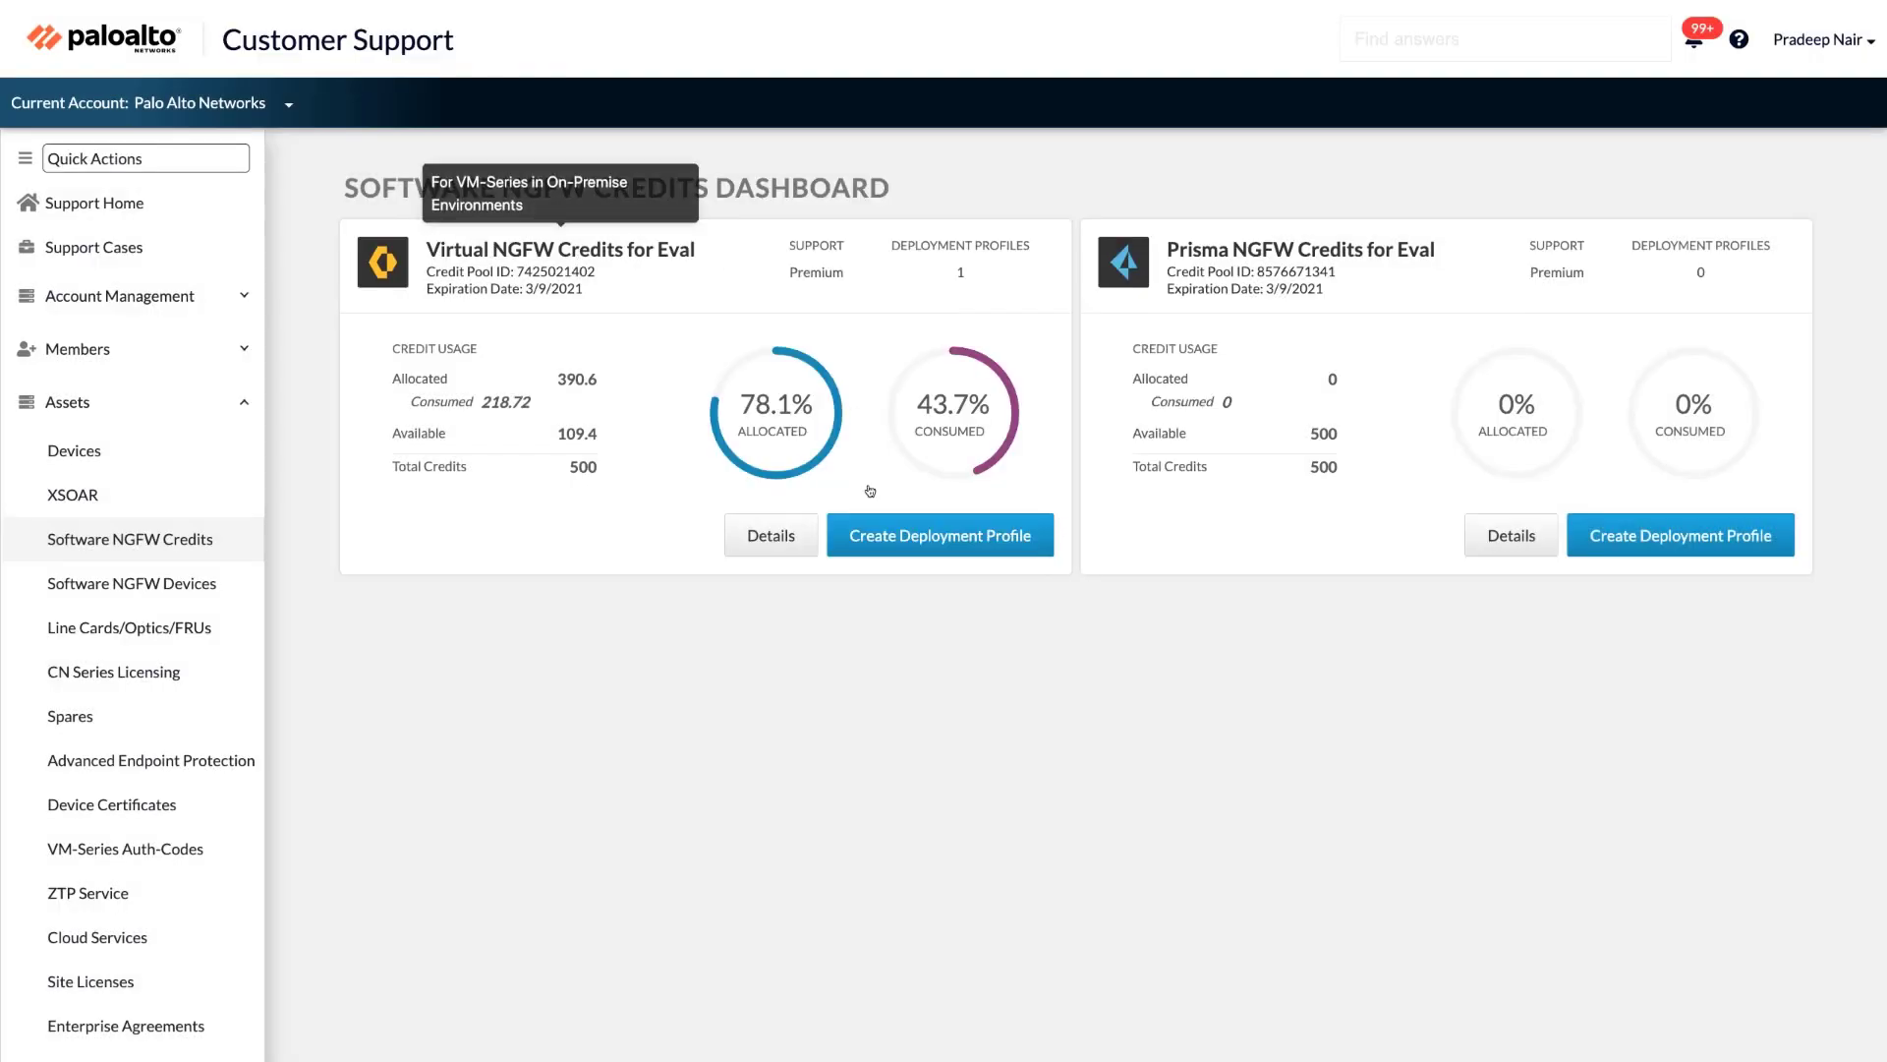
left_click(940, 535)
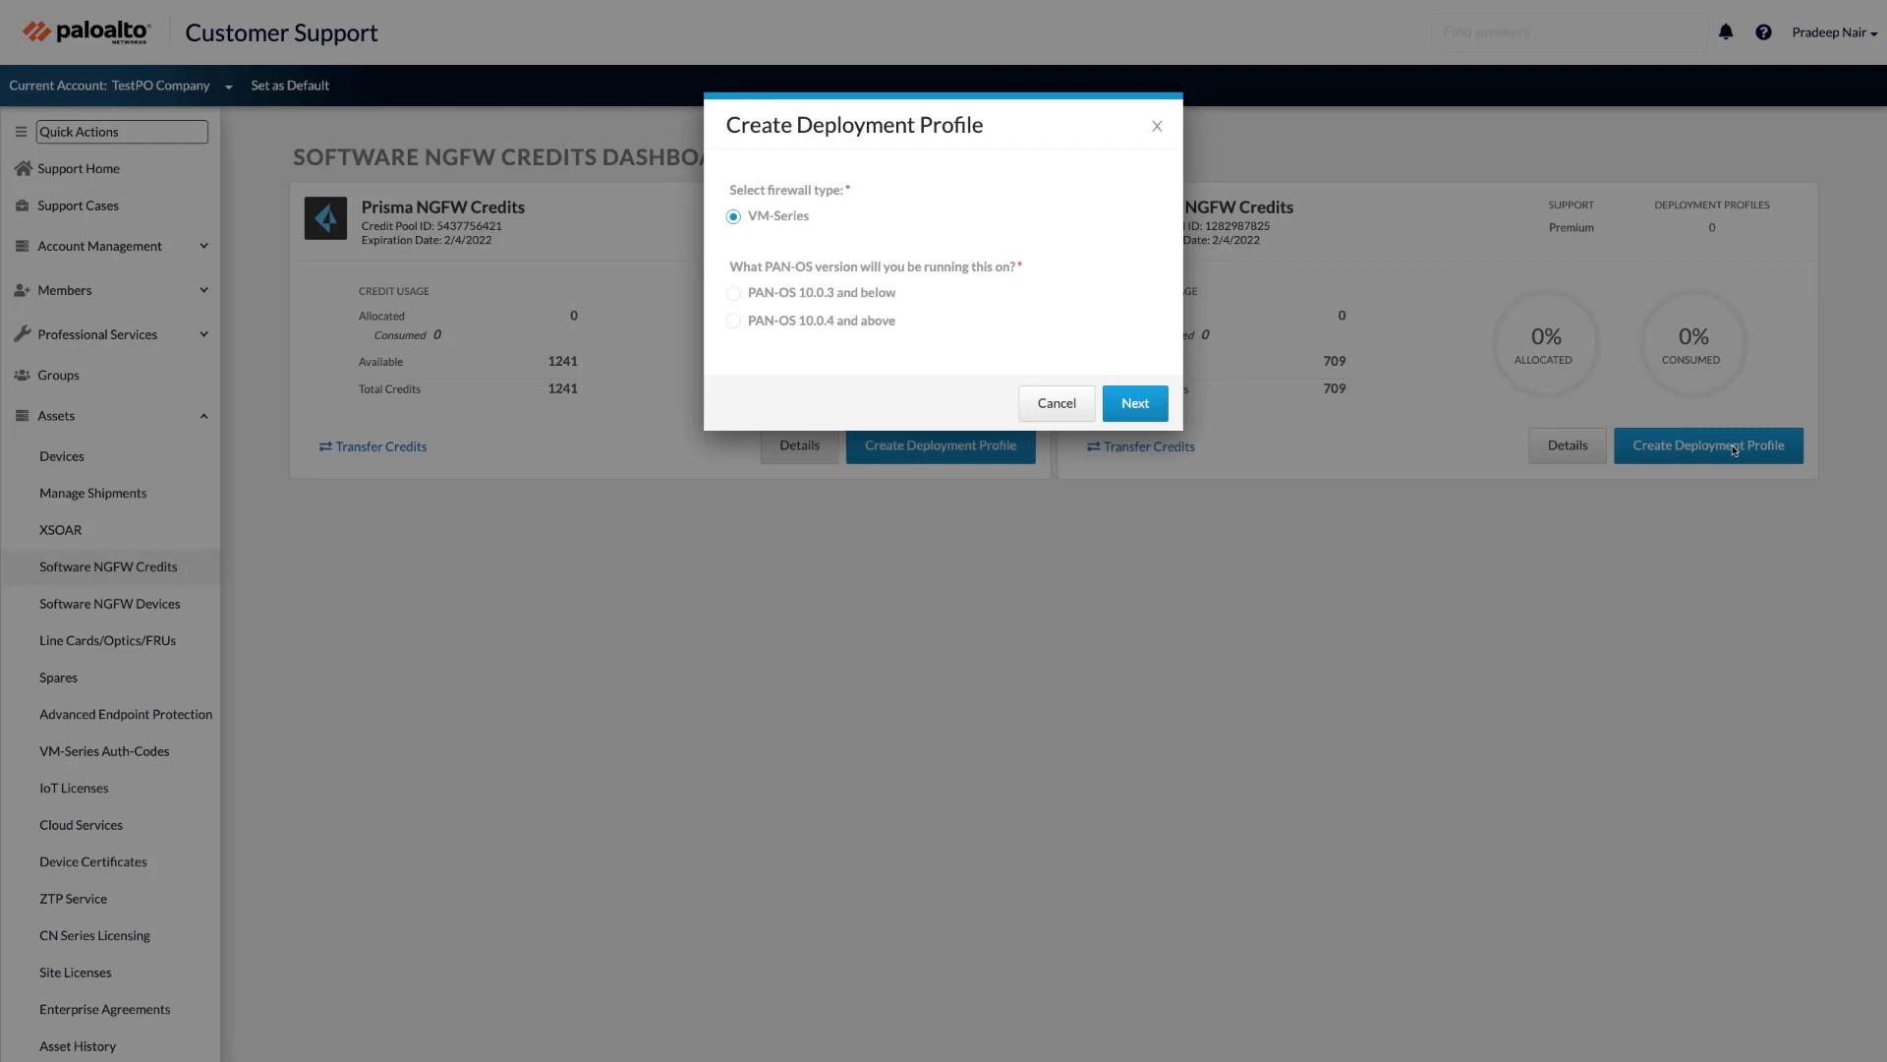
mouse_move(832, 423)
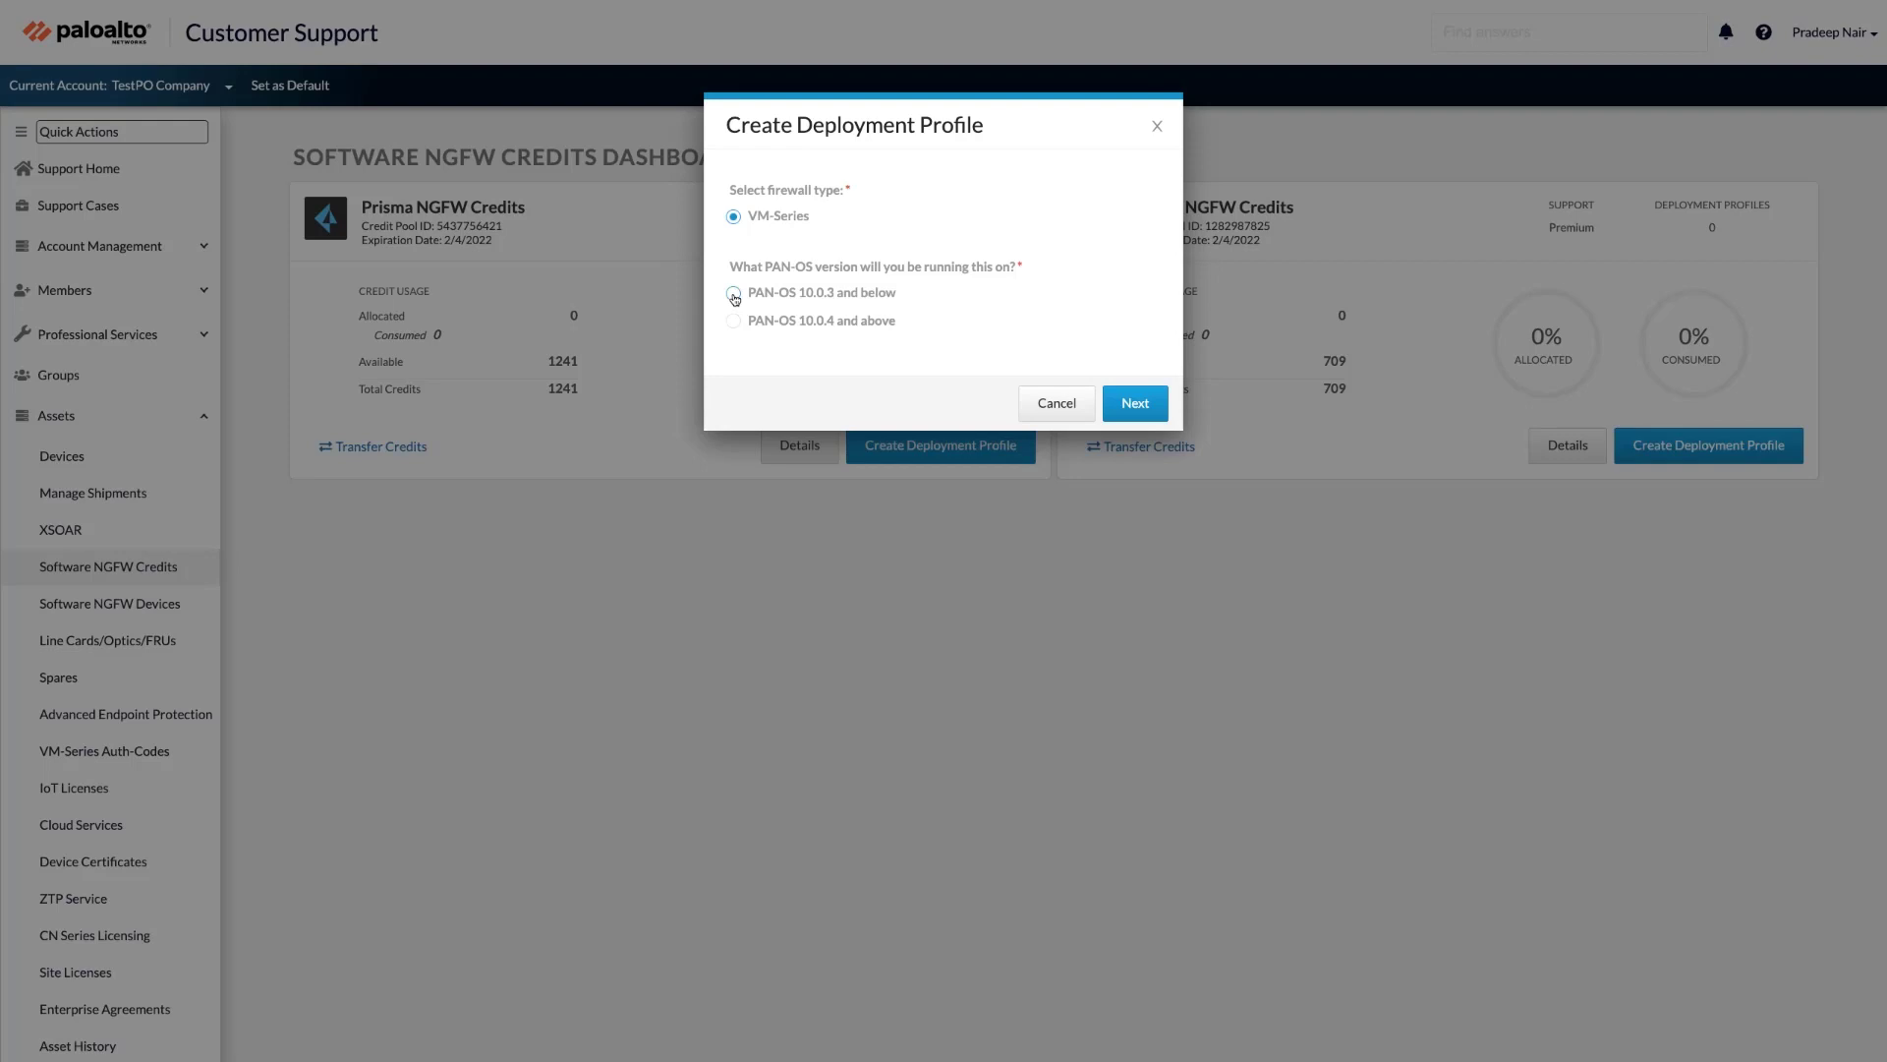
left_click(1133, 402)
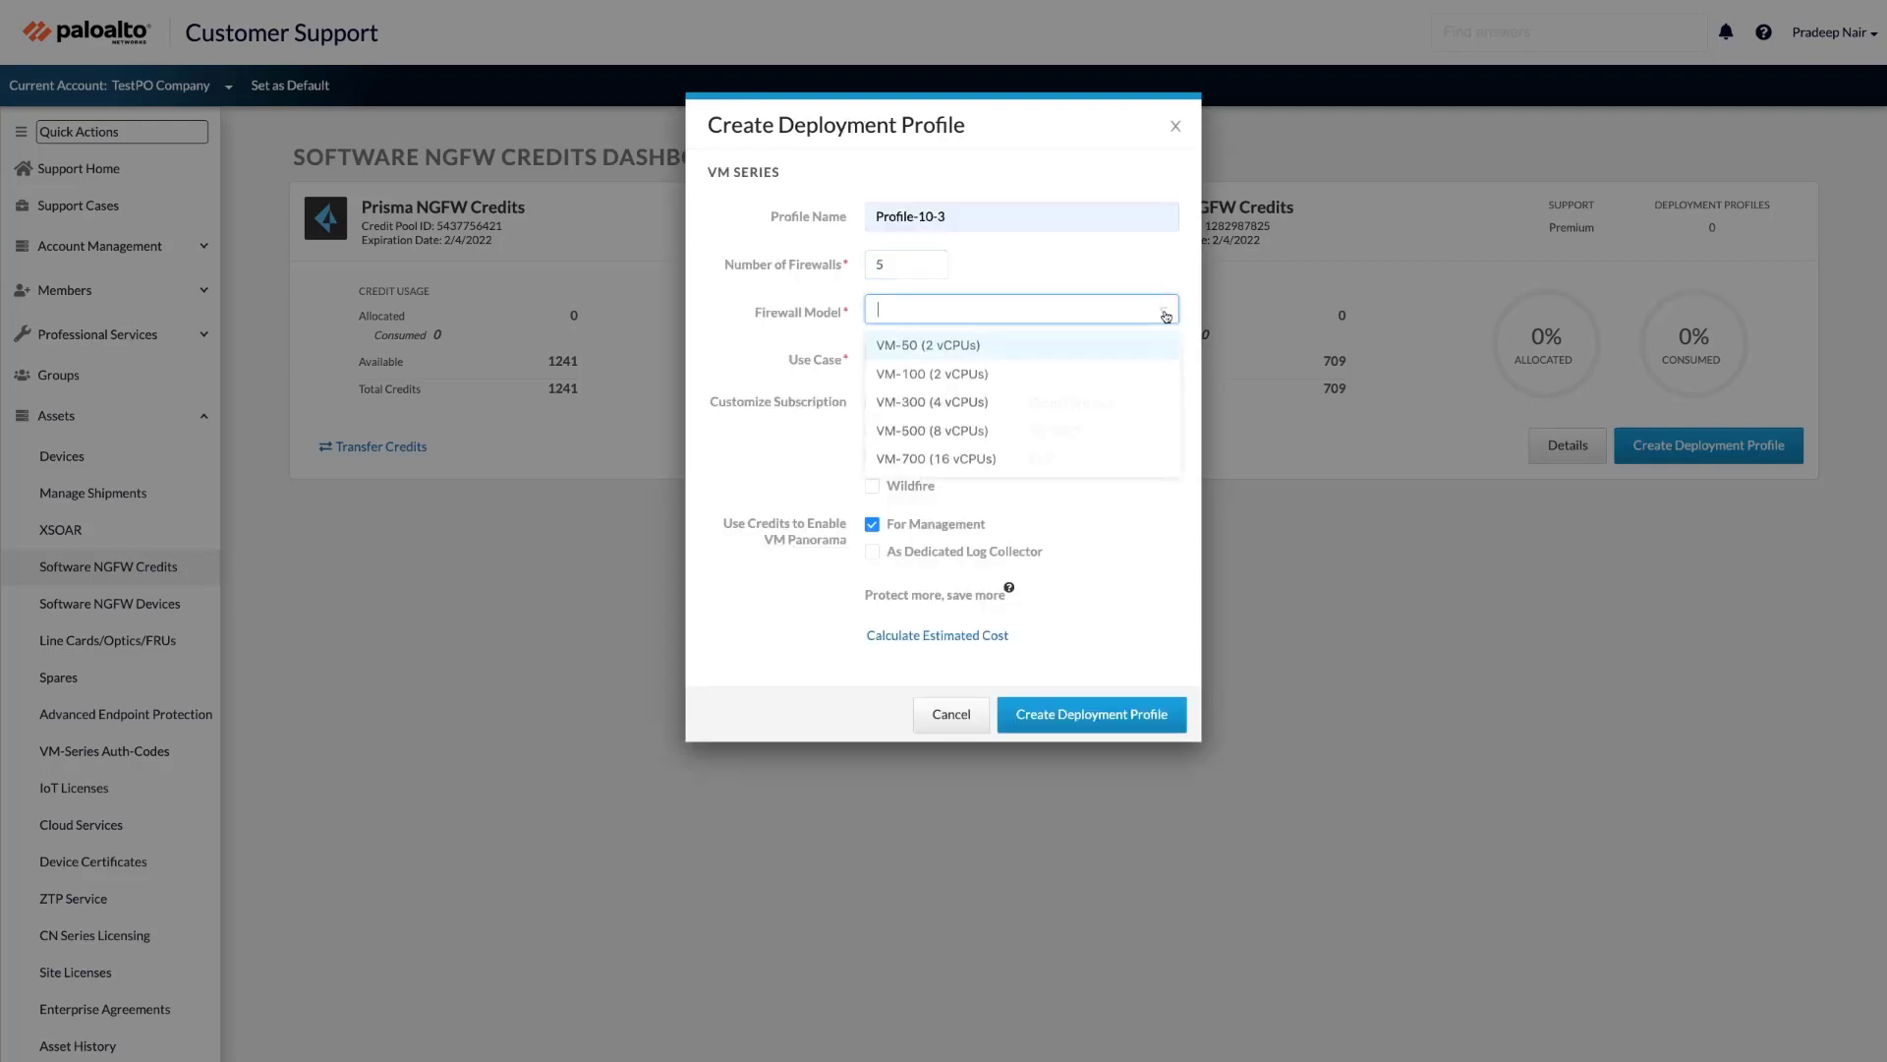
mouse_move(1099, 433)
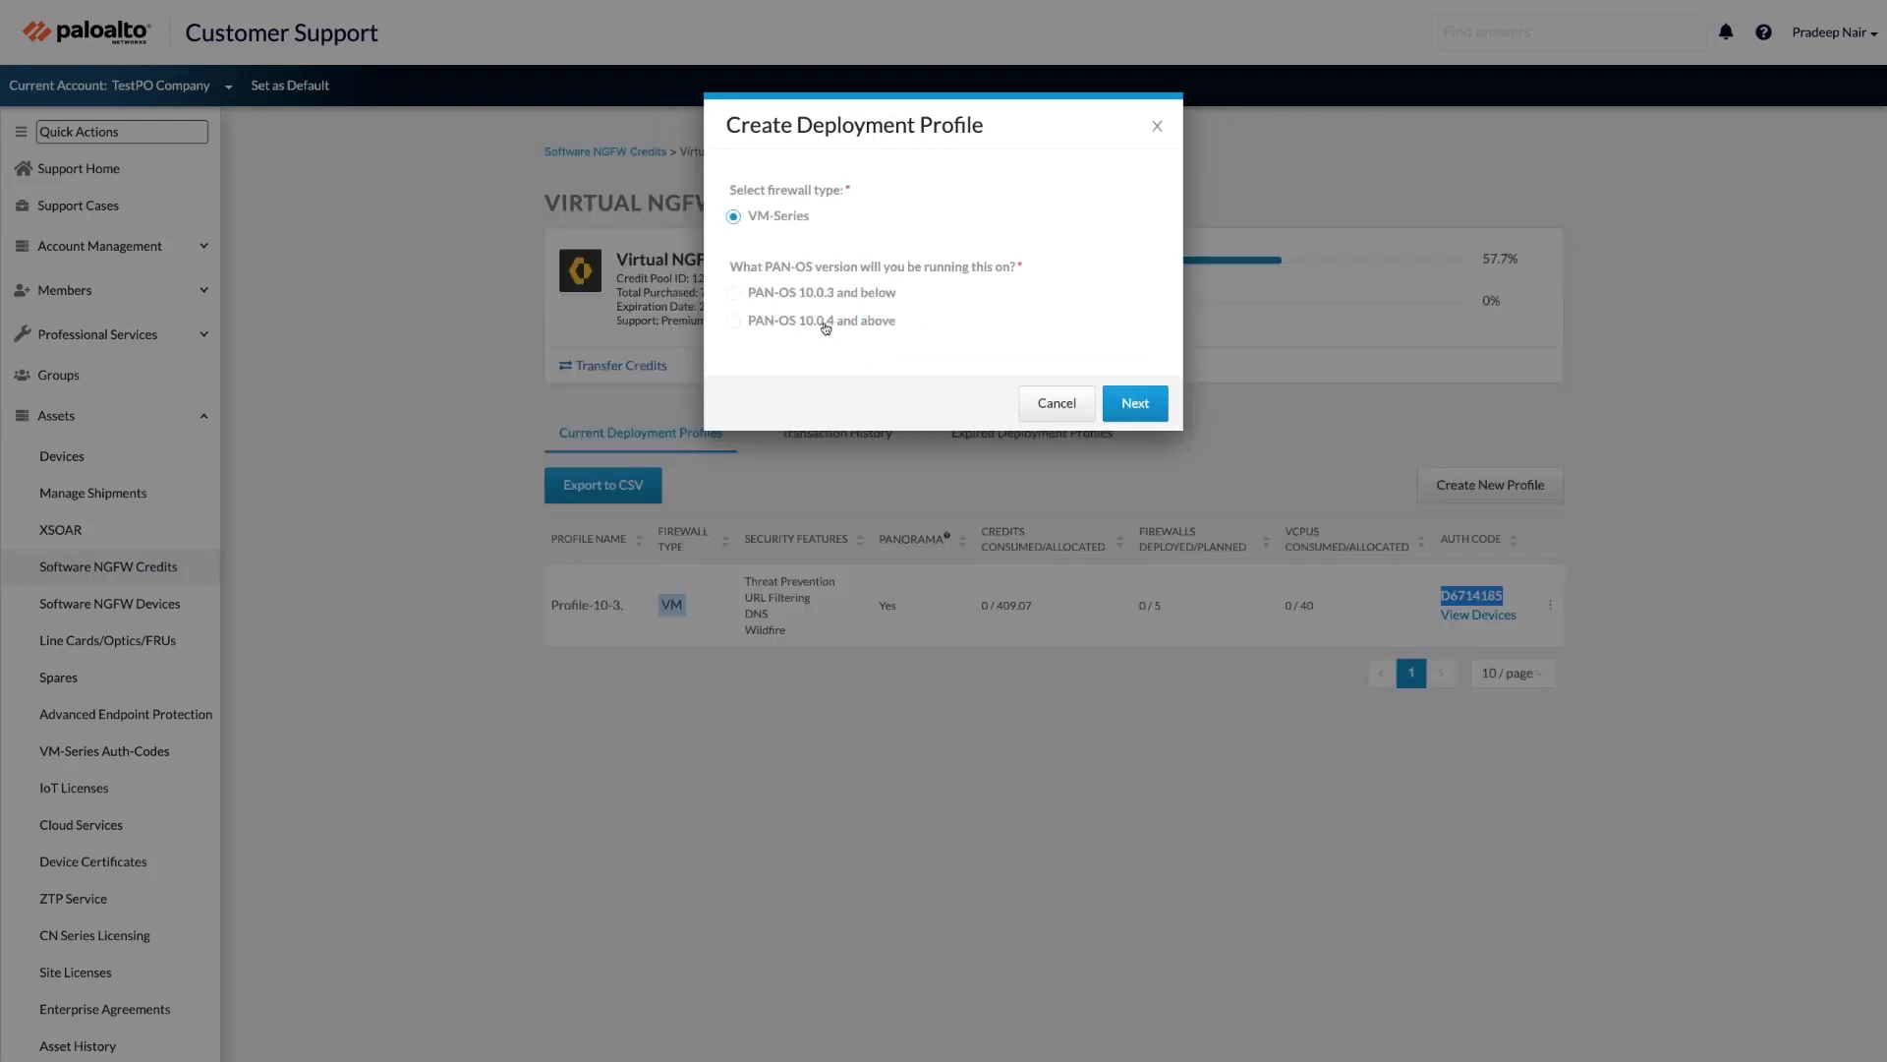
left_click(733, 321)
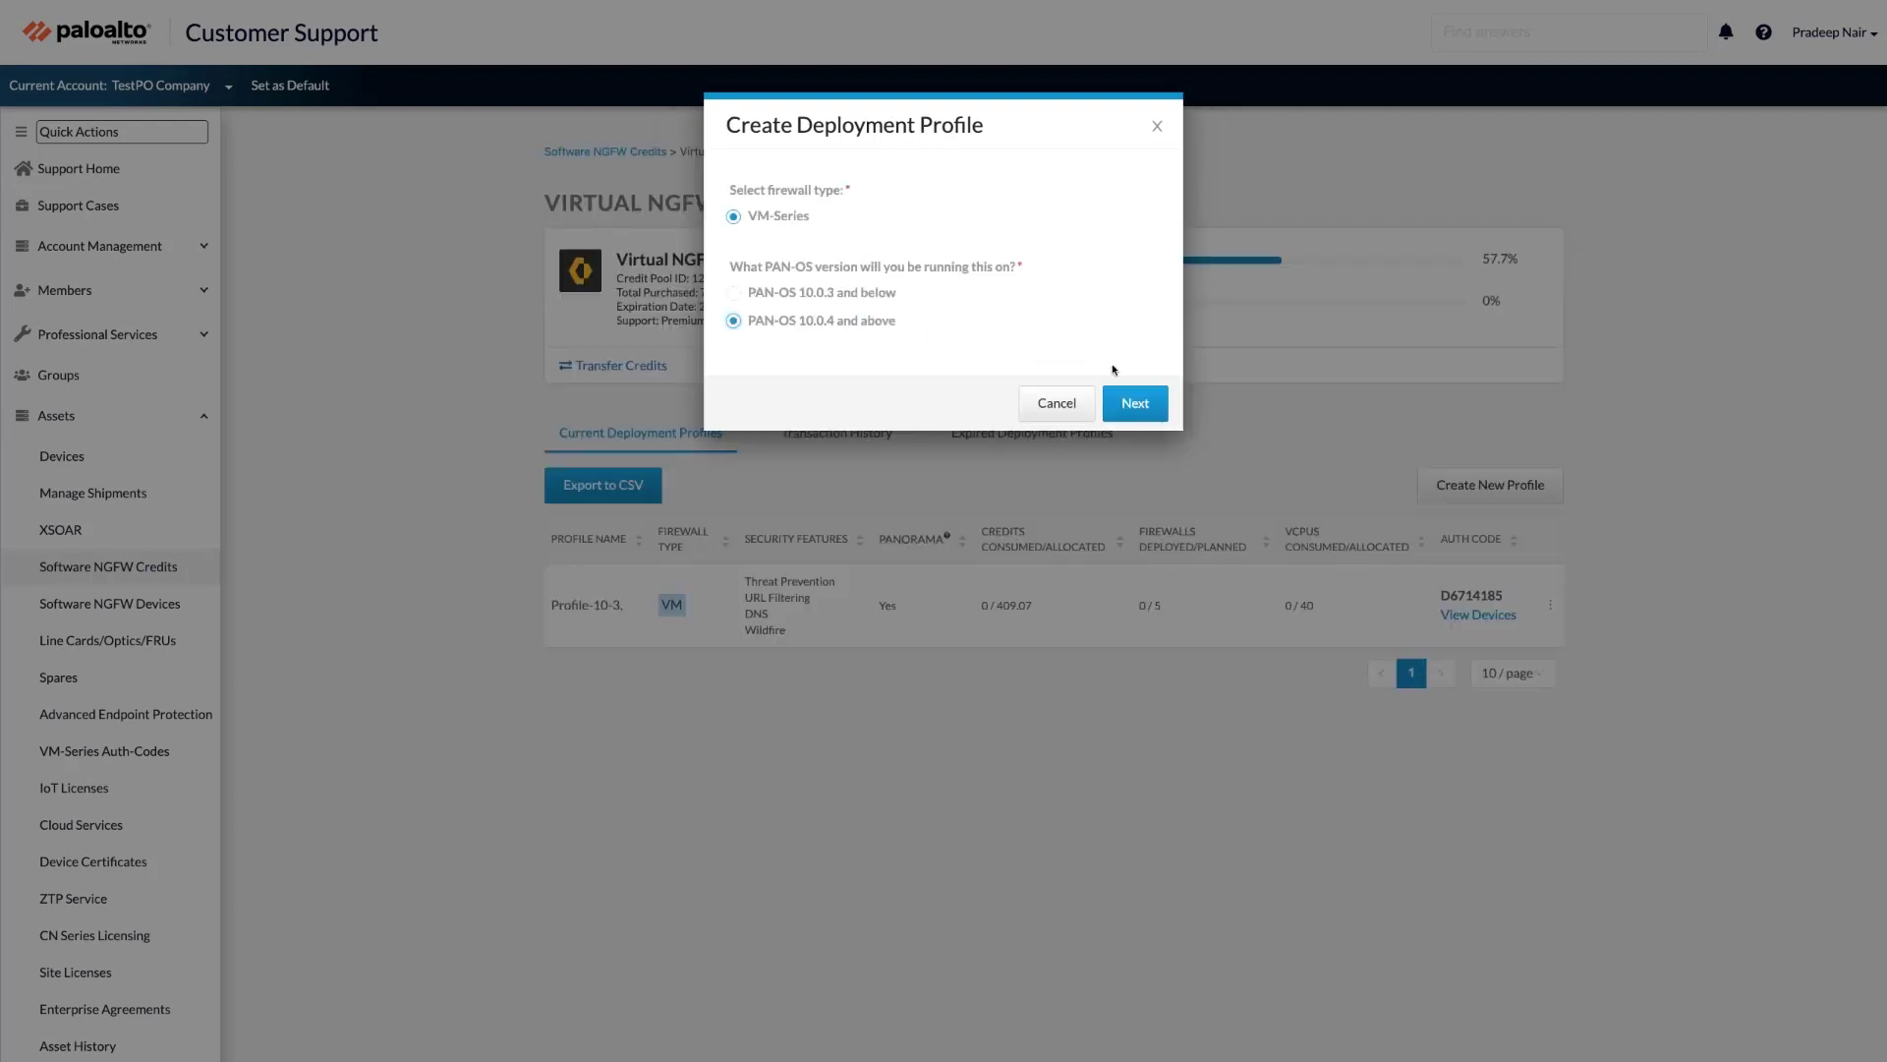
left_click(1133, 402)
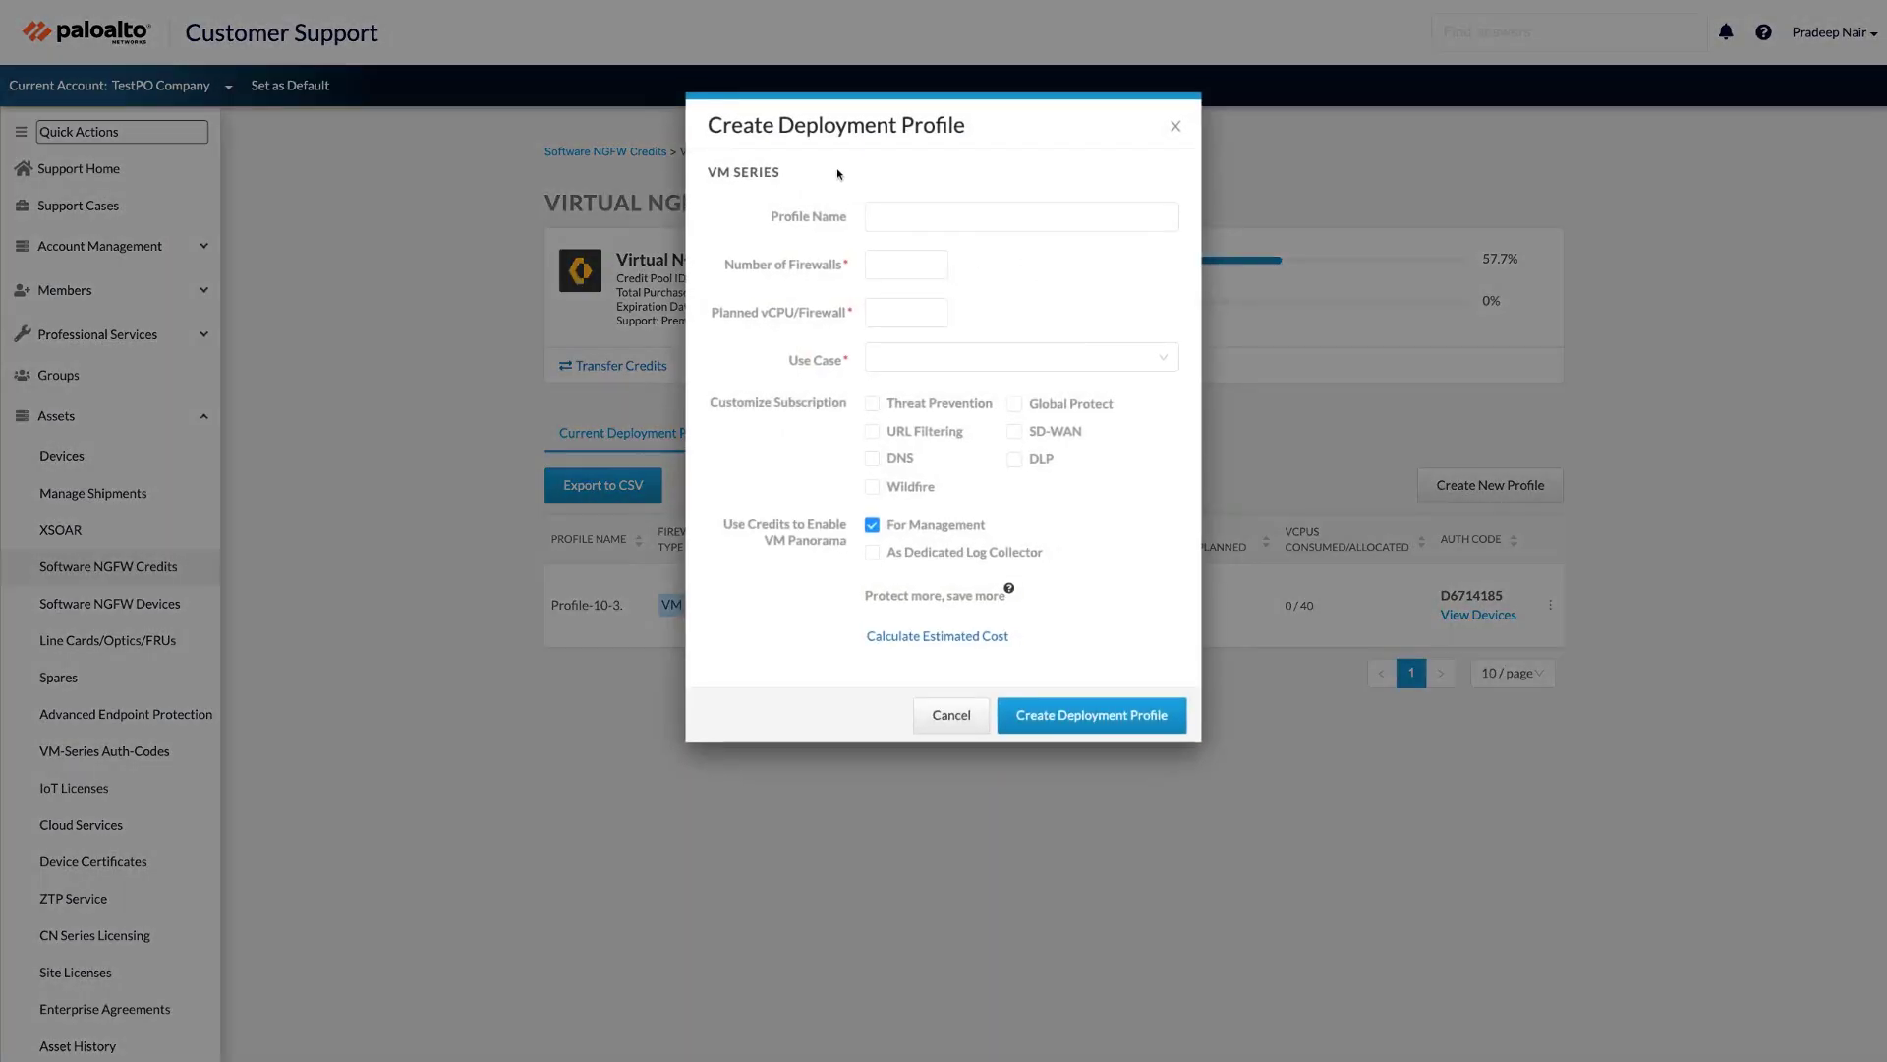
Step: Create profile-10-4 with Custom use case, excluding Global Protect from subscriptions
type("profile-10")
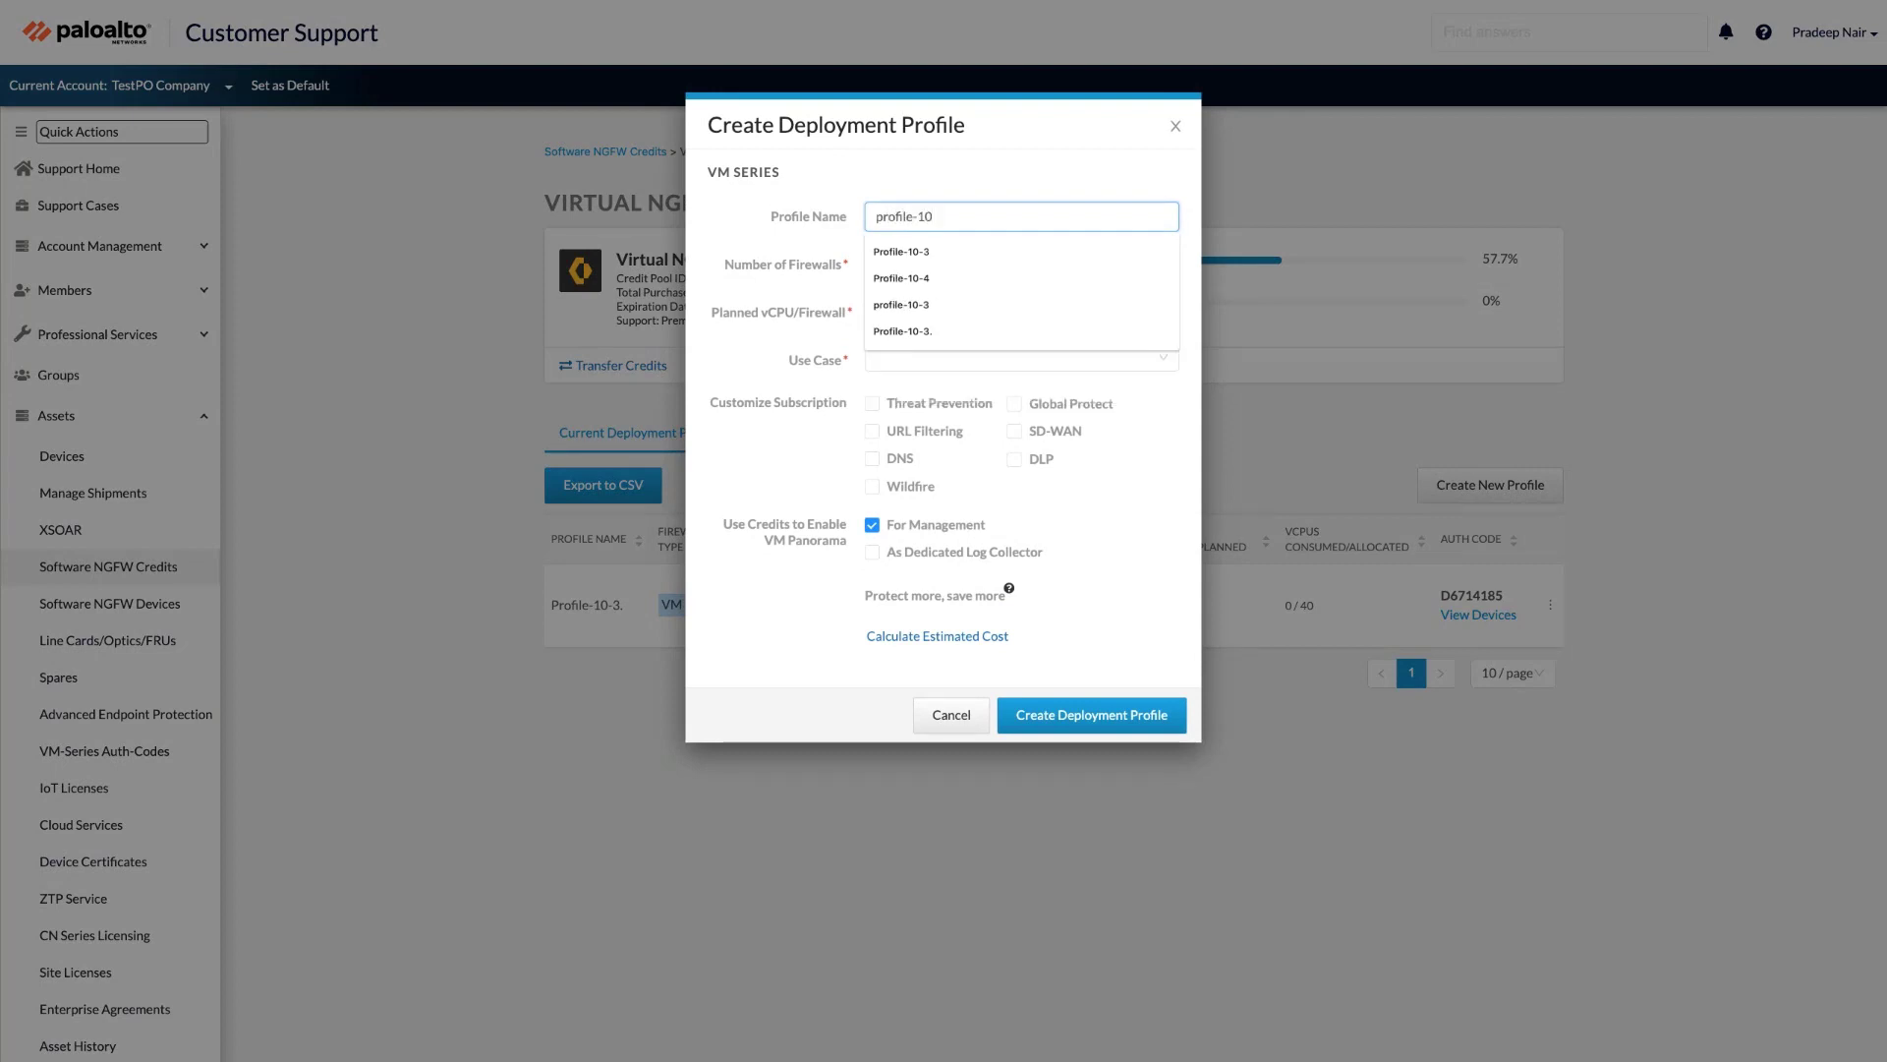
type("-4.")
type("8")
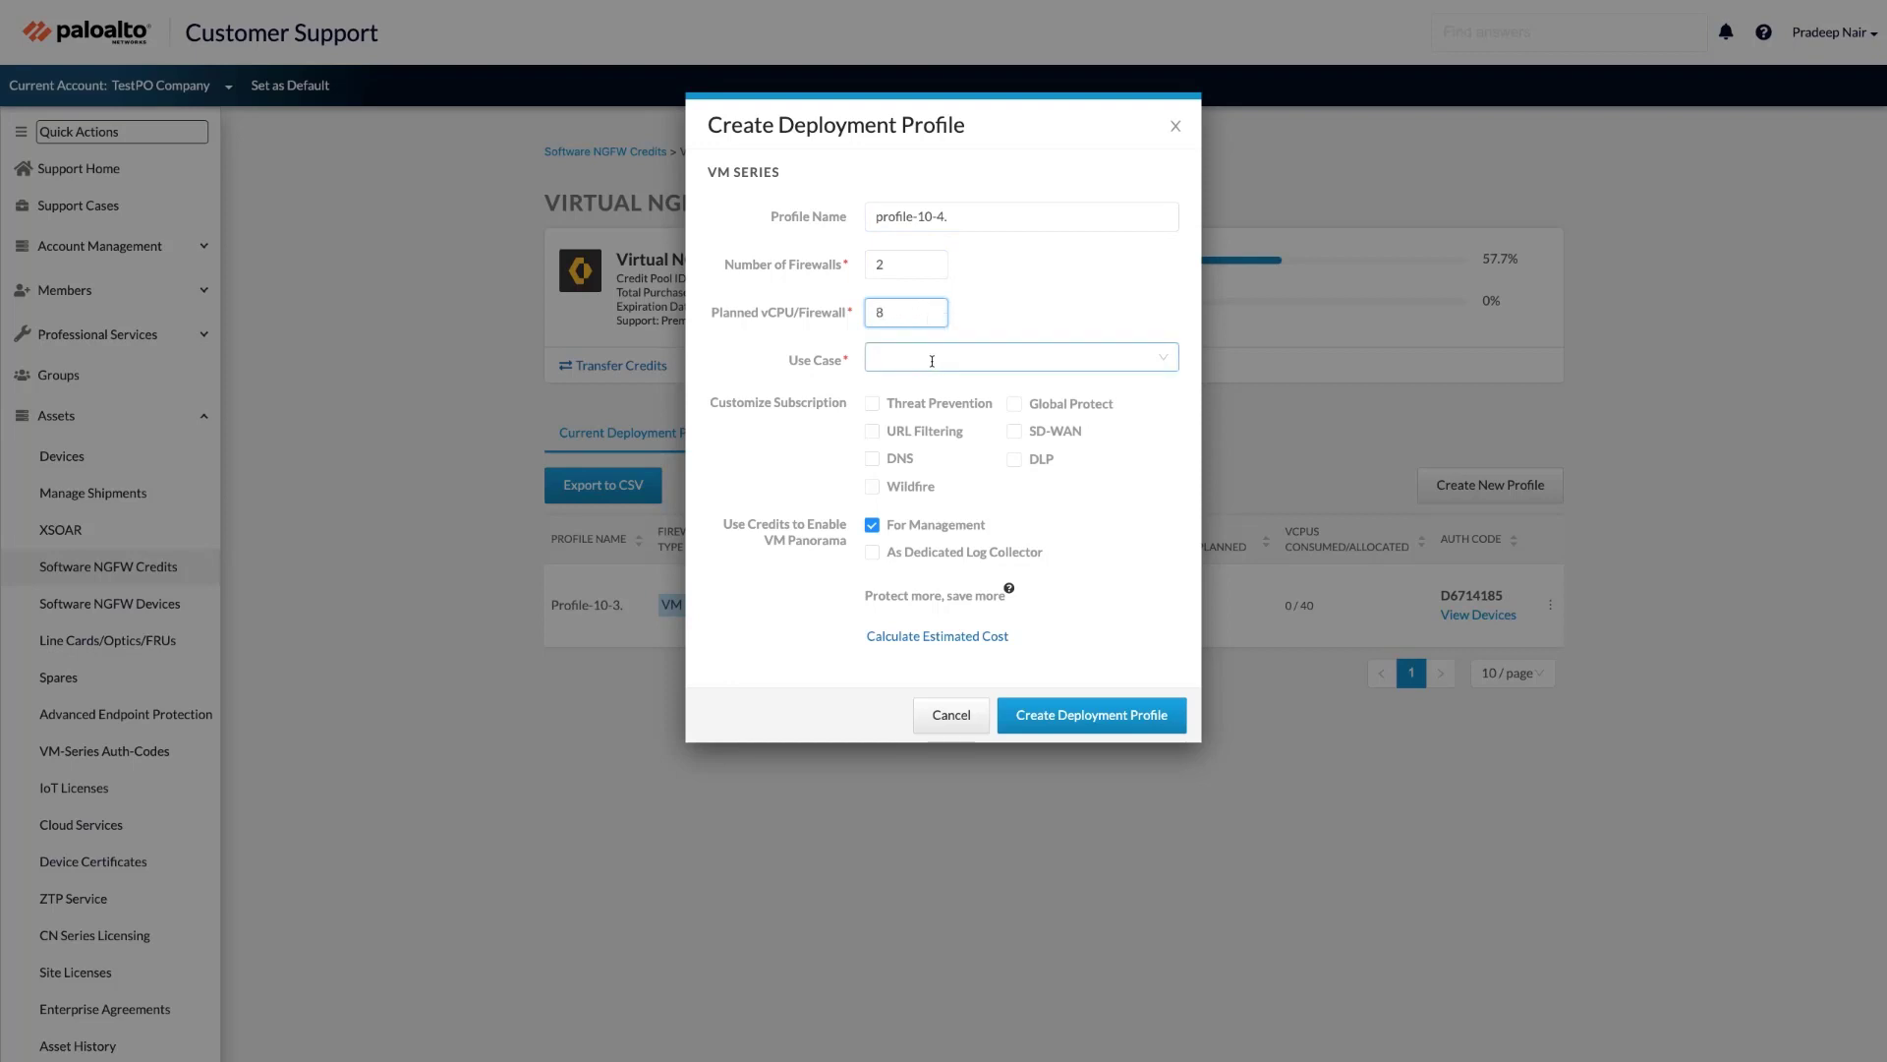
left_click(1018, 357)
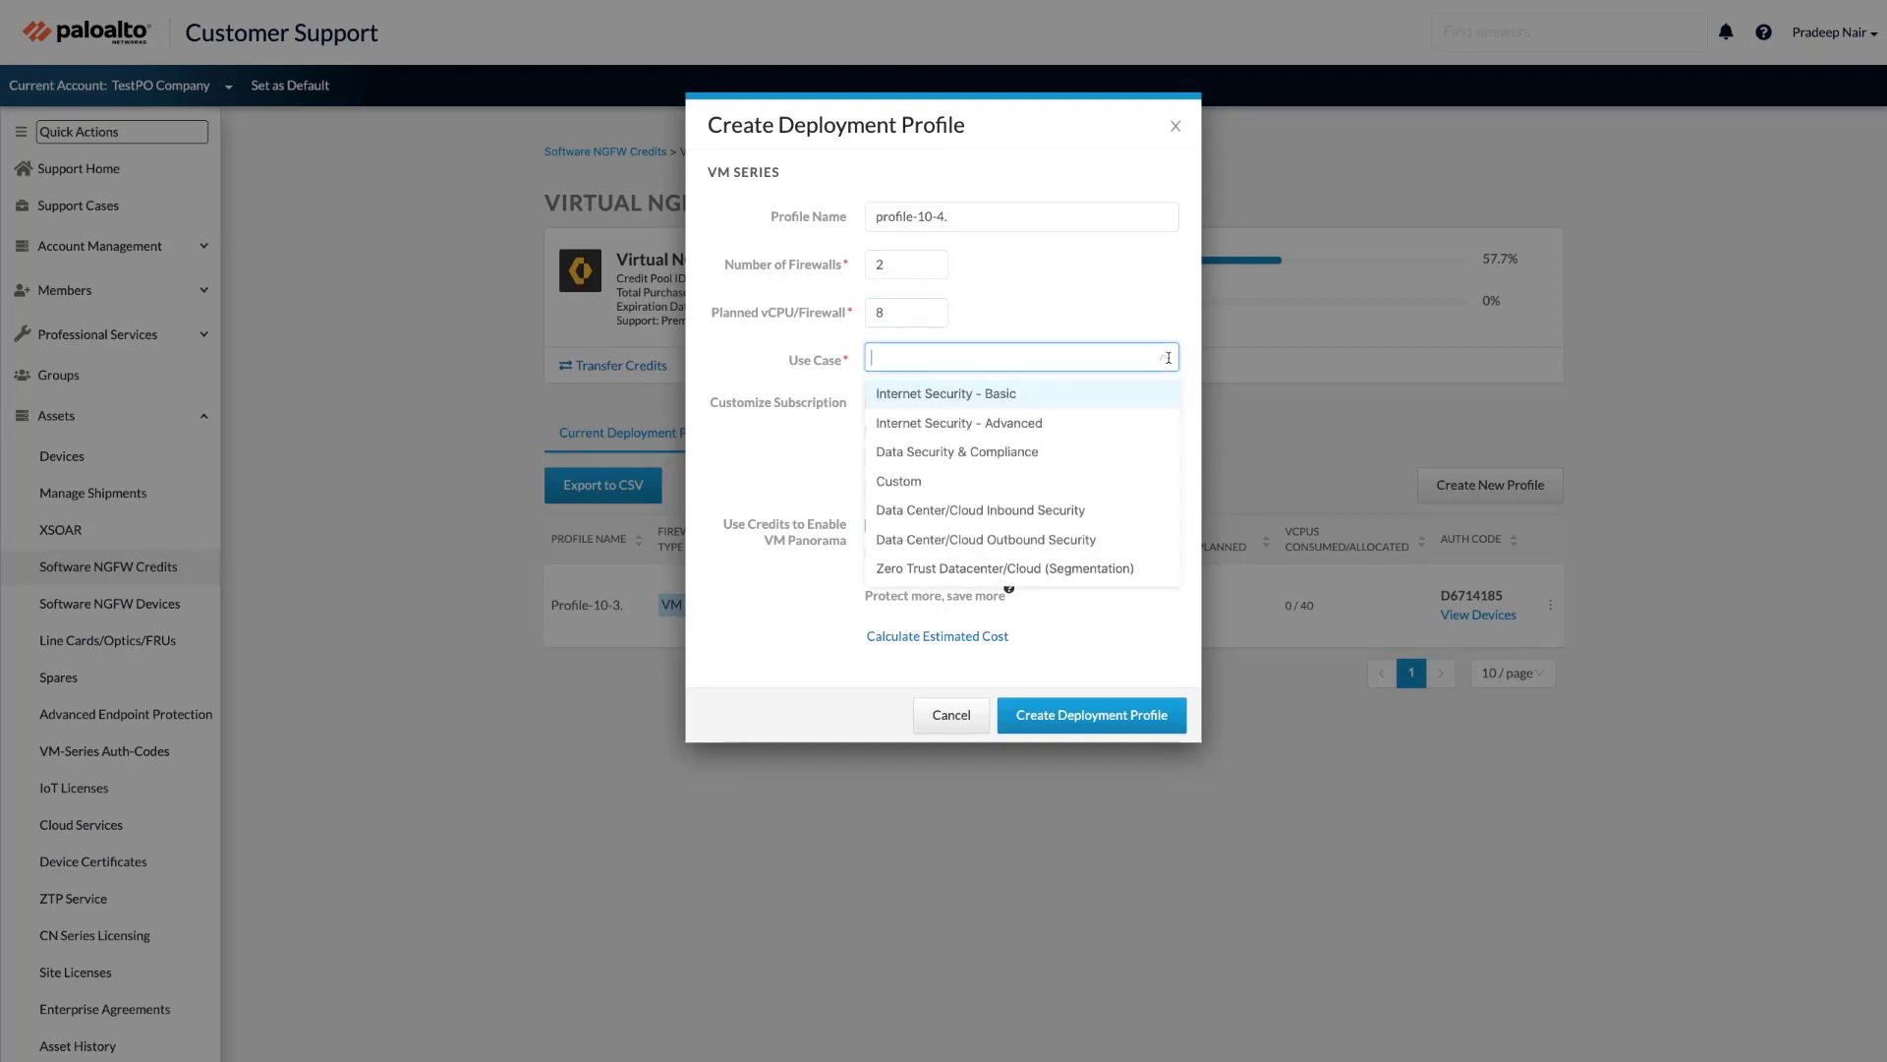
left_click(897, 480)
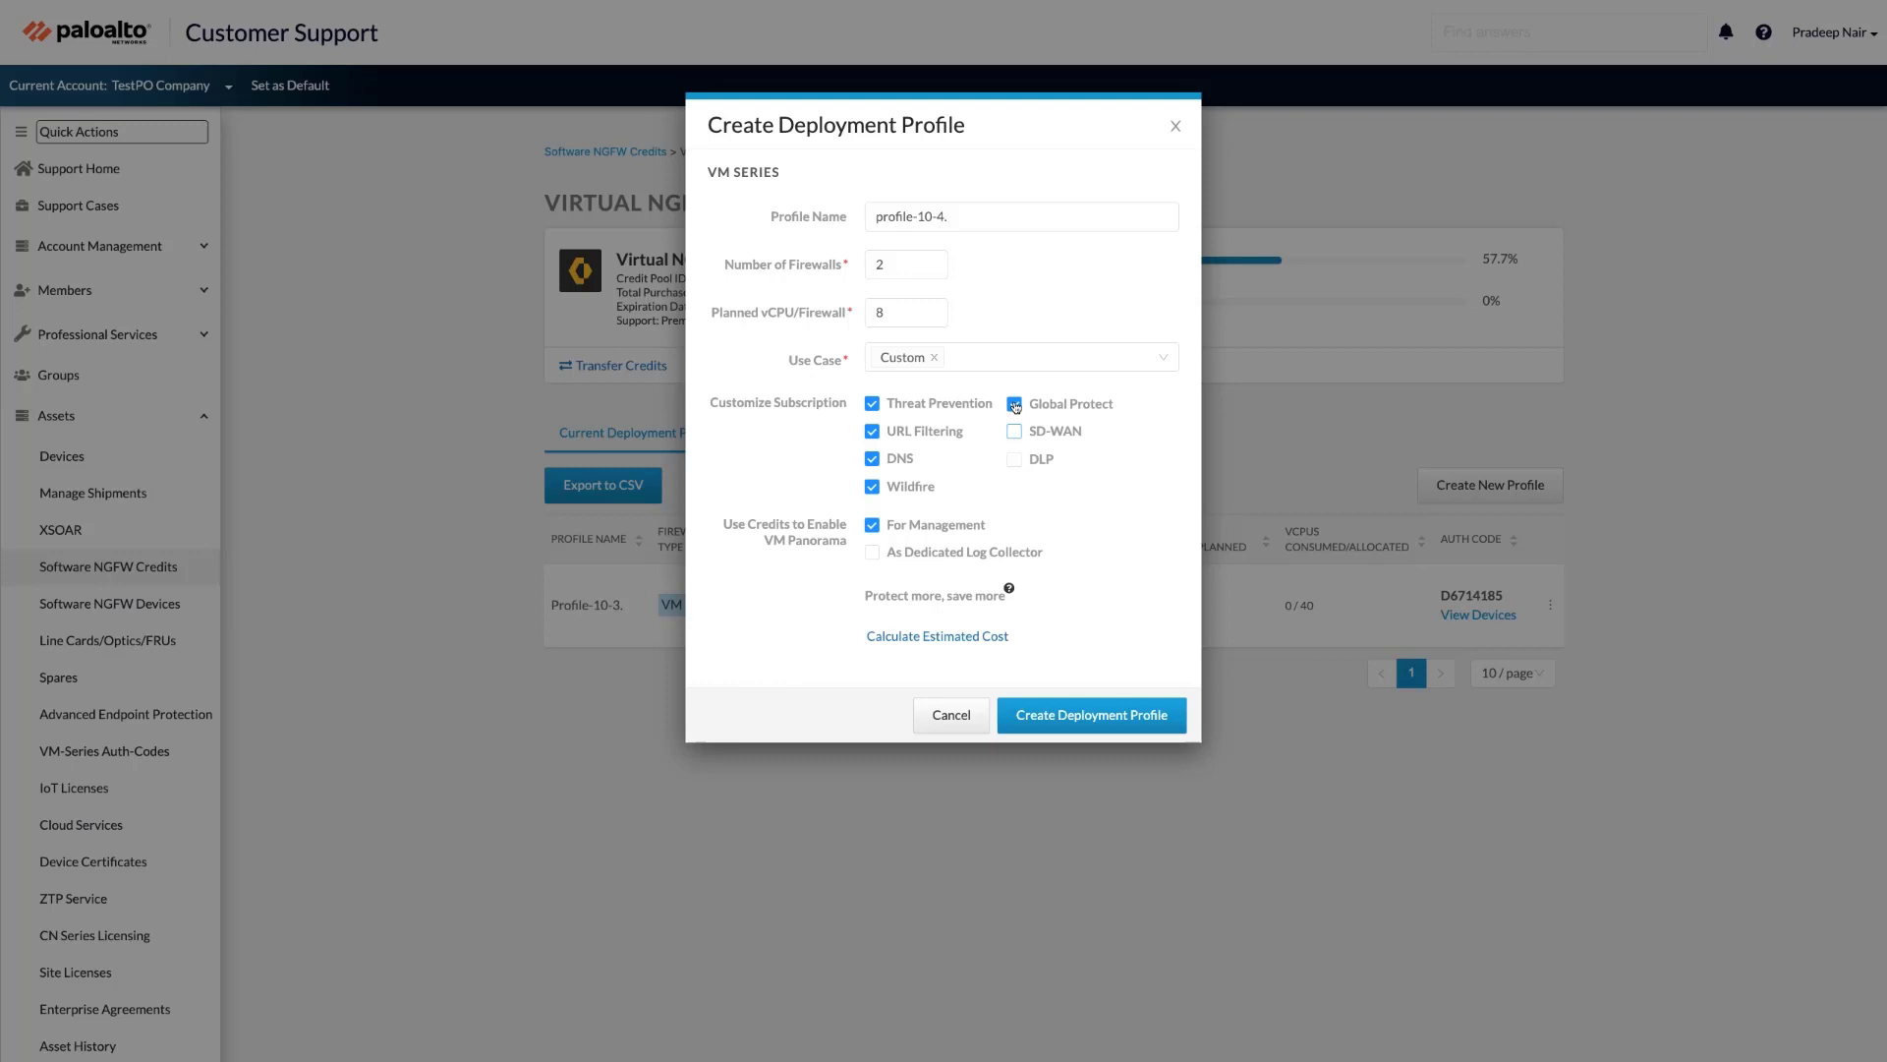
left_click(1014, 403)
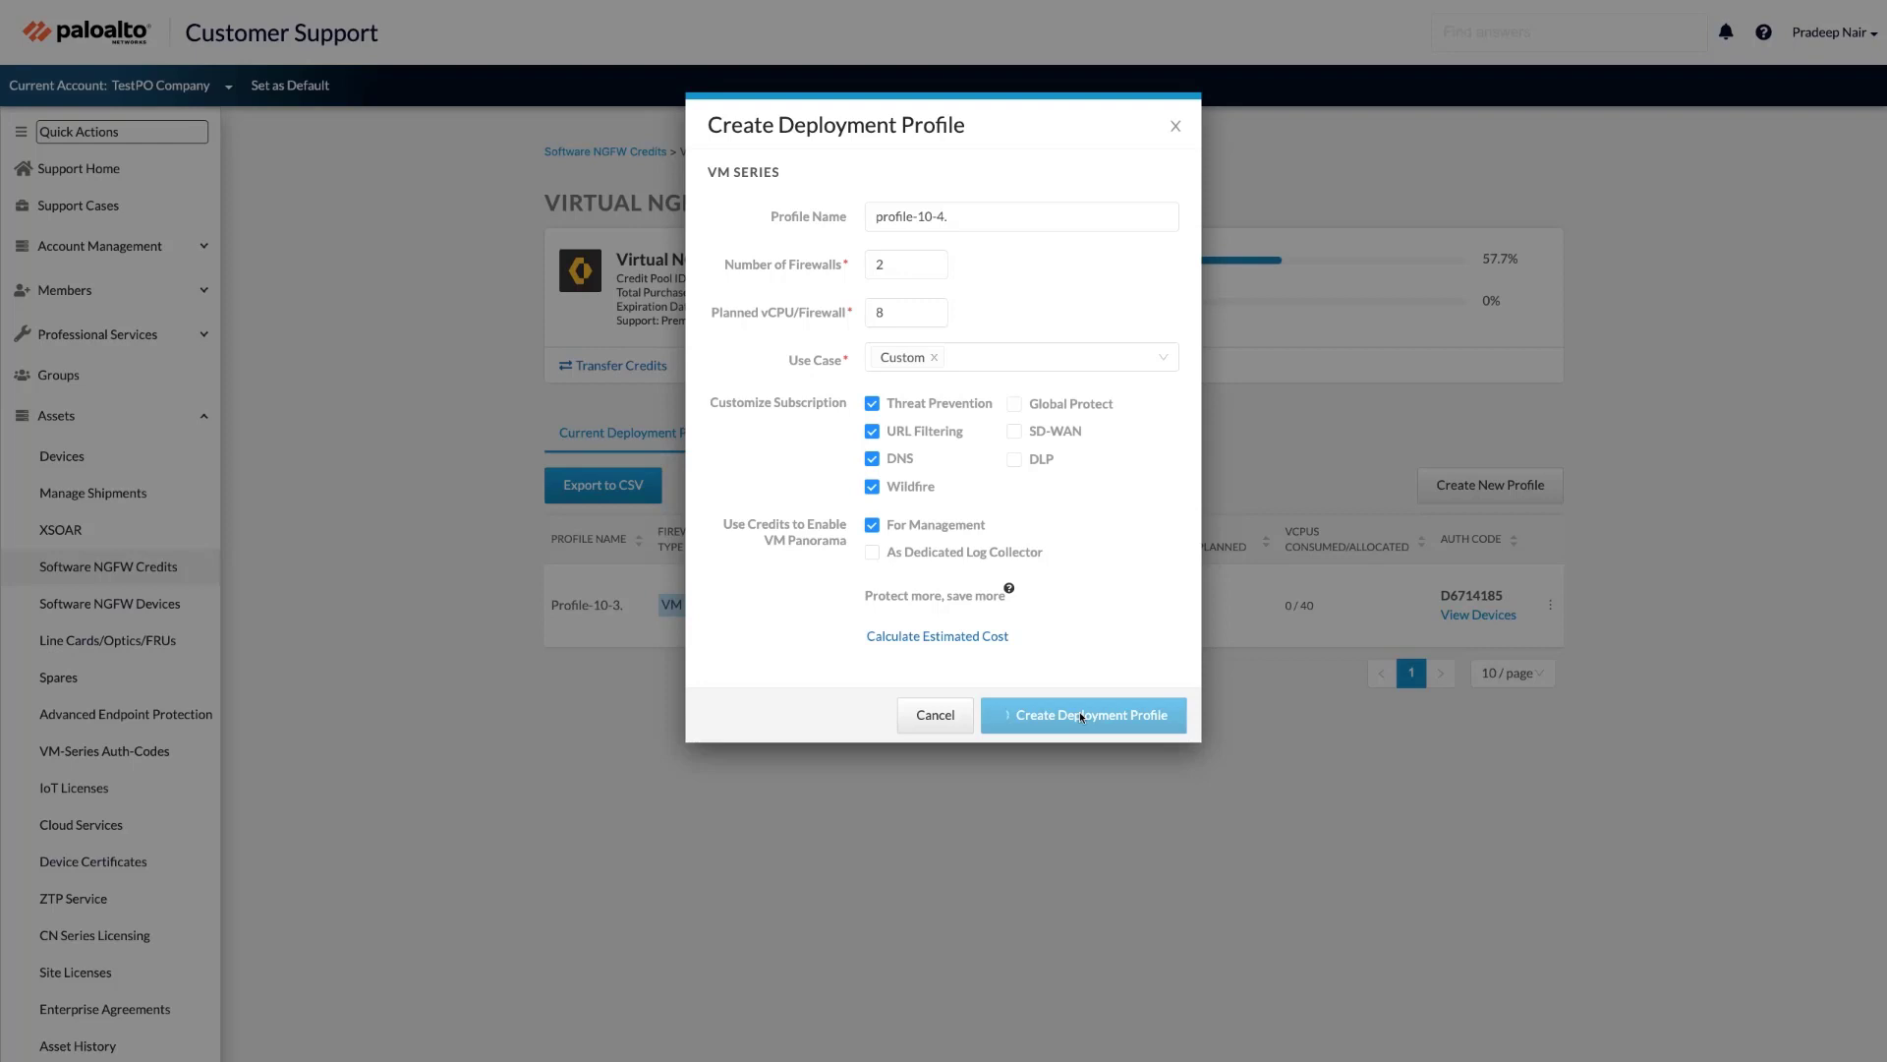
left_click(1082, 714)
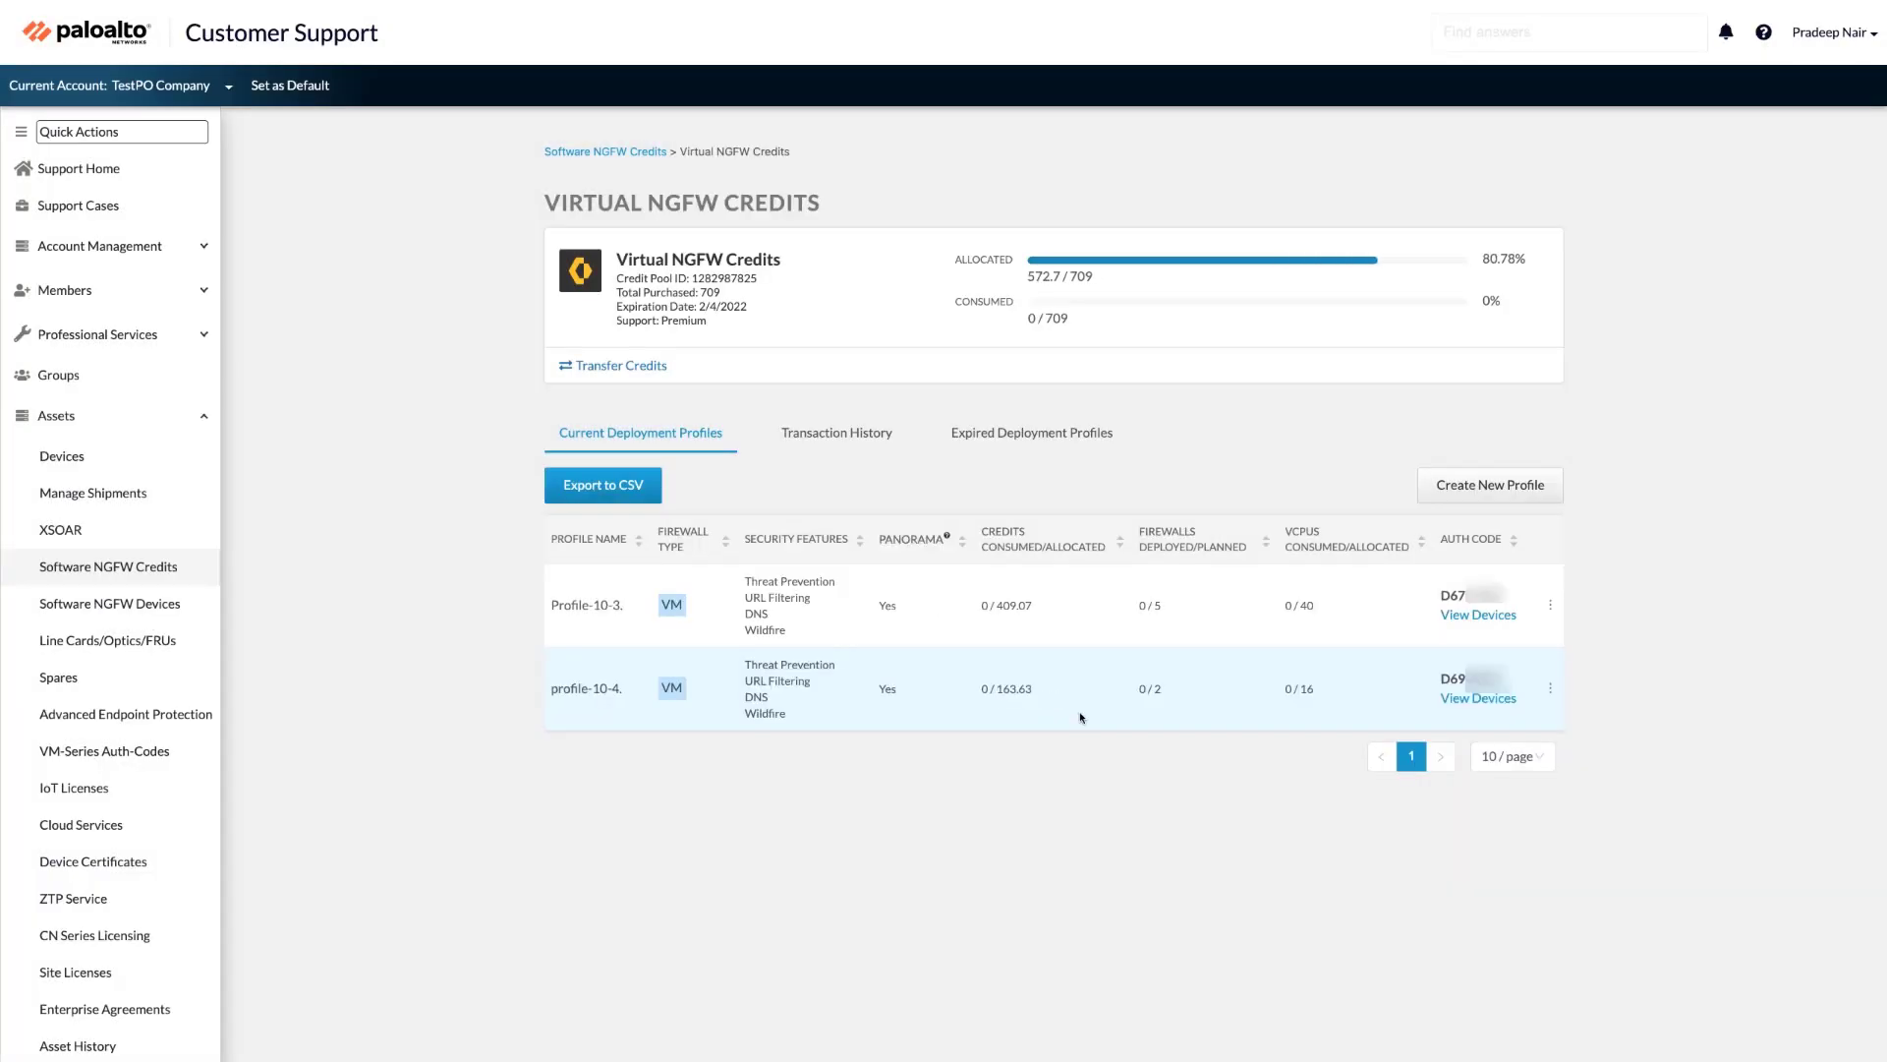
mouse_move(1141, 720)
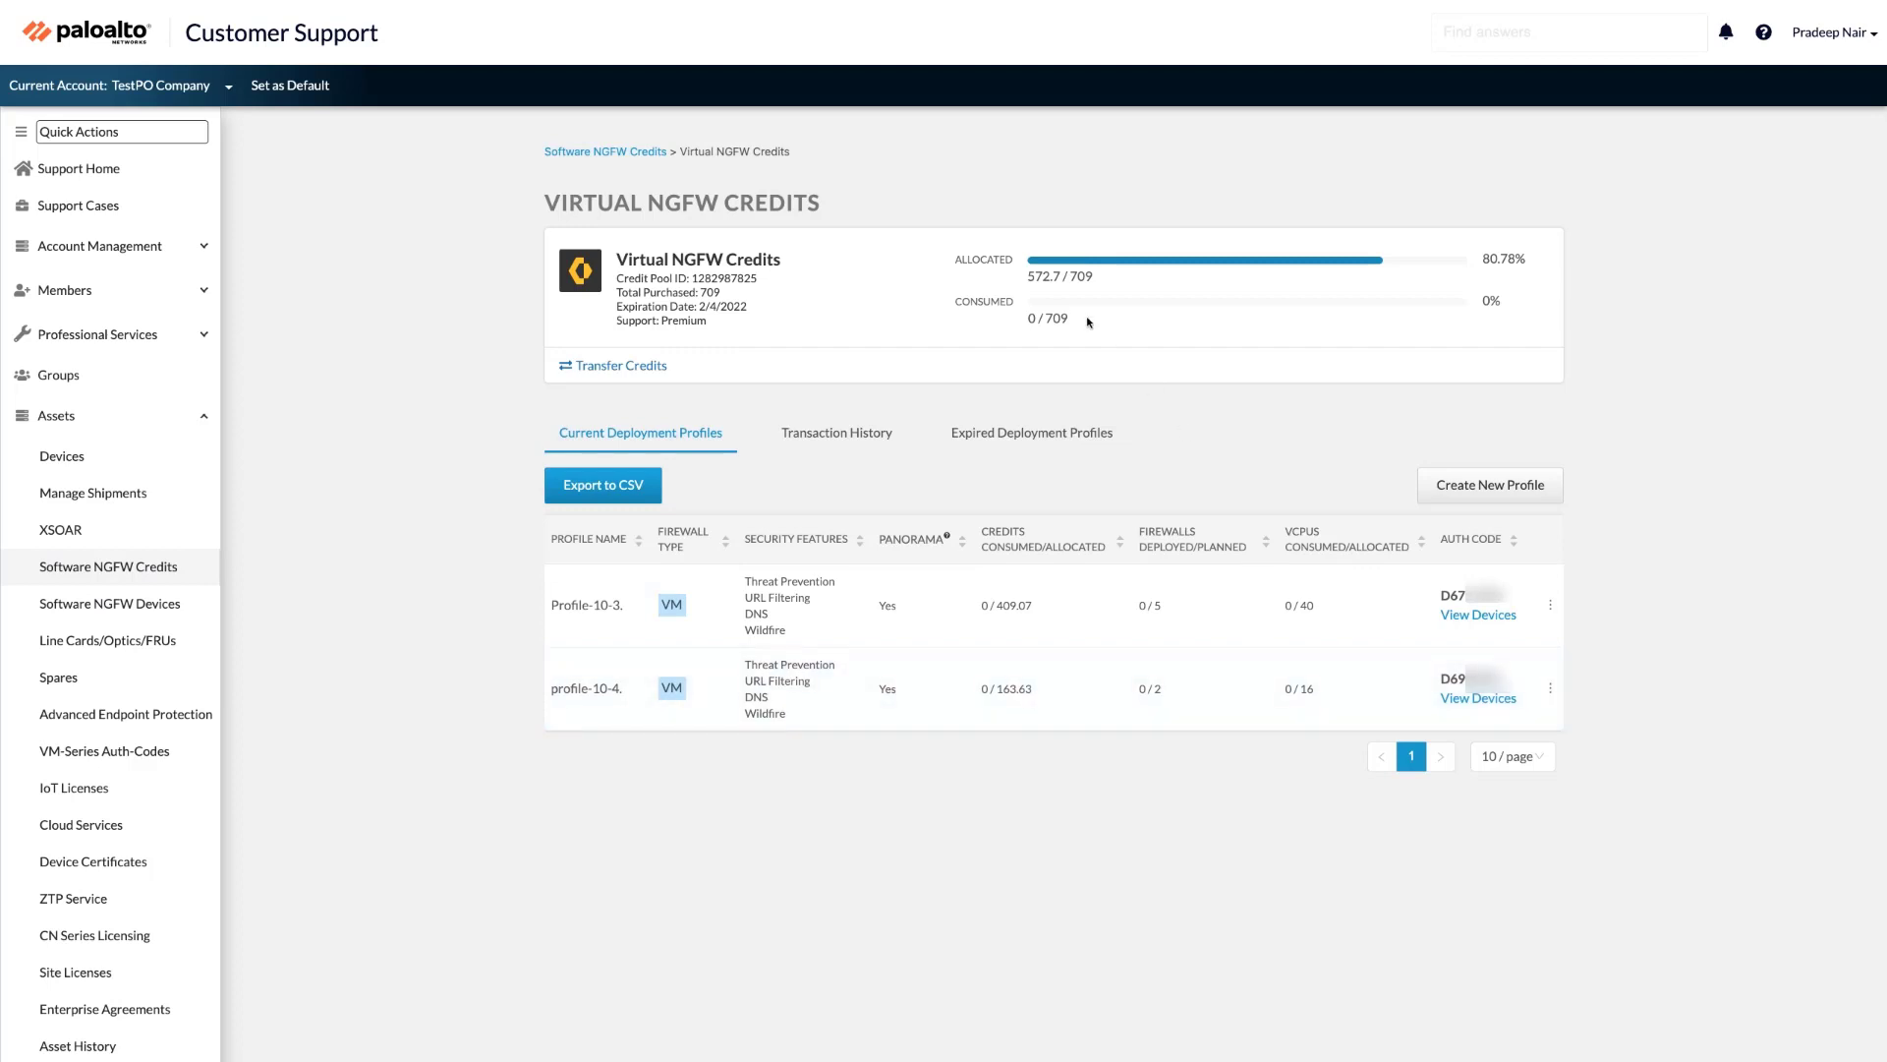
mouse_move(1079, 276)
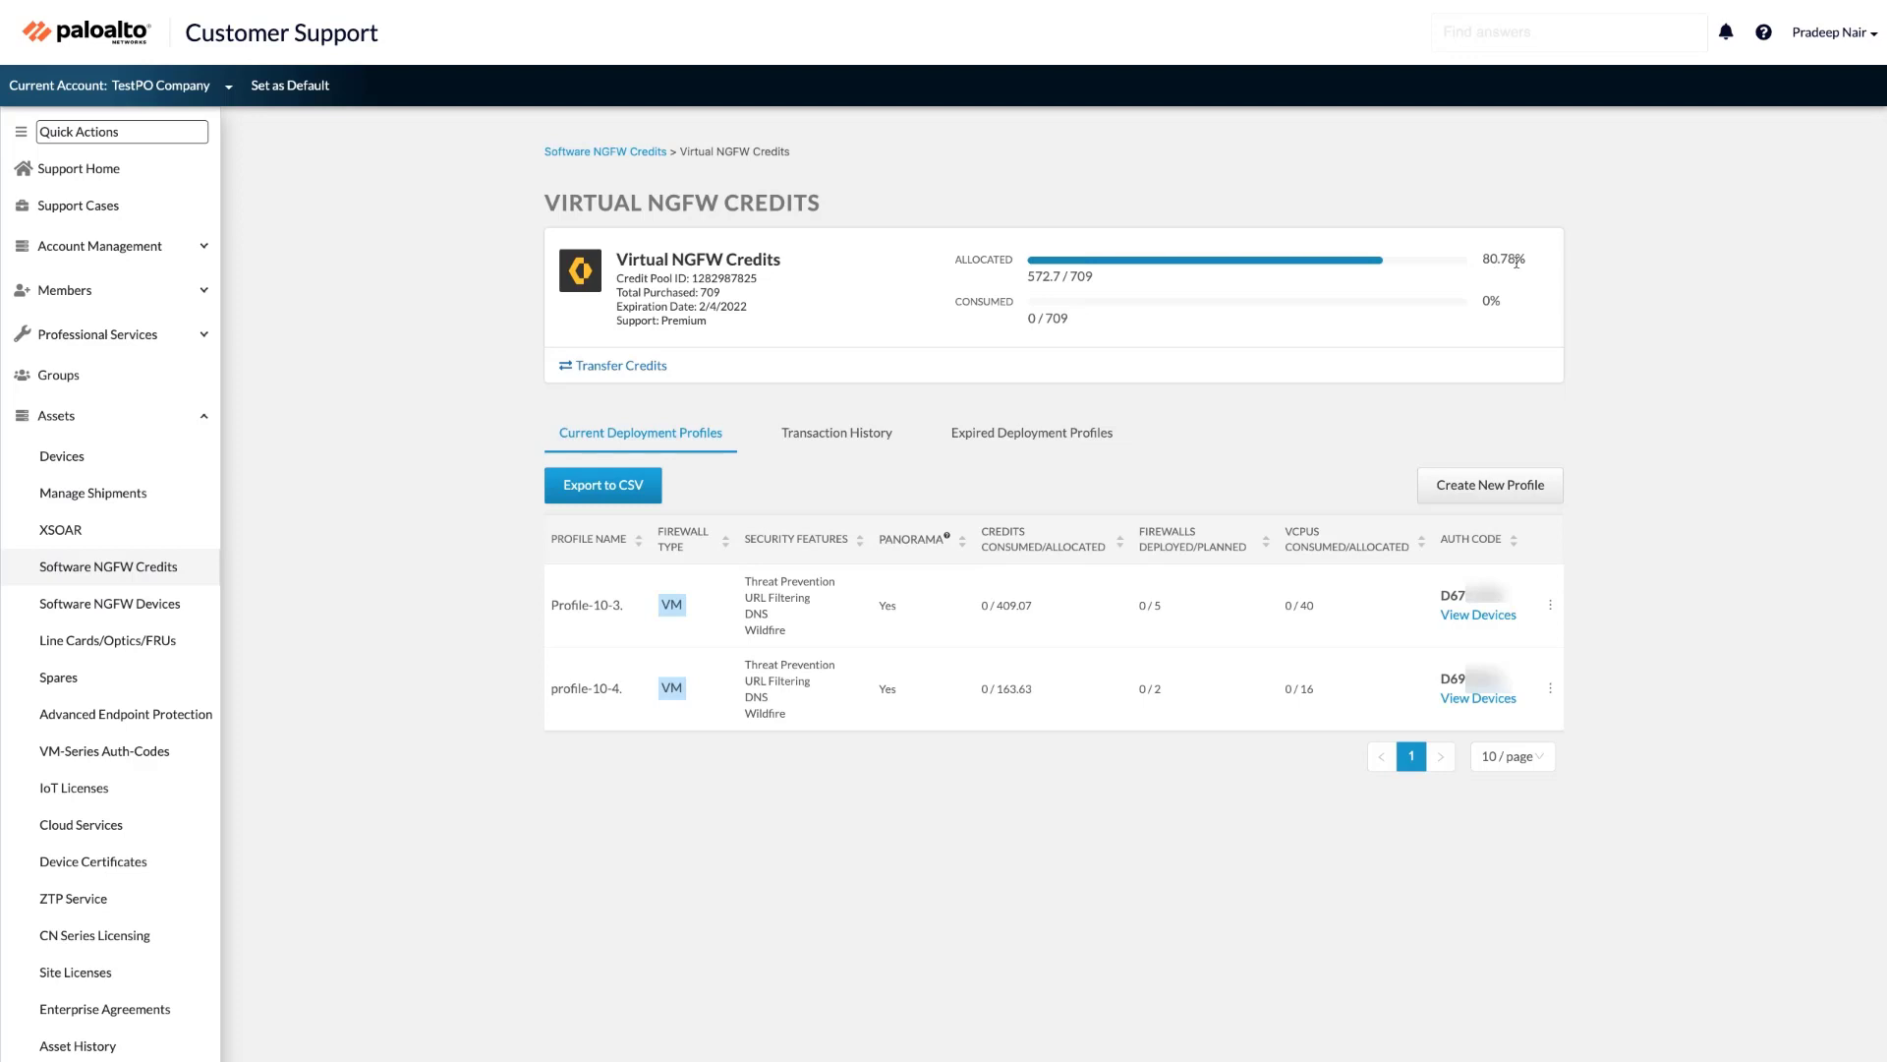
mouse_move(1494, 304)
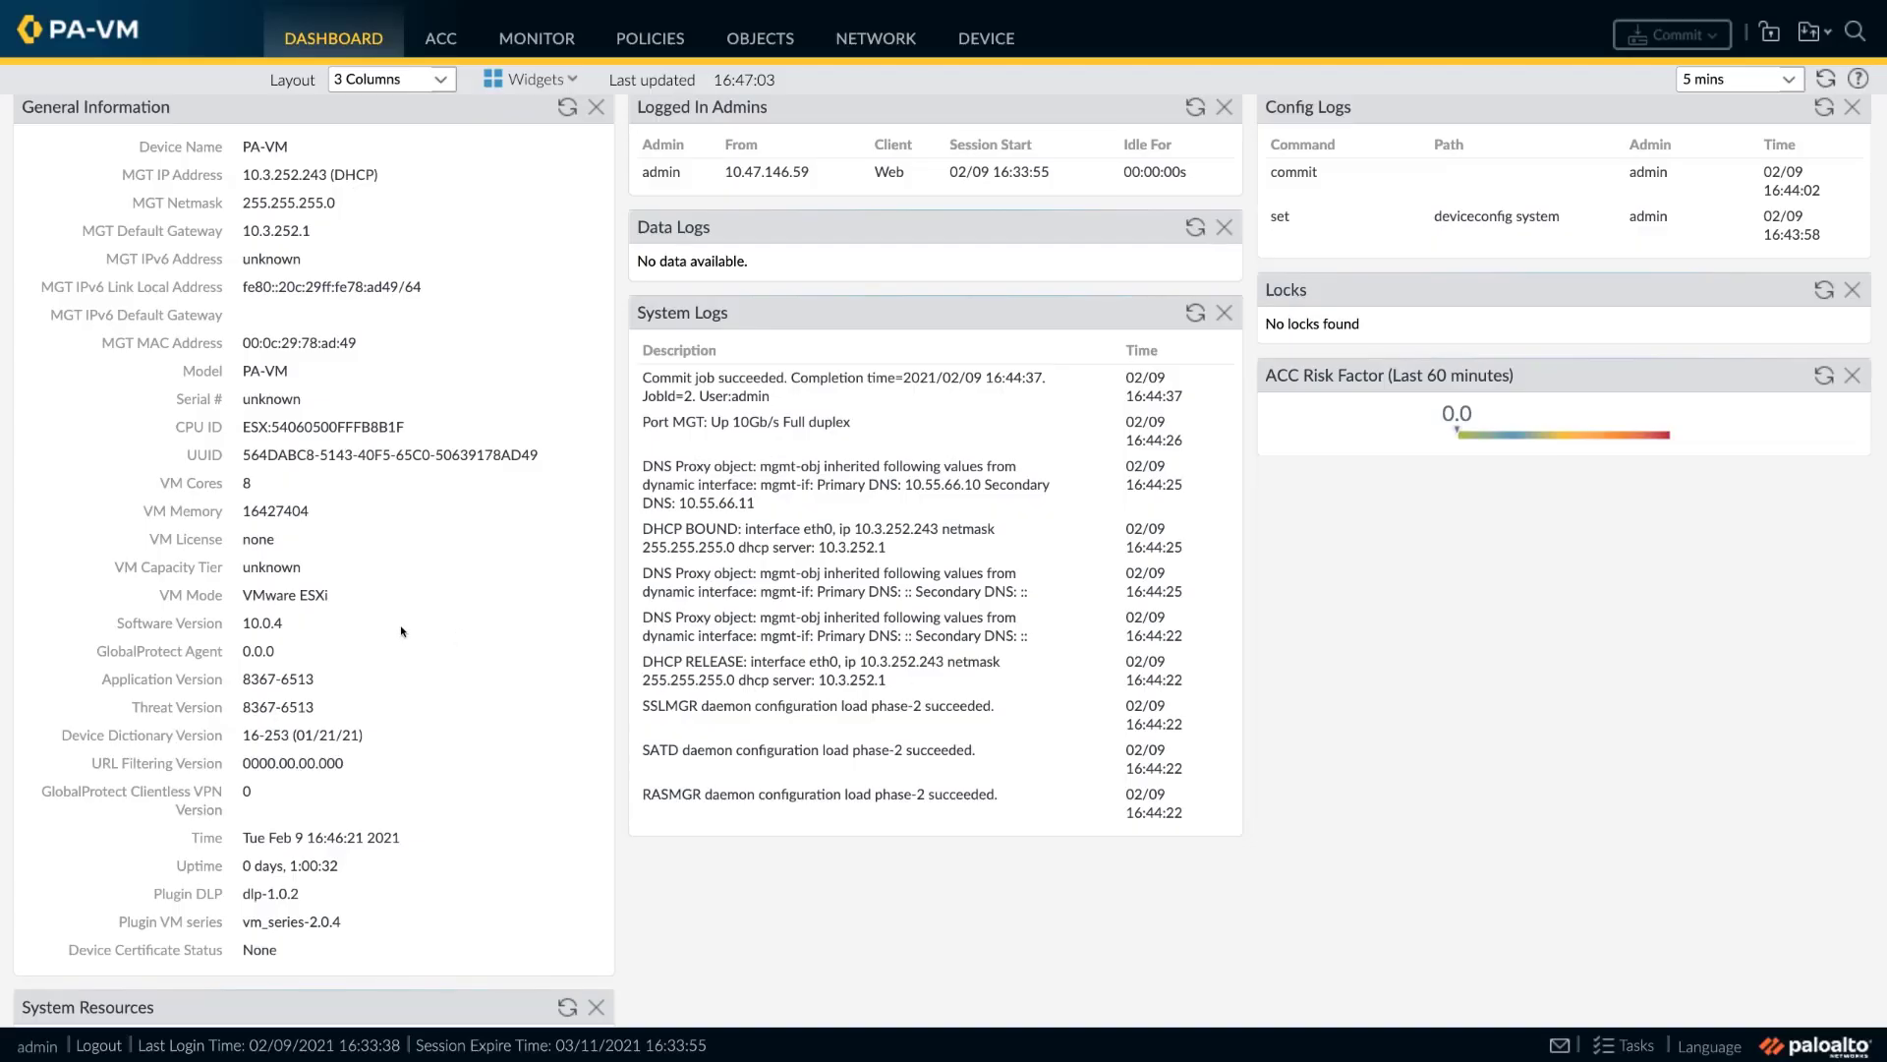
mouse_move(271, 535)
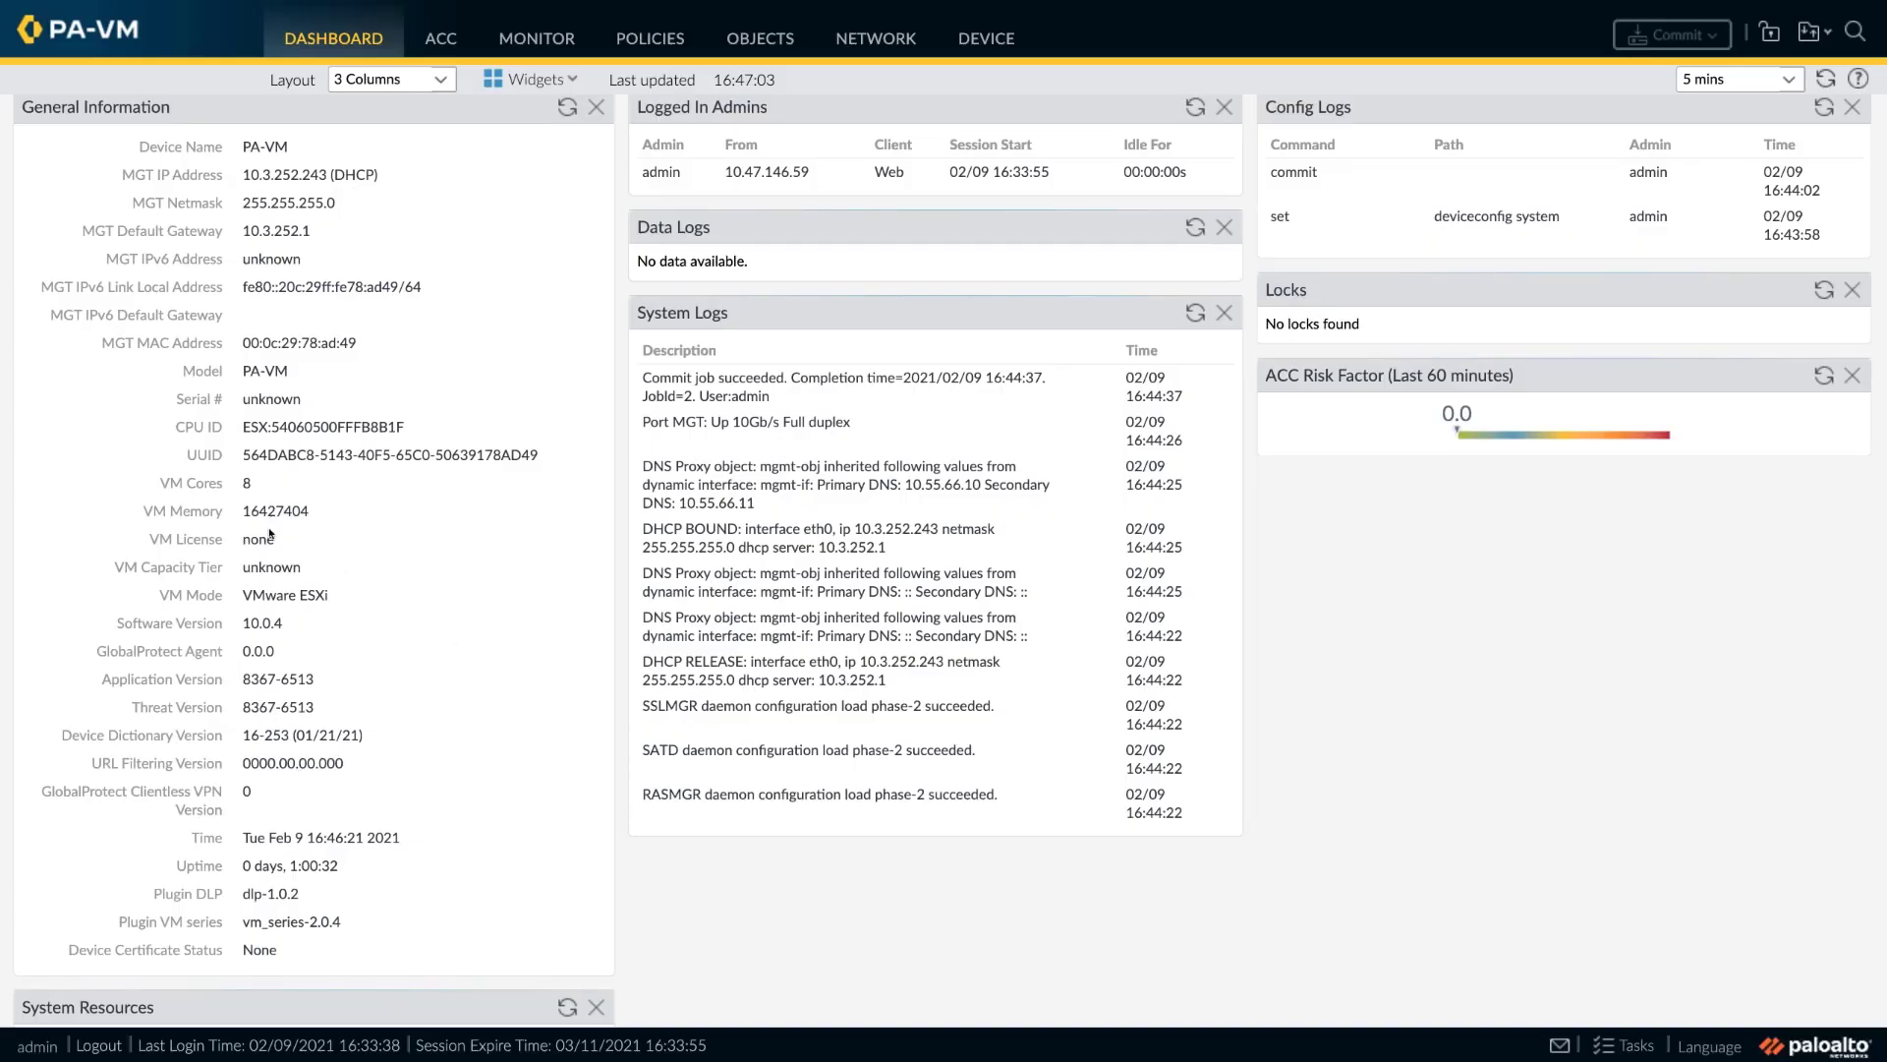
double_click(258, 538)
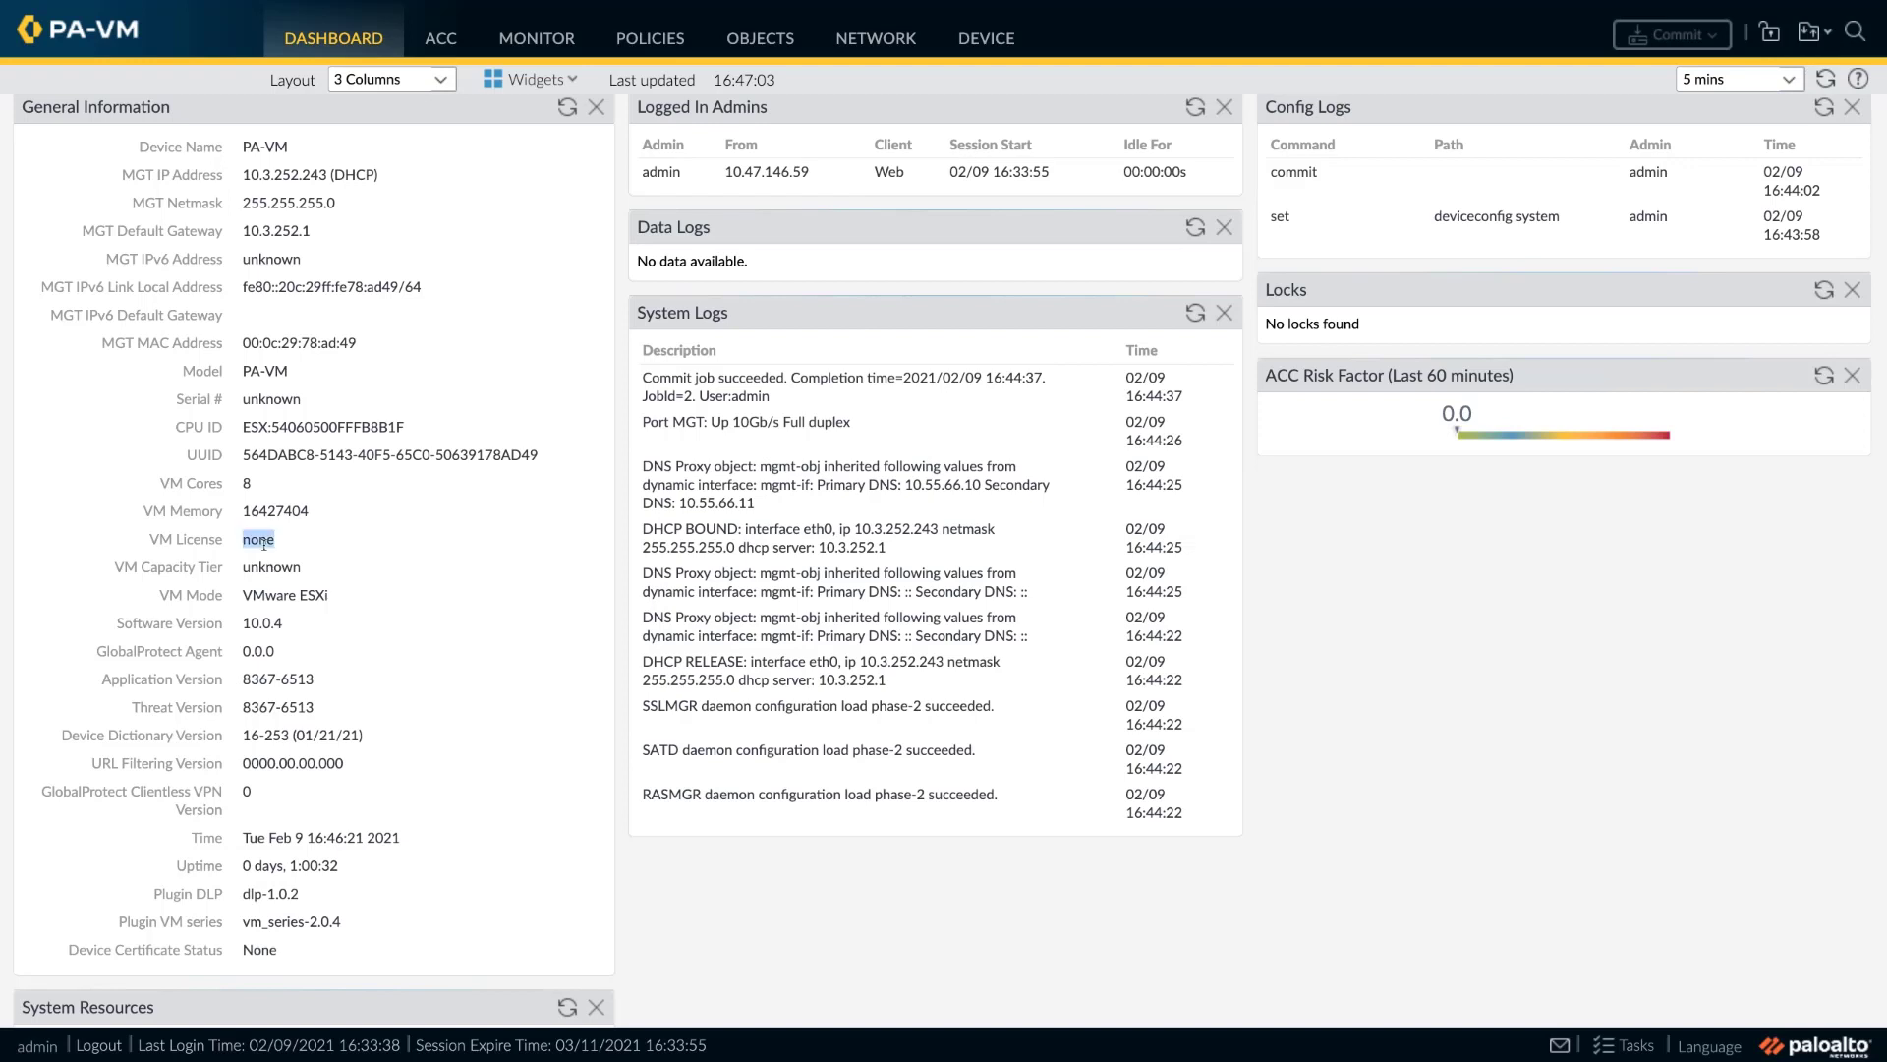
left_click(986, 38)
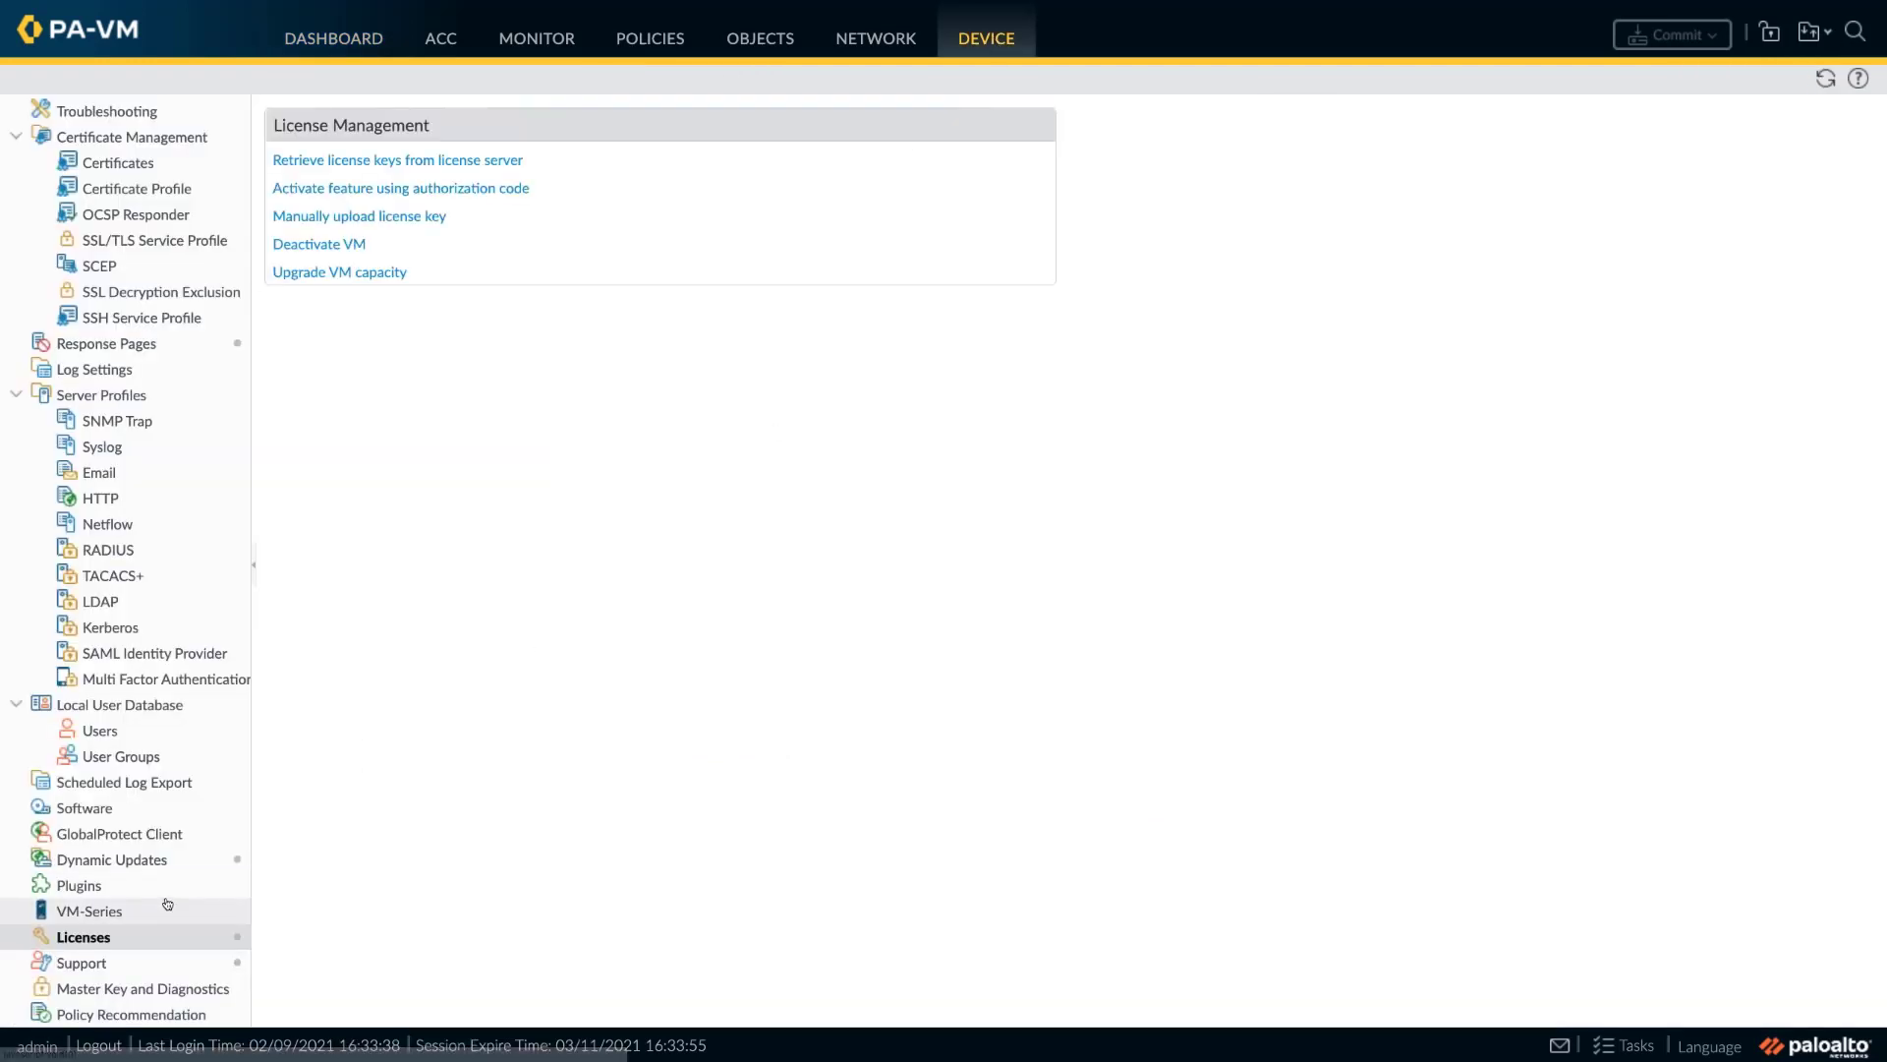
mouse_move(532, 204)
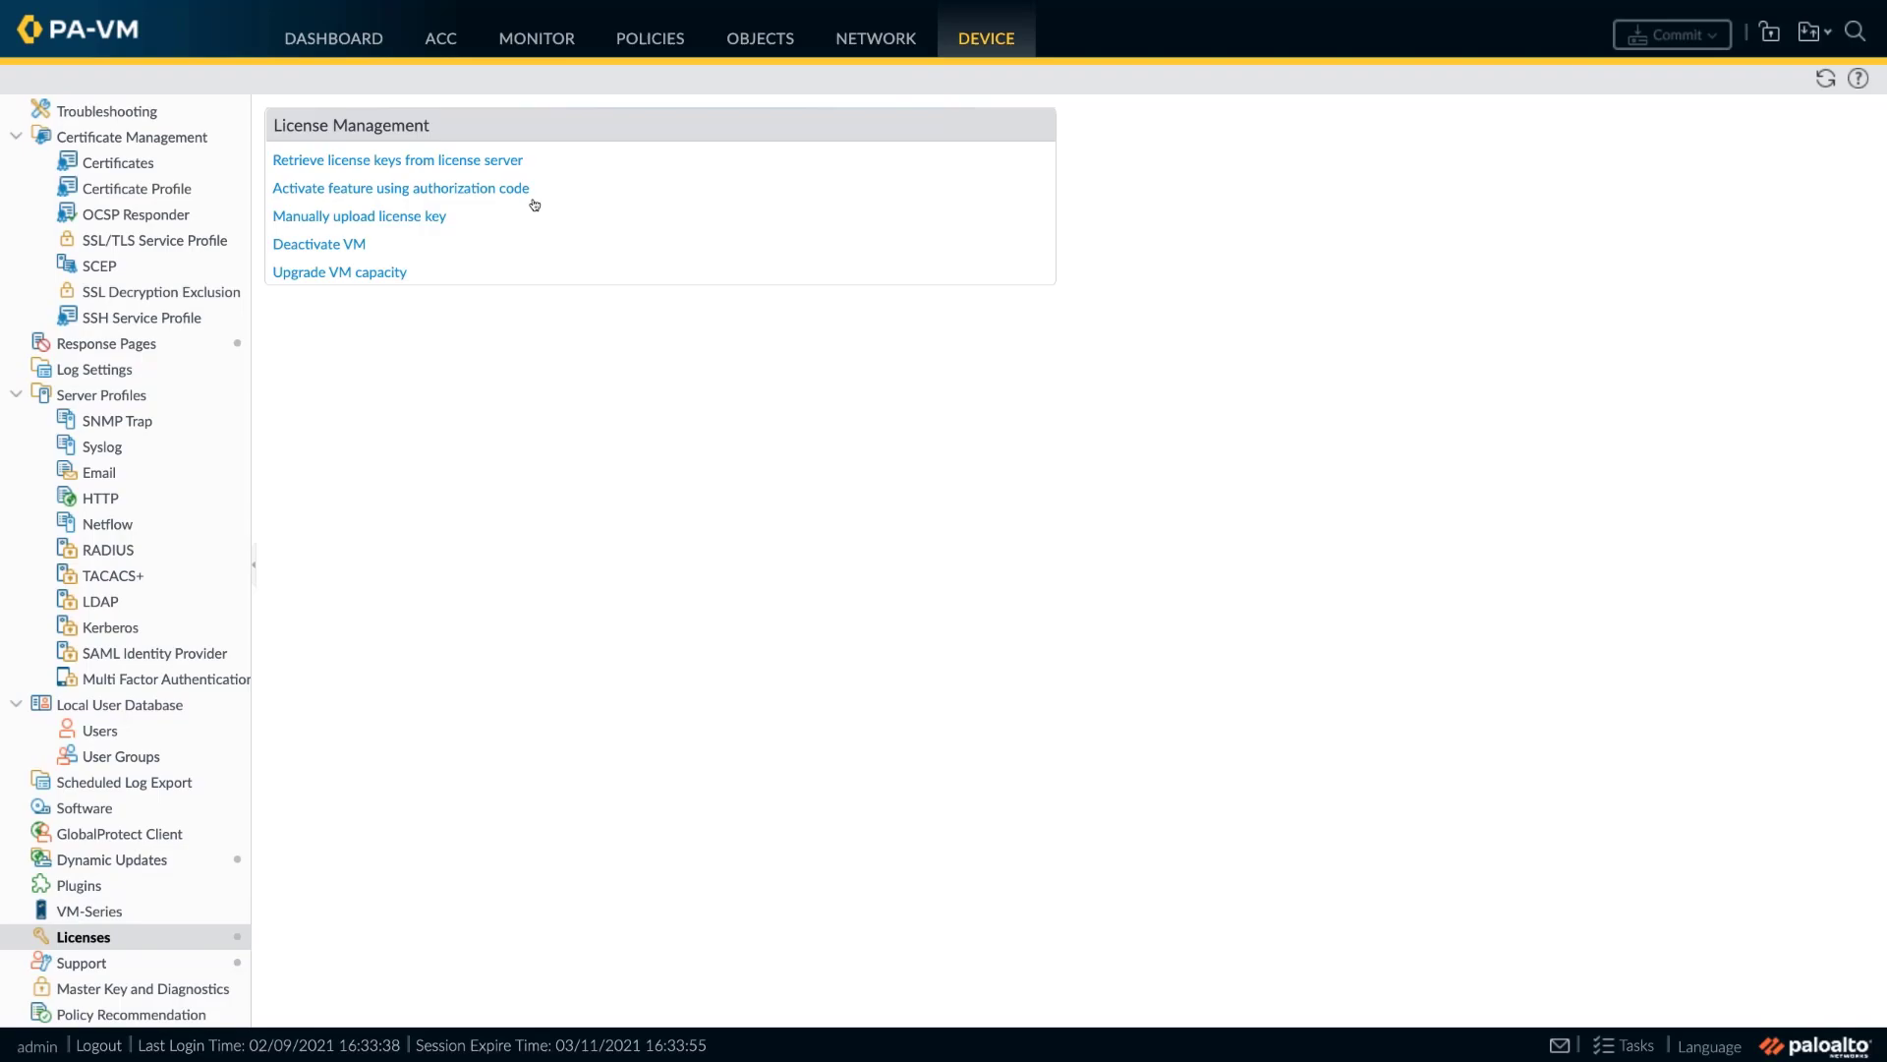
left_click(400, 188)
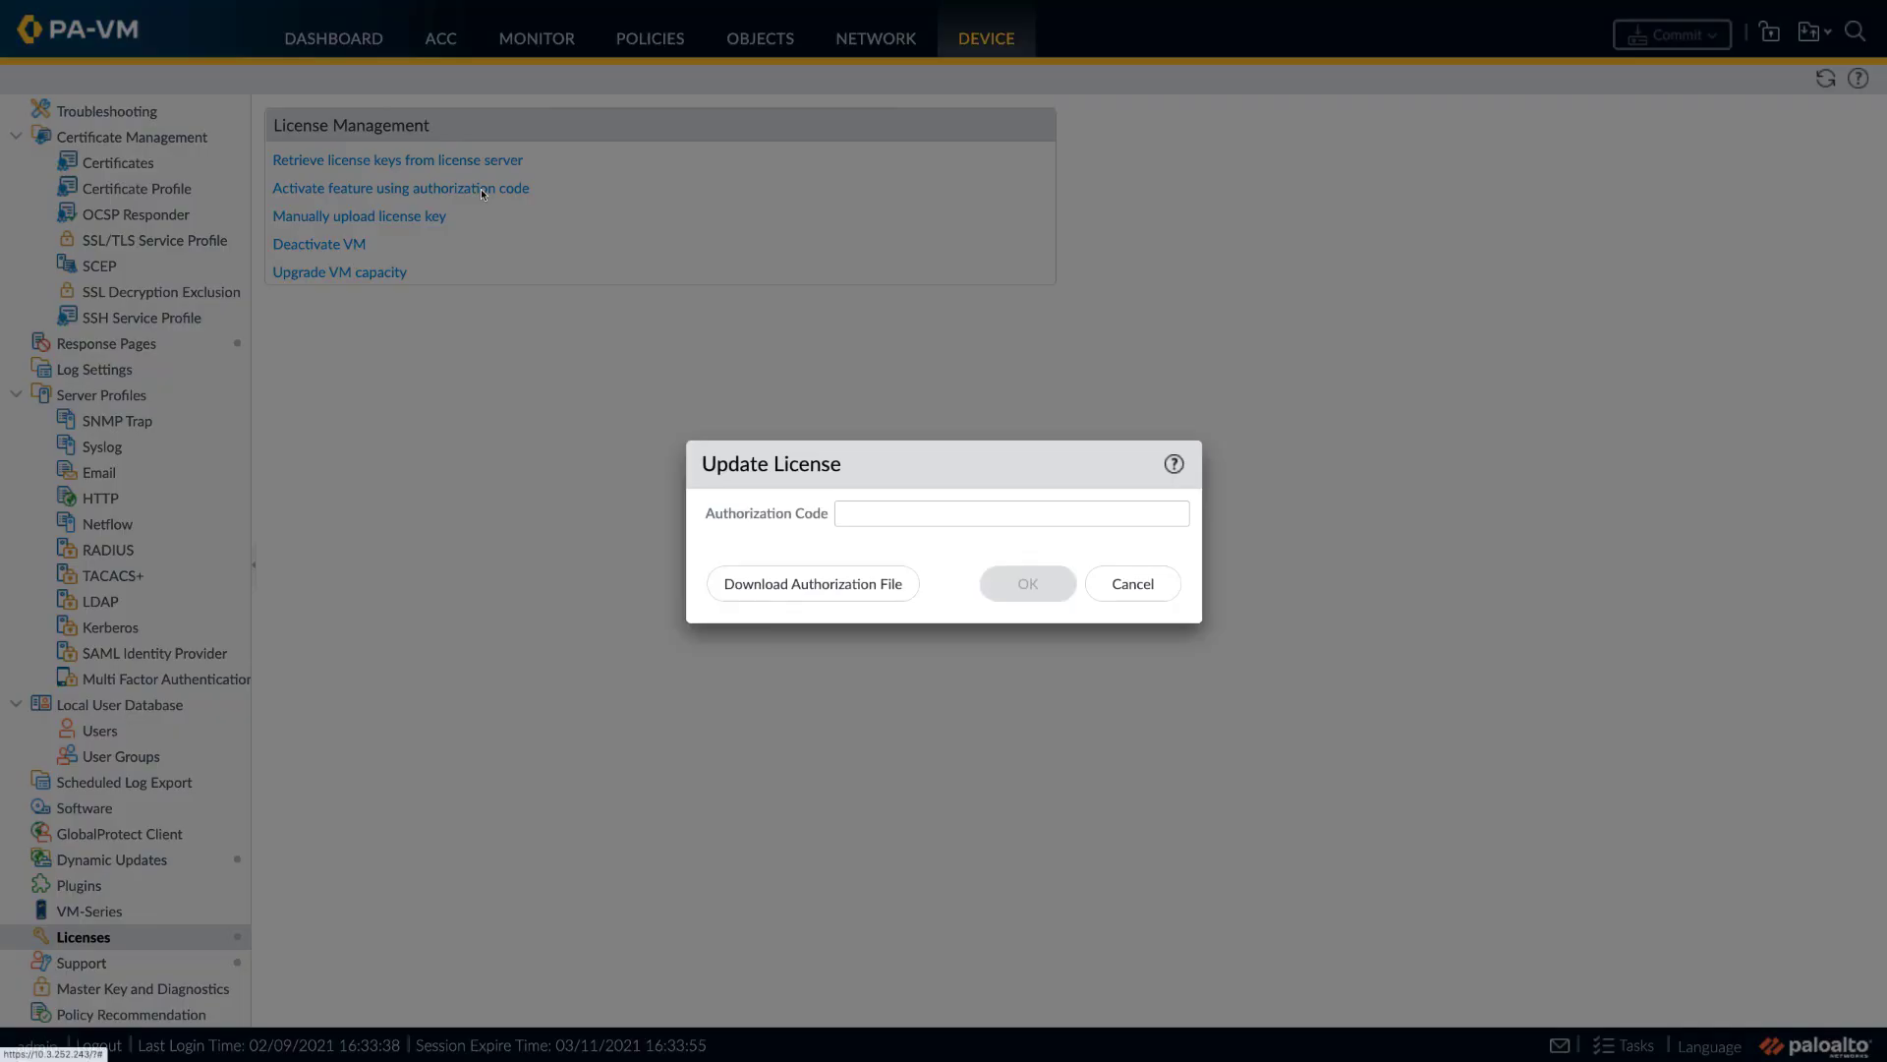
left_click(1012, 513)
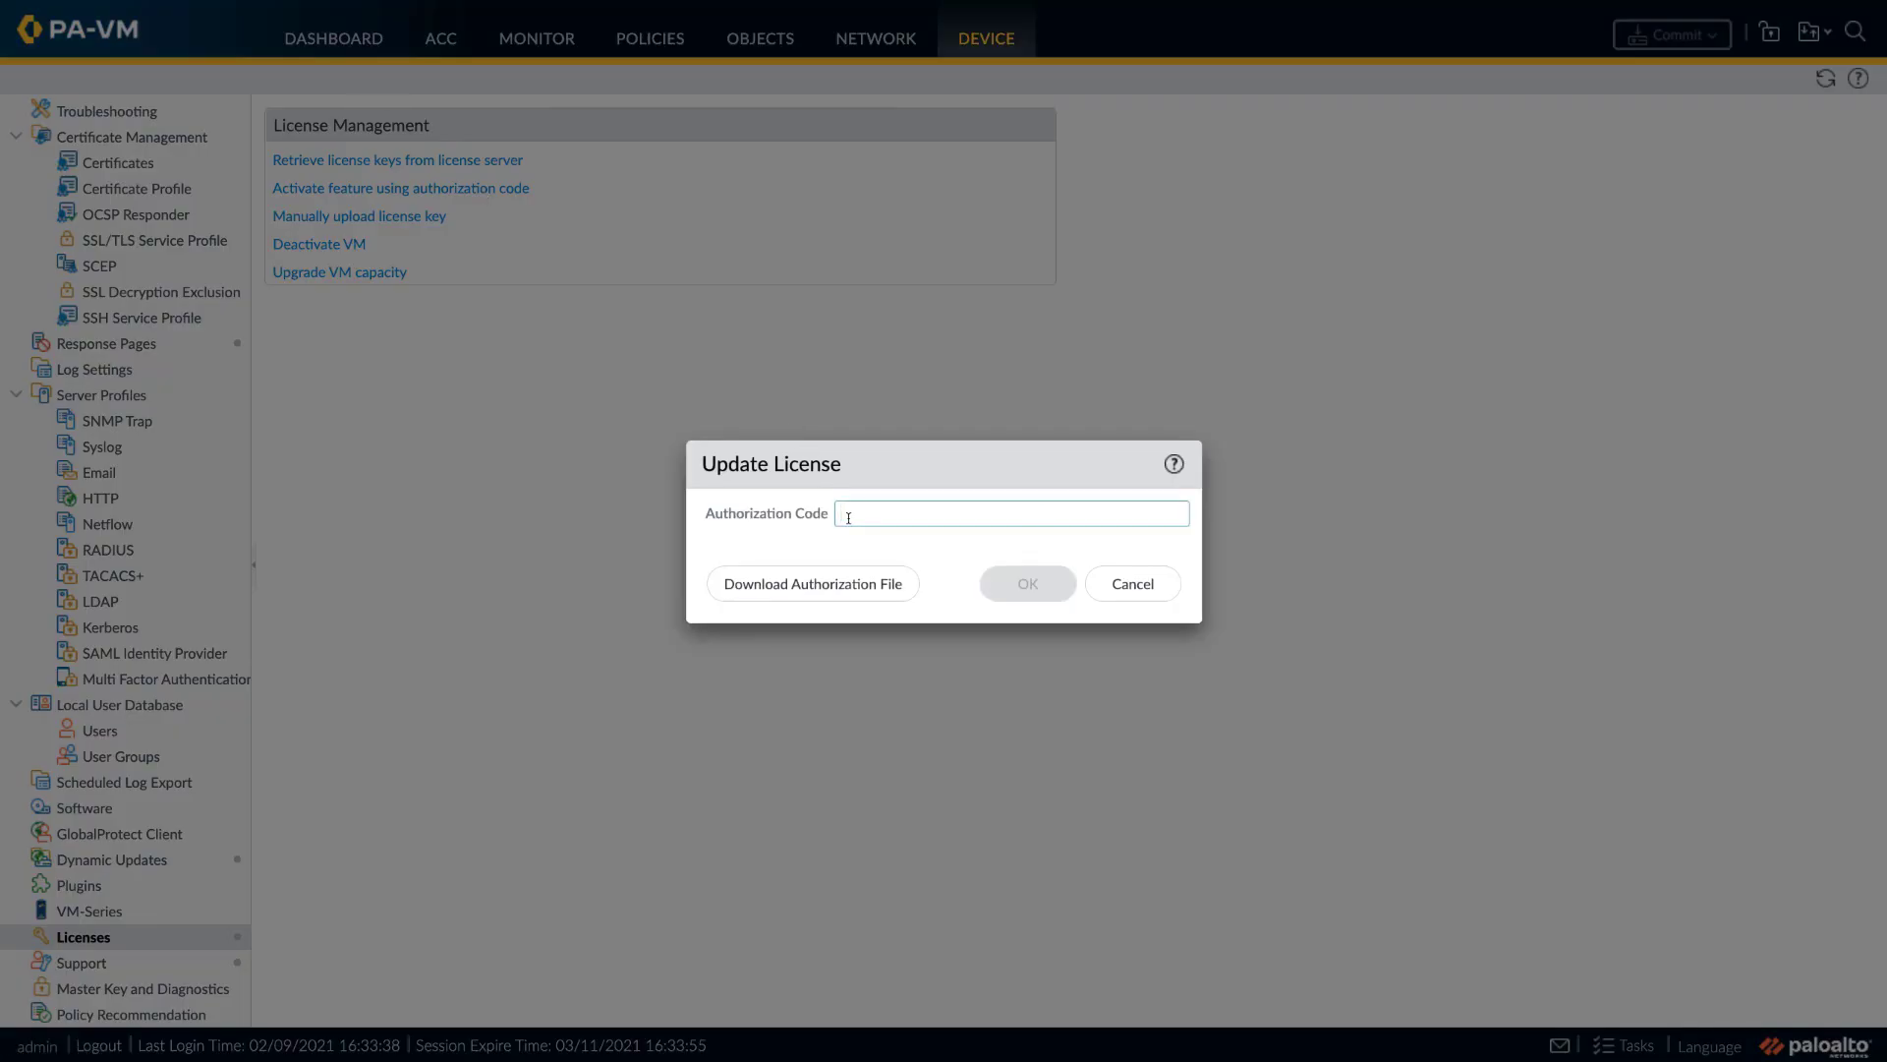
type("D69")
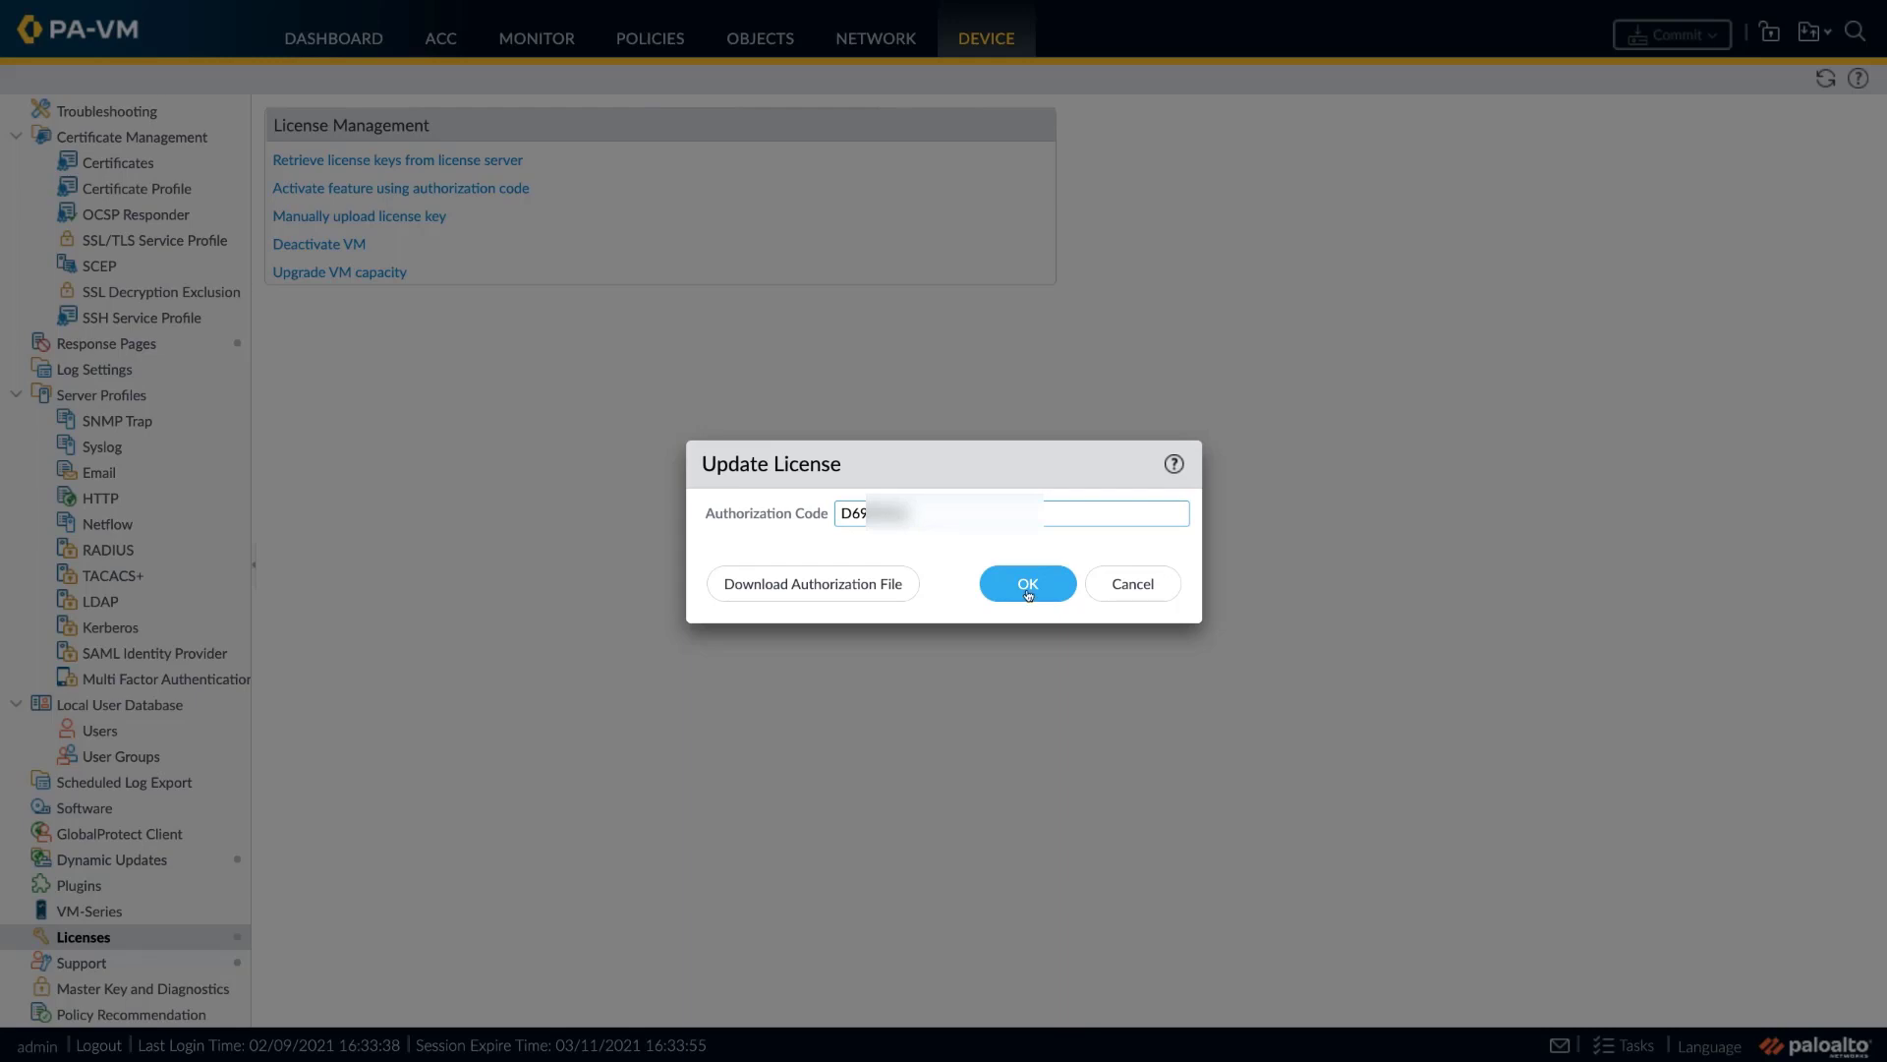
left_click(1025, 583)
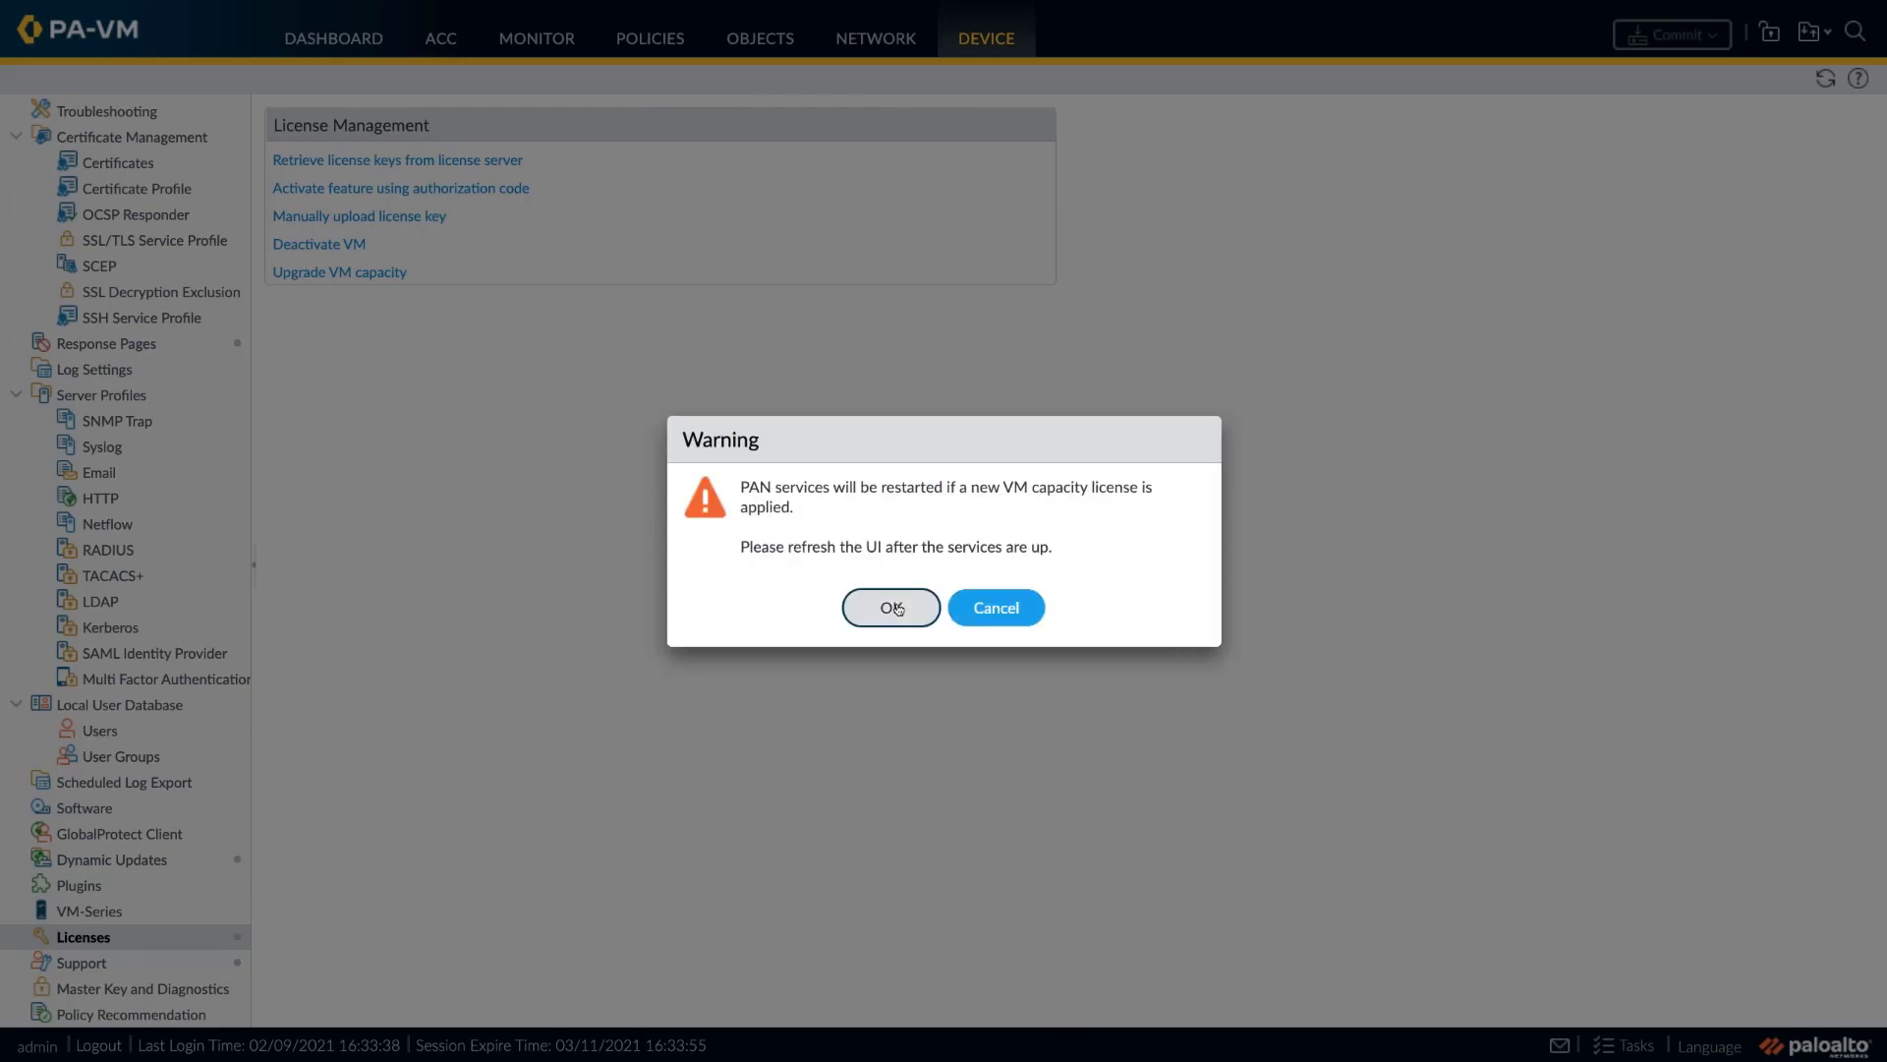
left_click(891, 607)
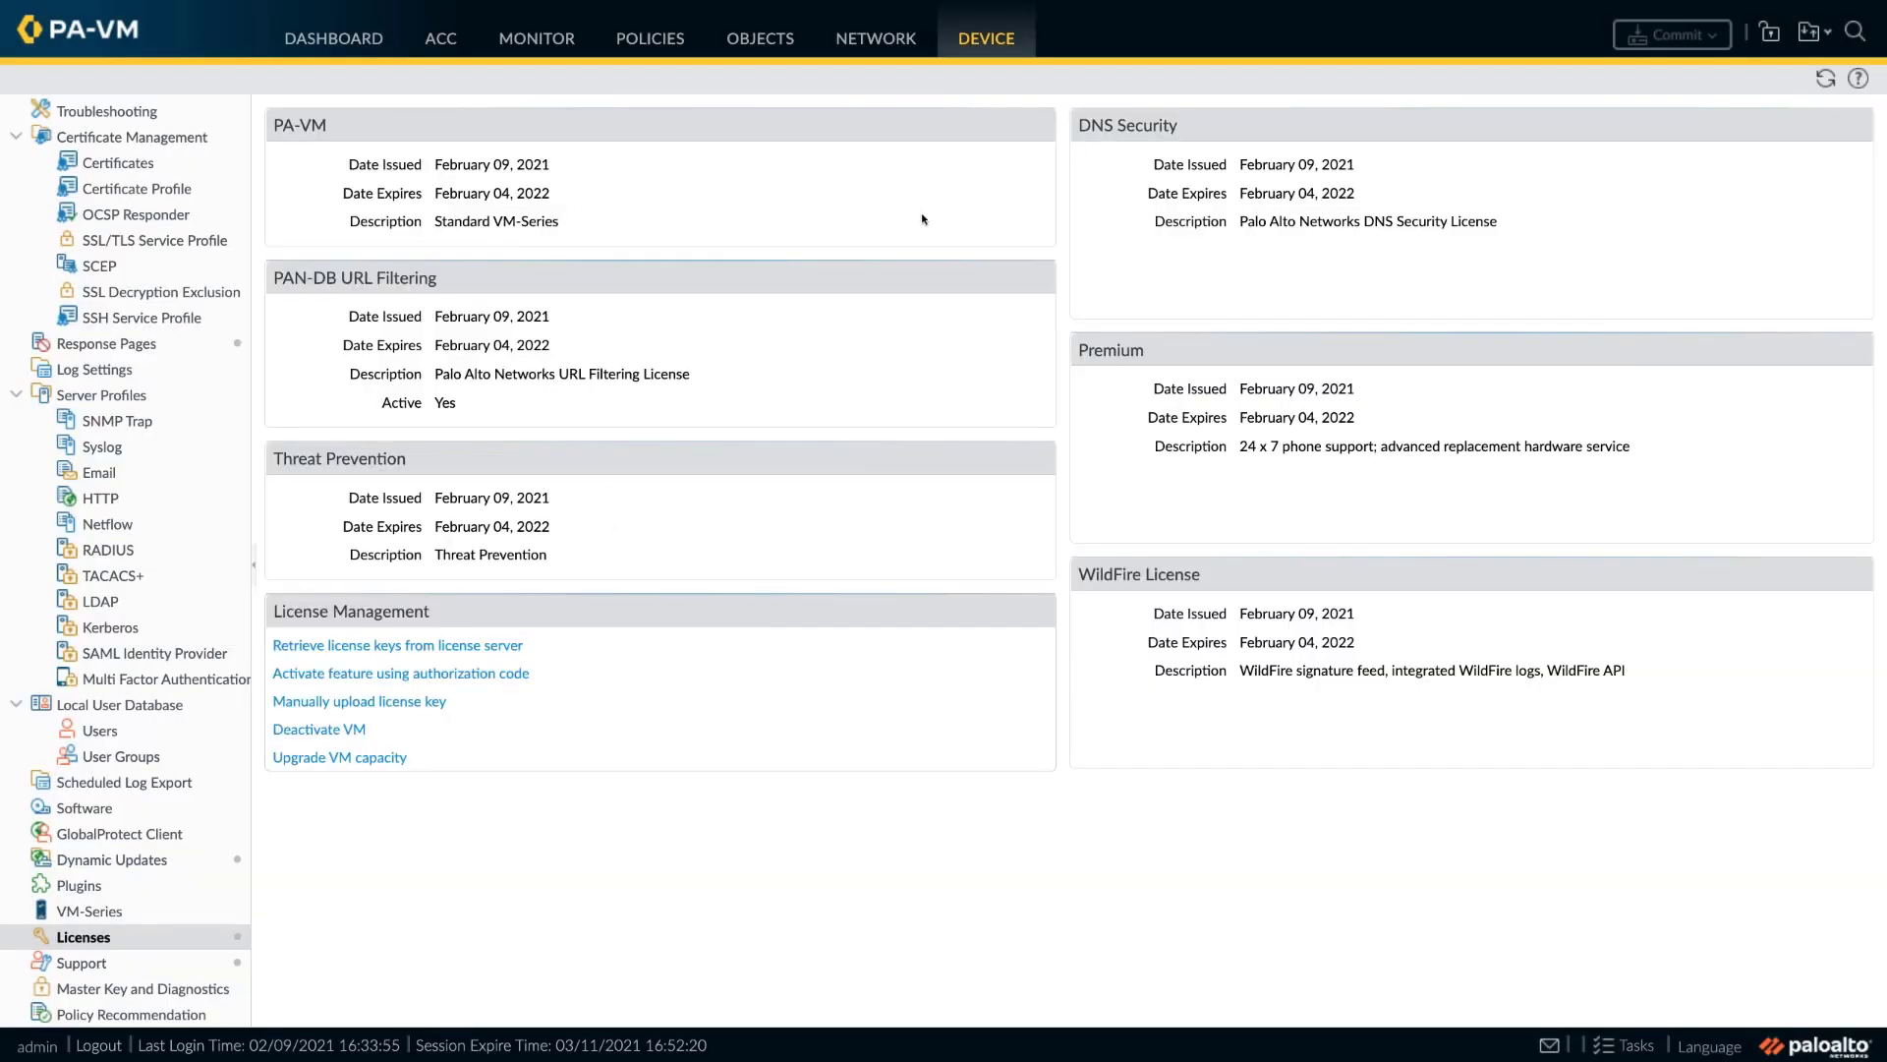
mouse_move(459, 465)
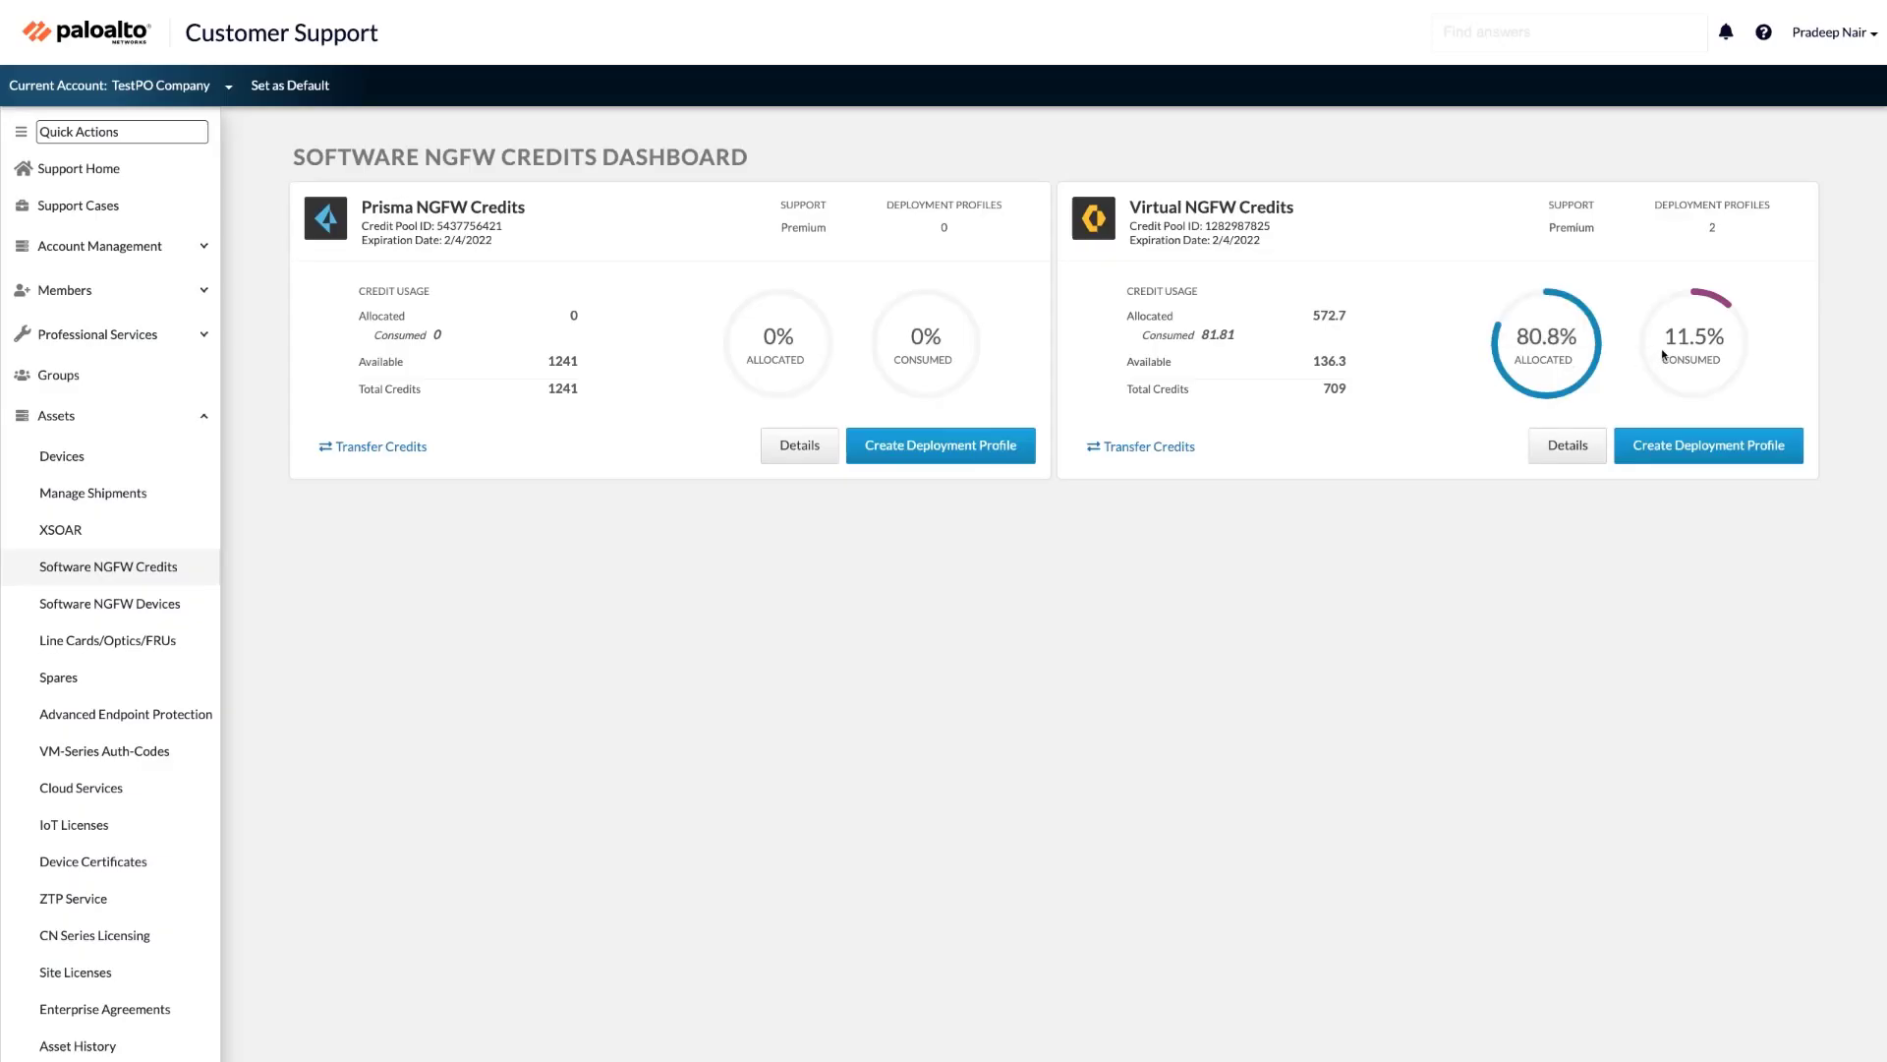
mouse_move(1671, 370)
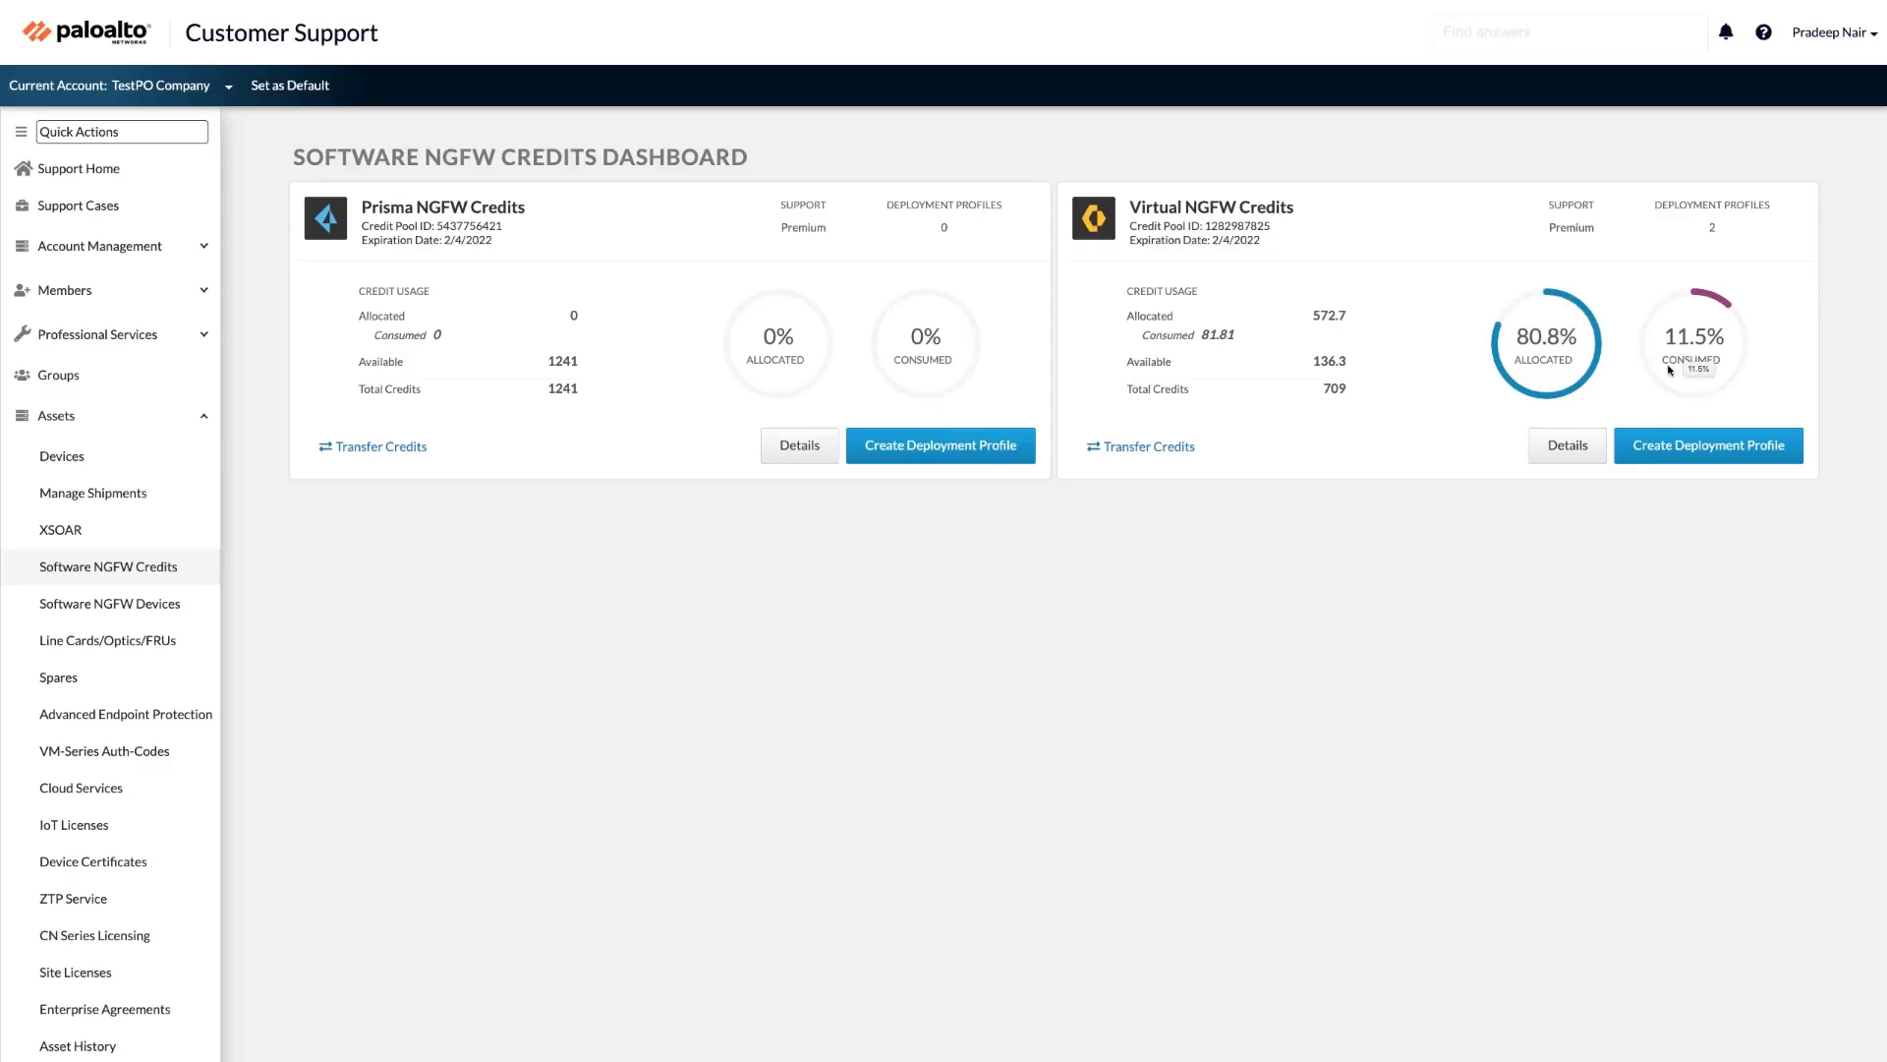
Step: Review profile-10-4's credit usage (8 of 16 vCPUs) and open its More Options menu
left_click(1566, 444)
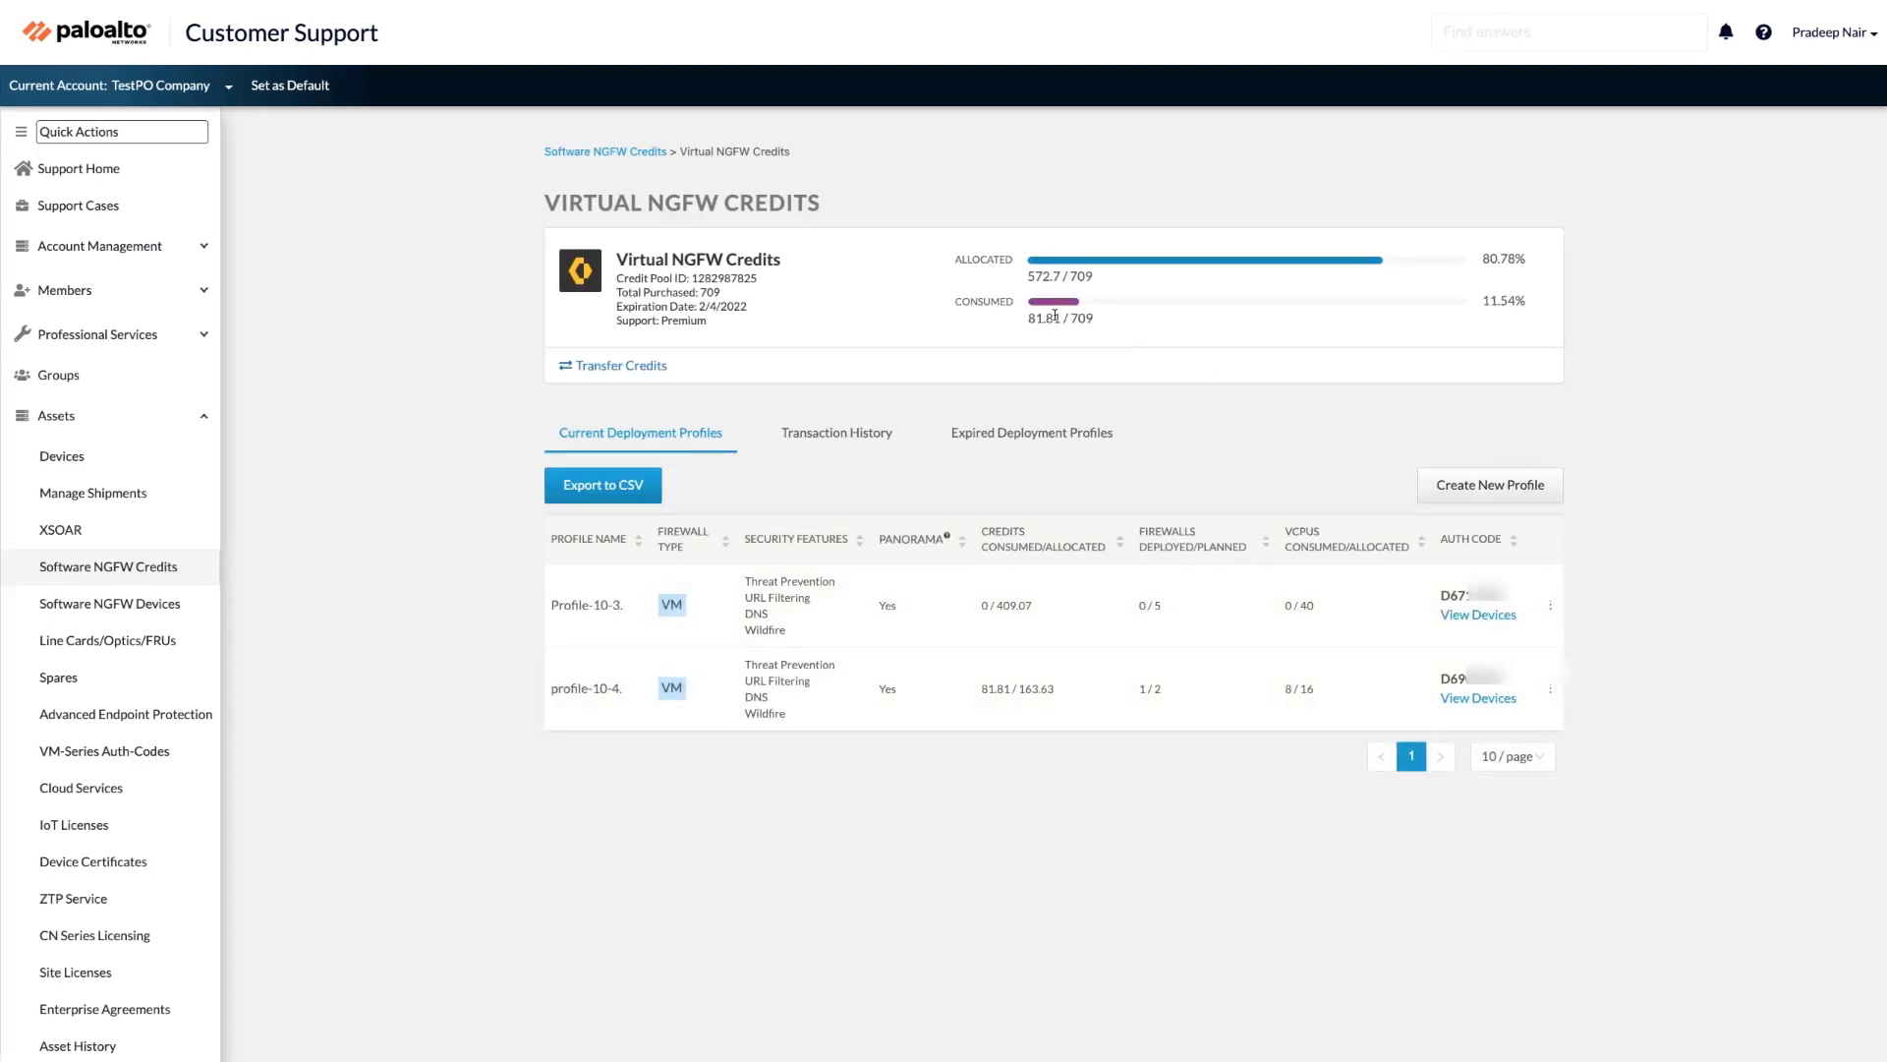
mouse_move(1265, 670)
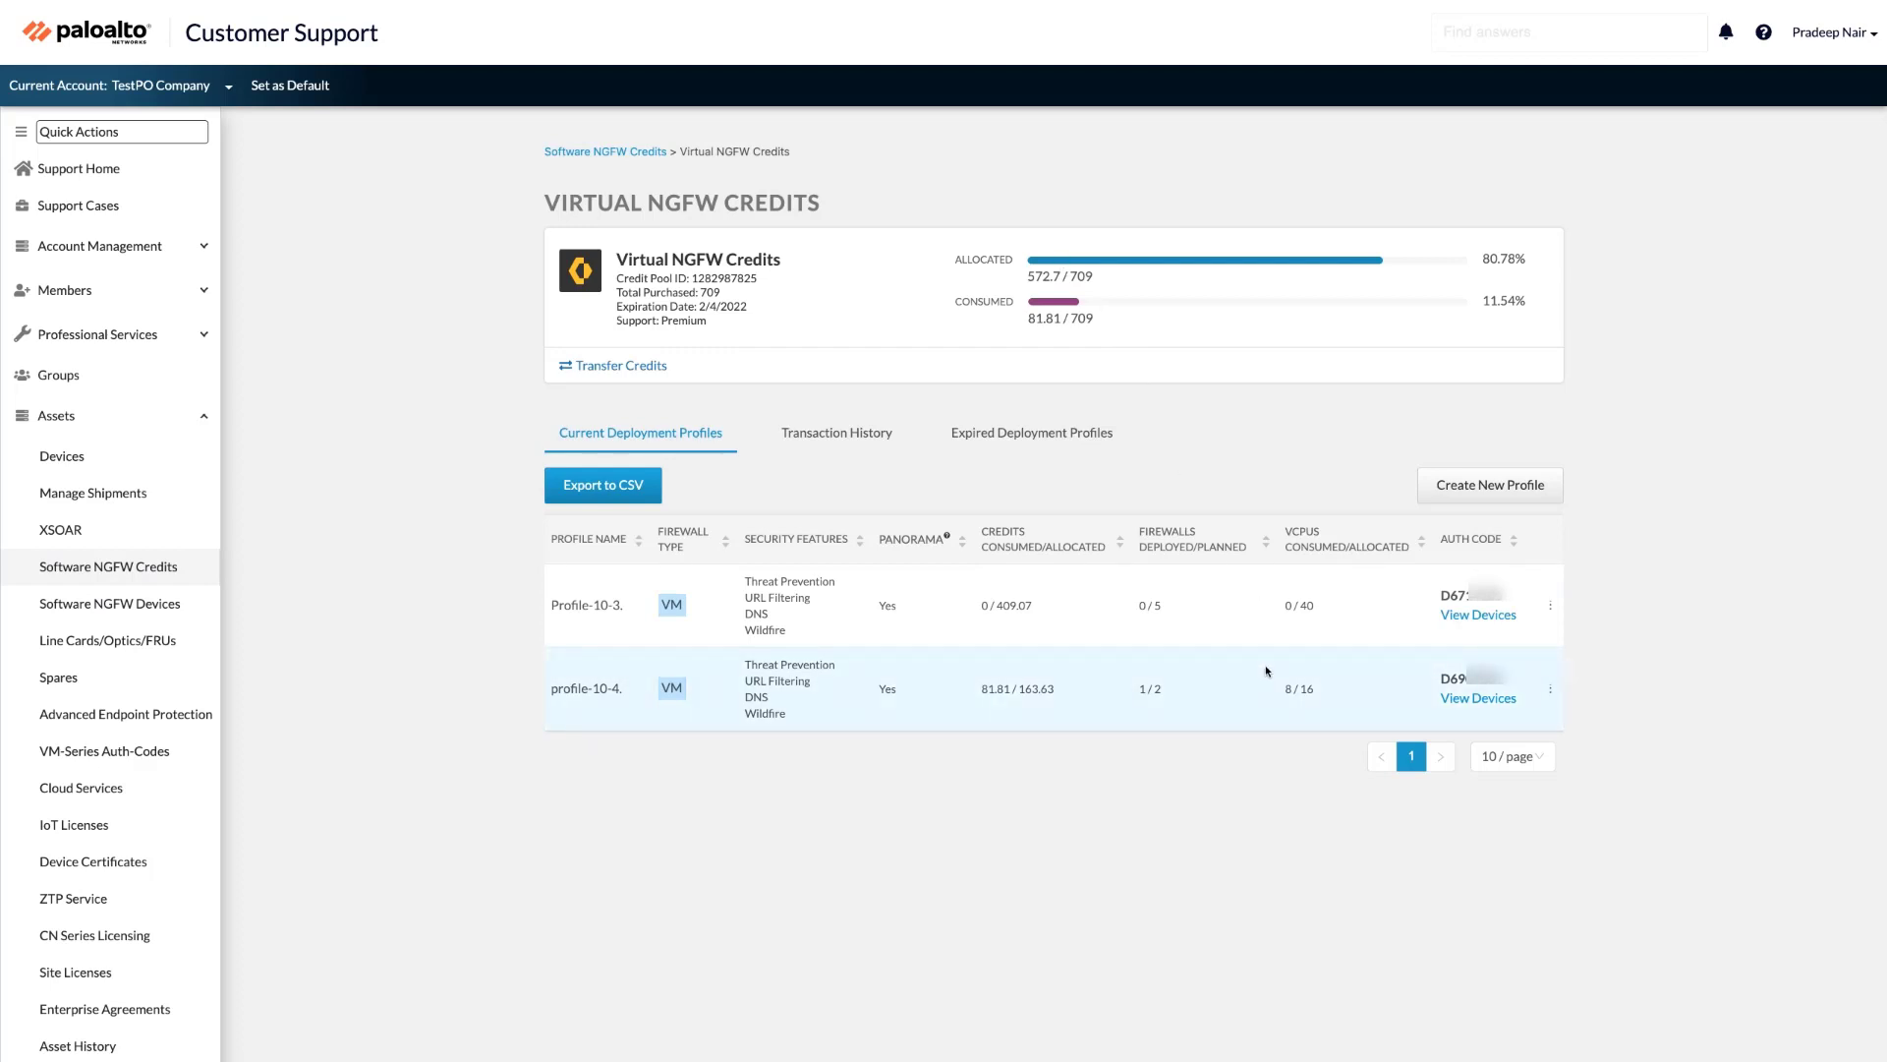
mouse_move(1144, 706)
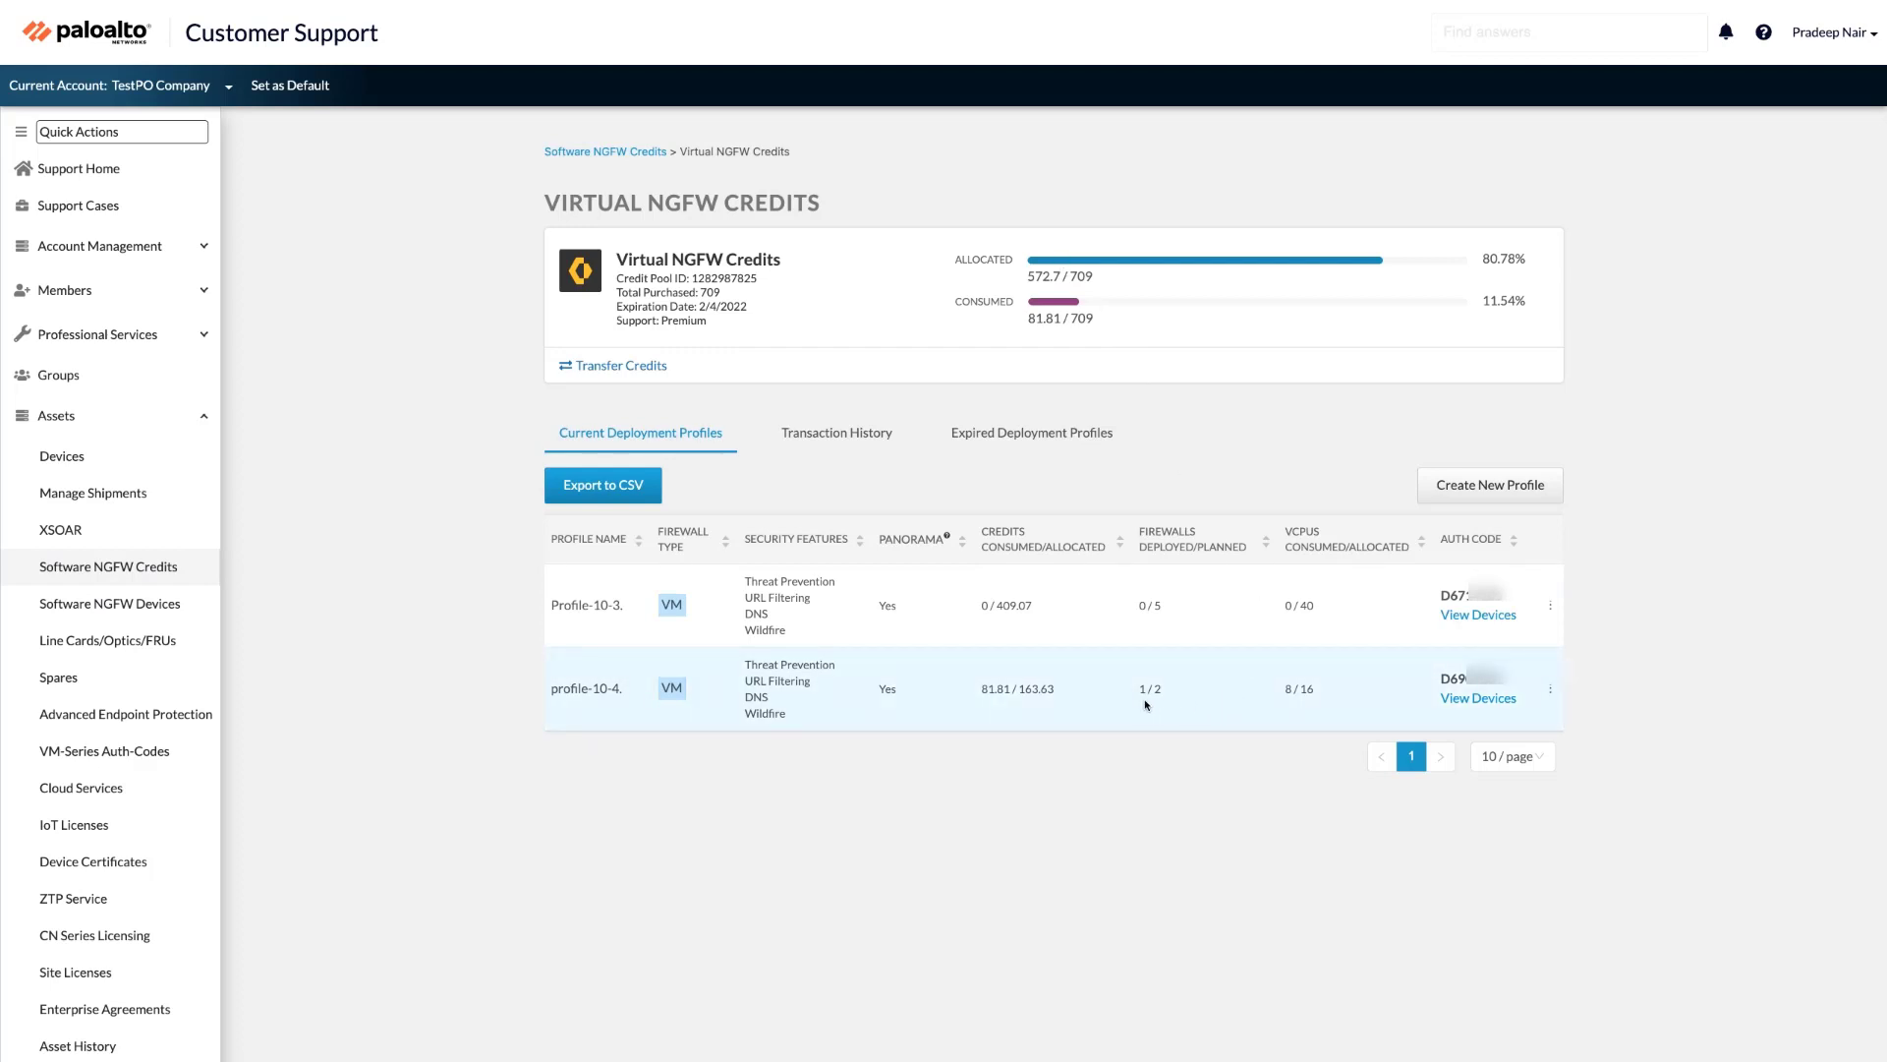
mouse_move(1158, 704)
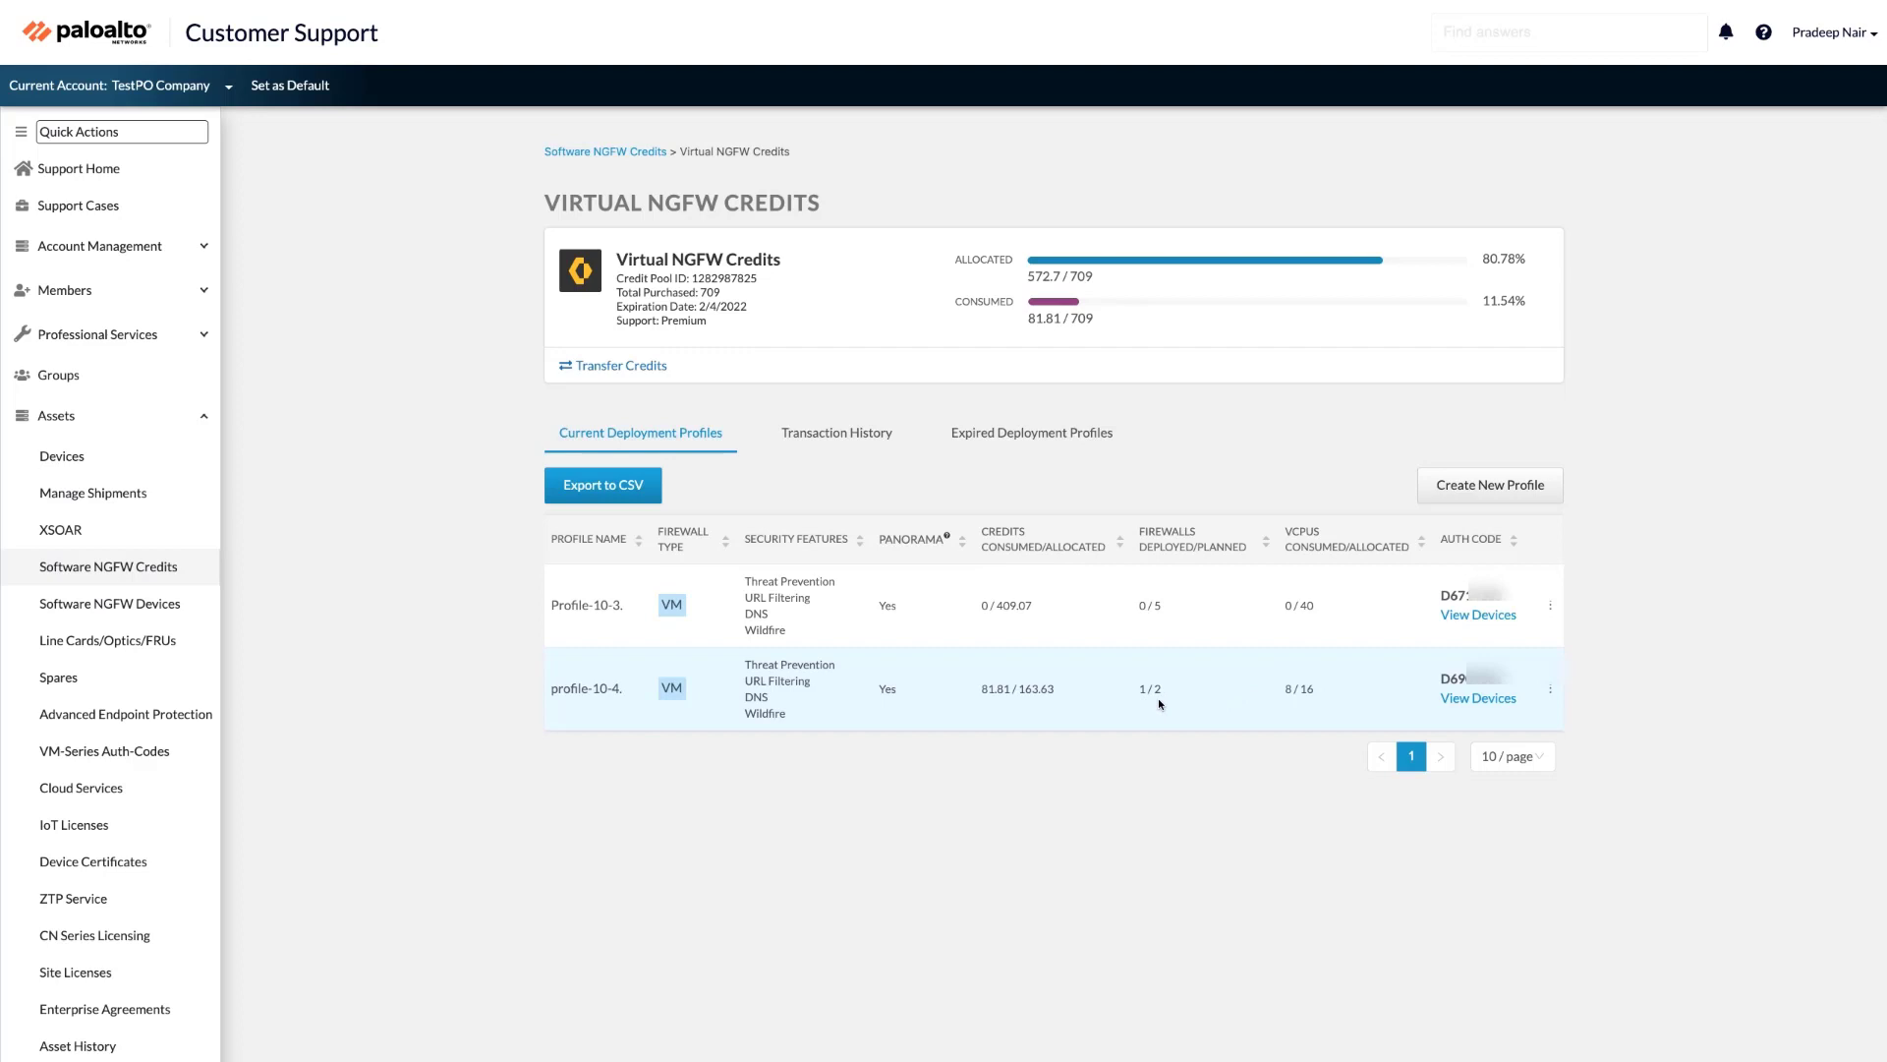
mouse_move(1287, 690)
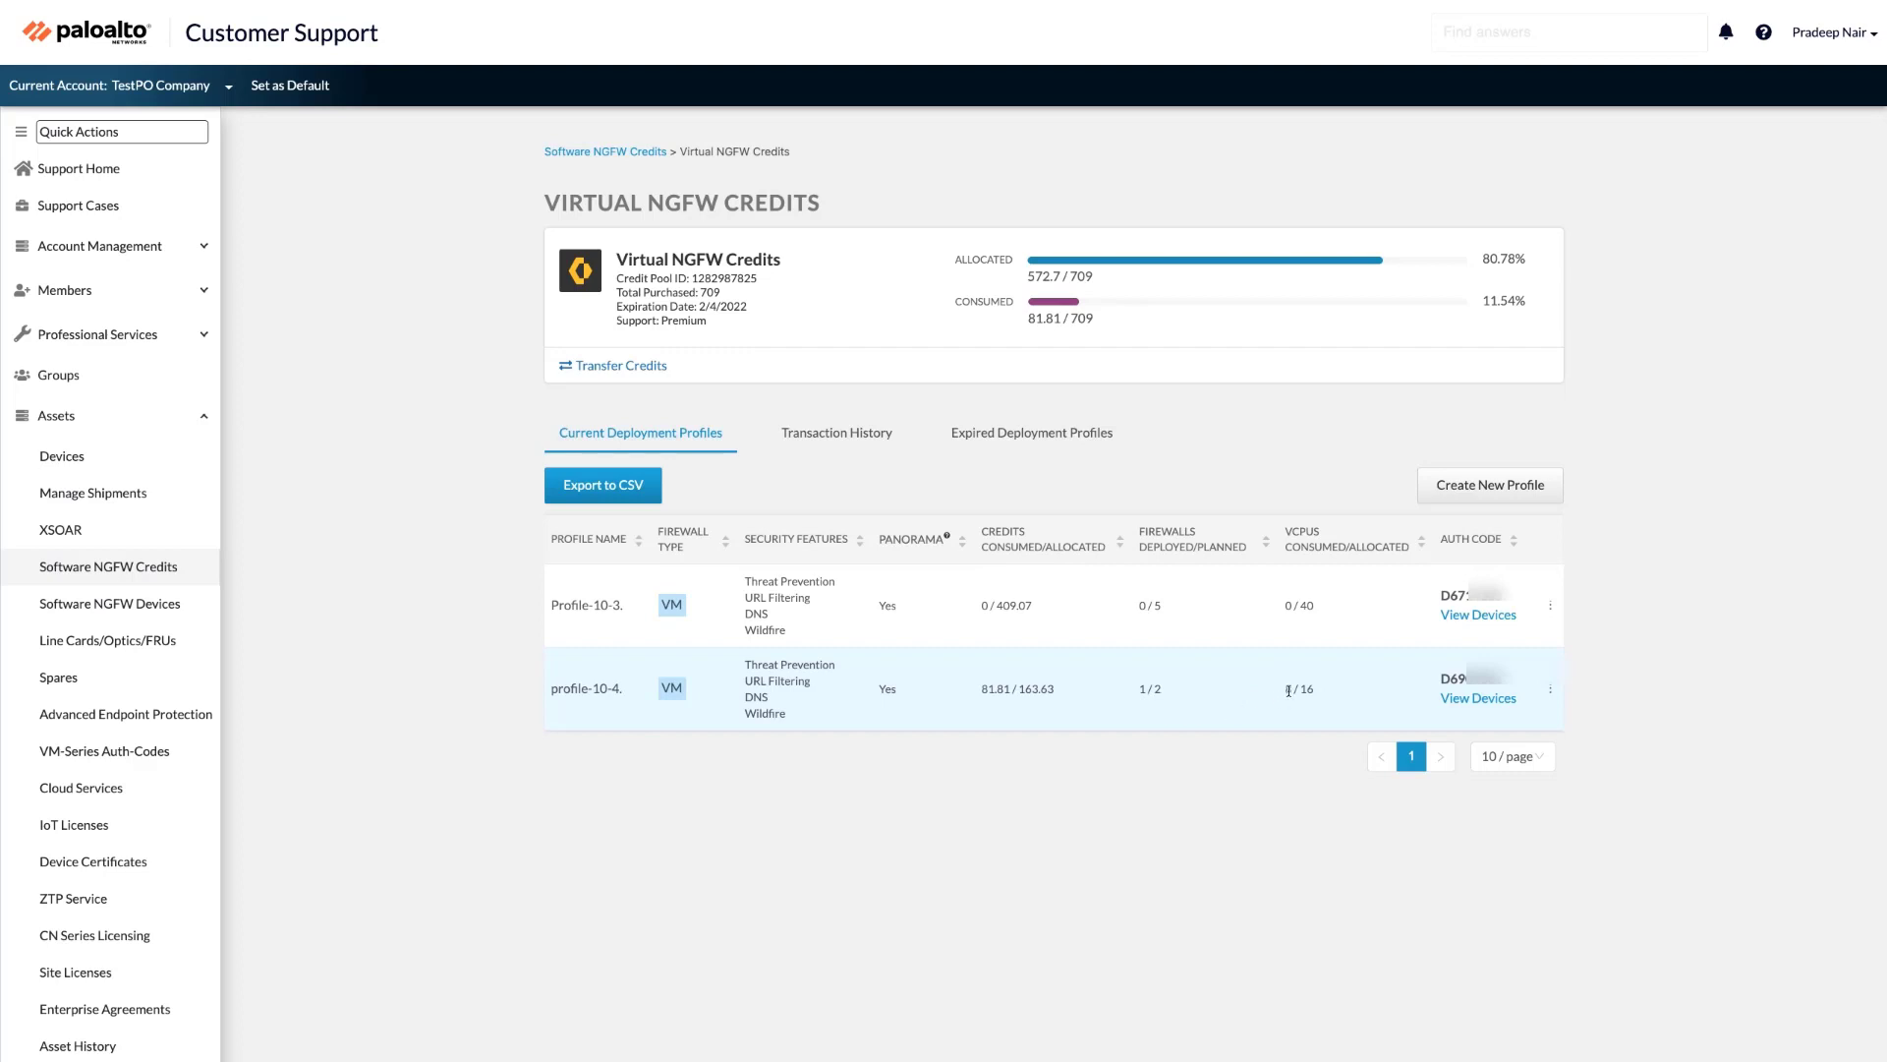
double_click(1298, 688)
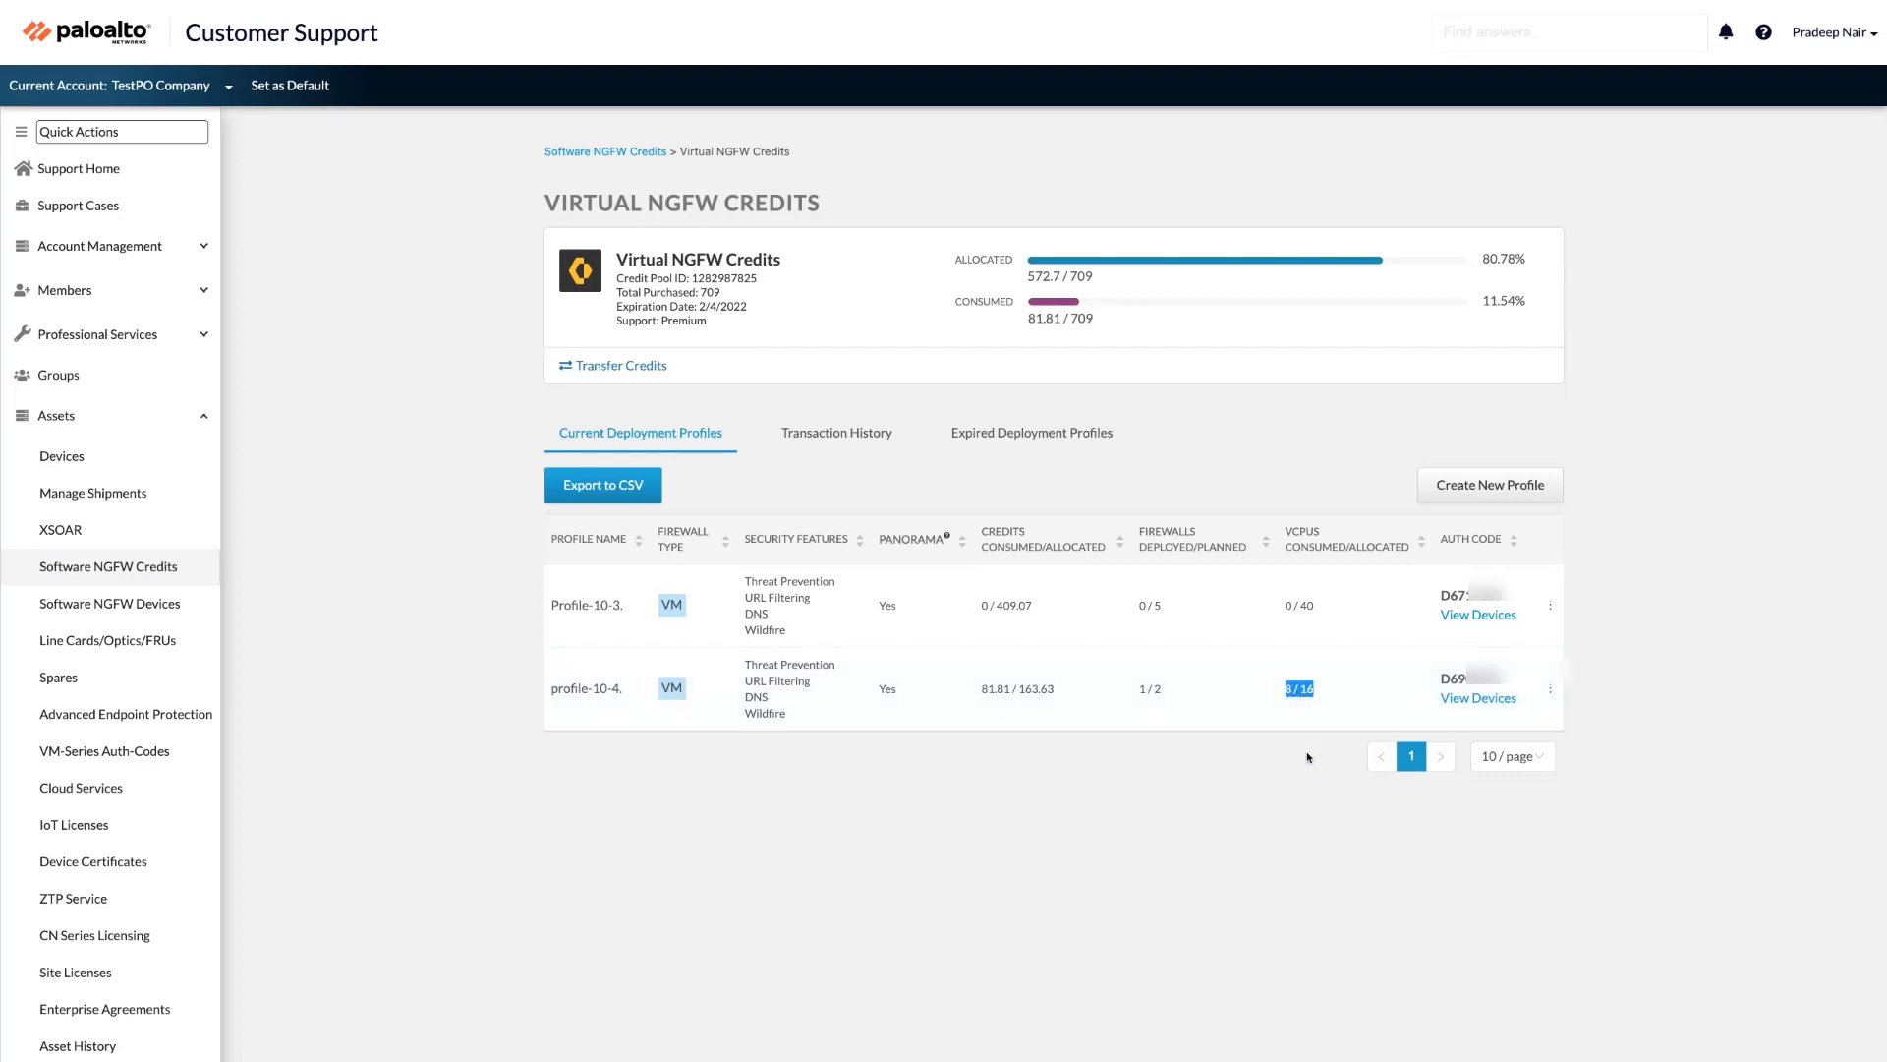
left_click(1551, 691)
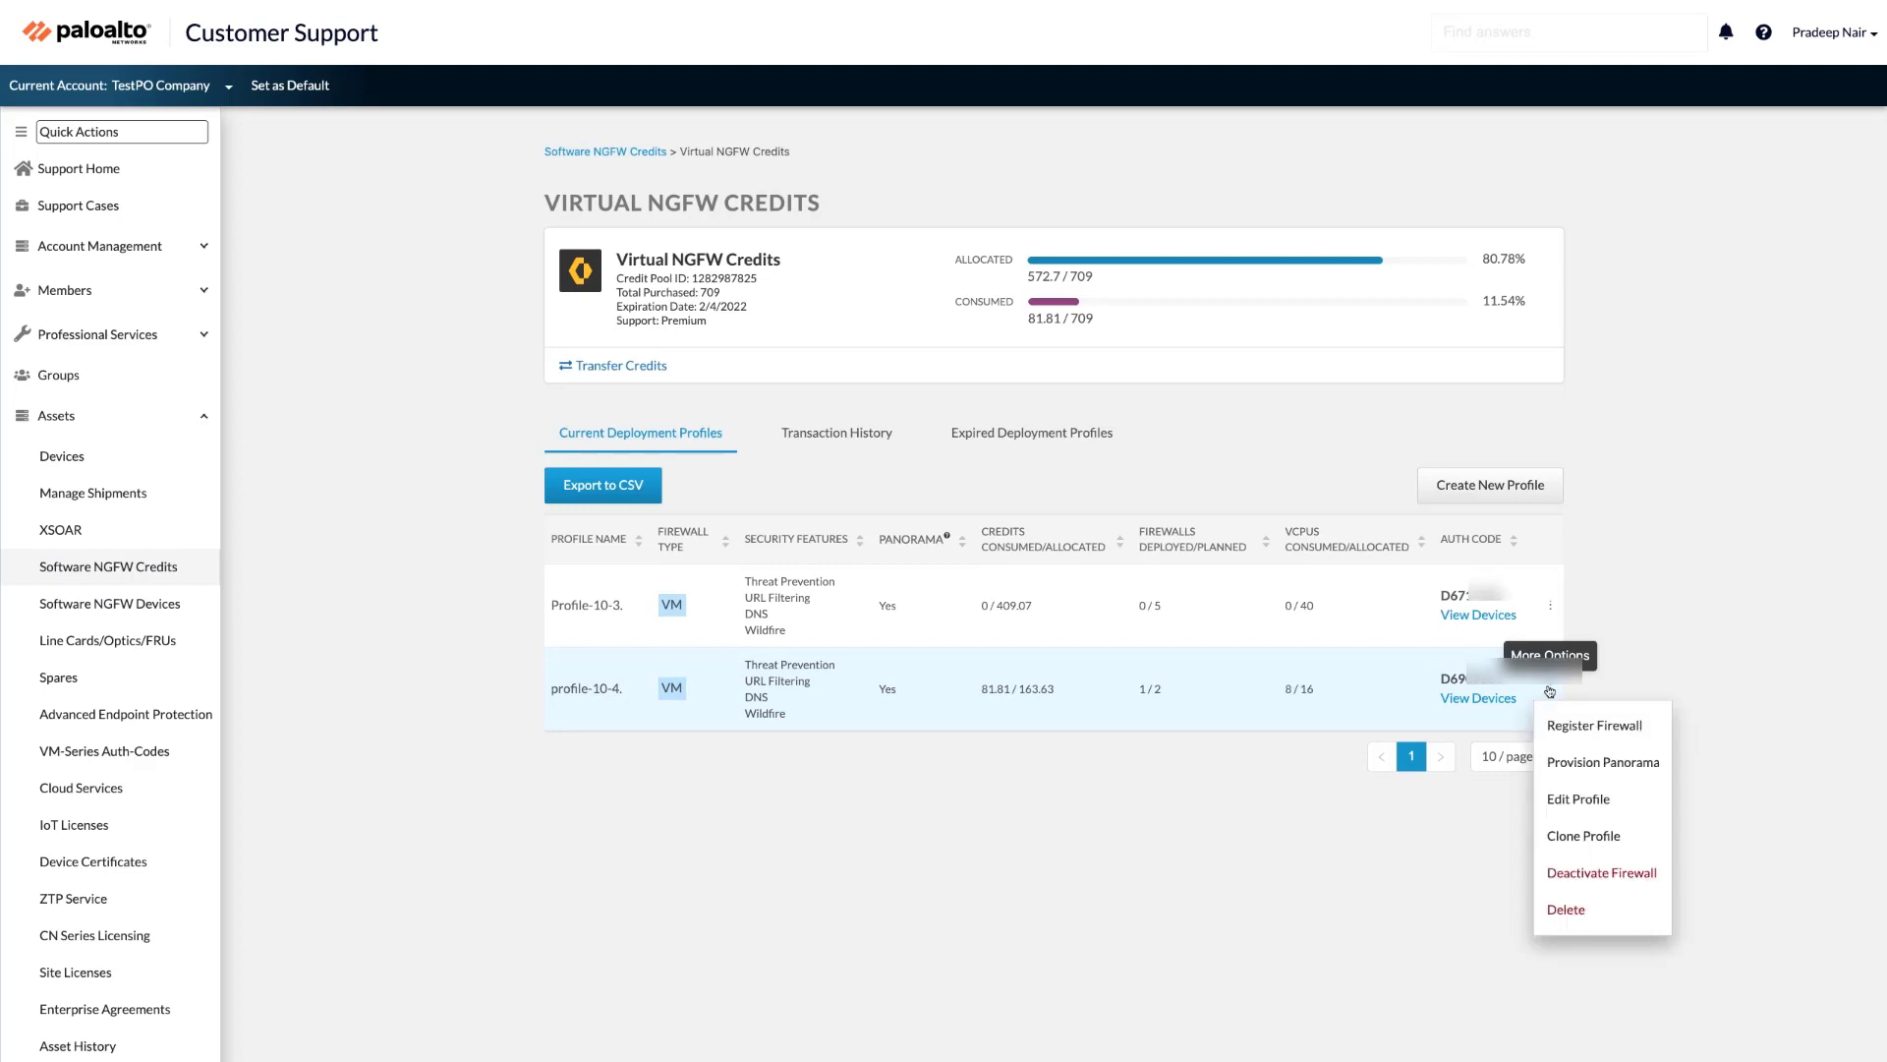
mouse_move(1602, 872)
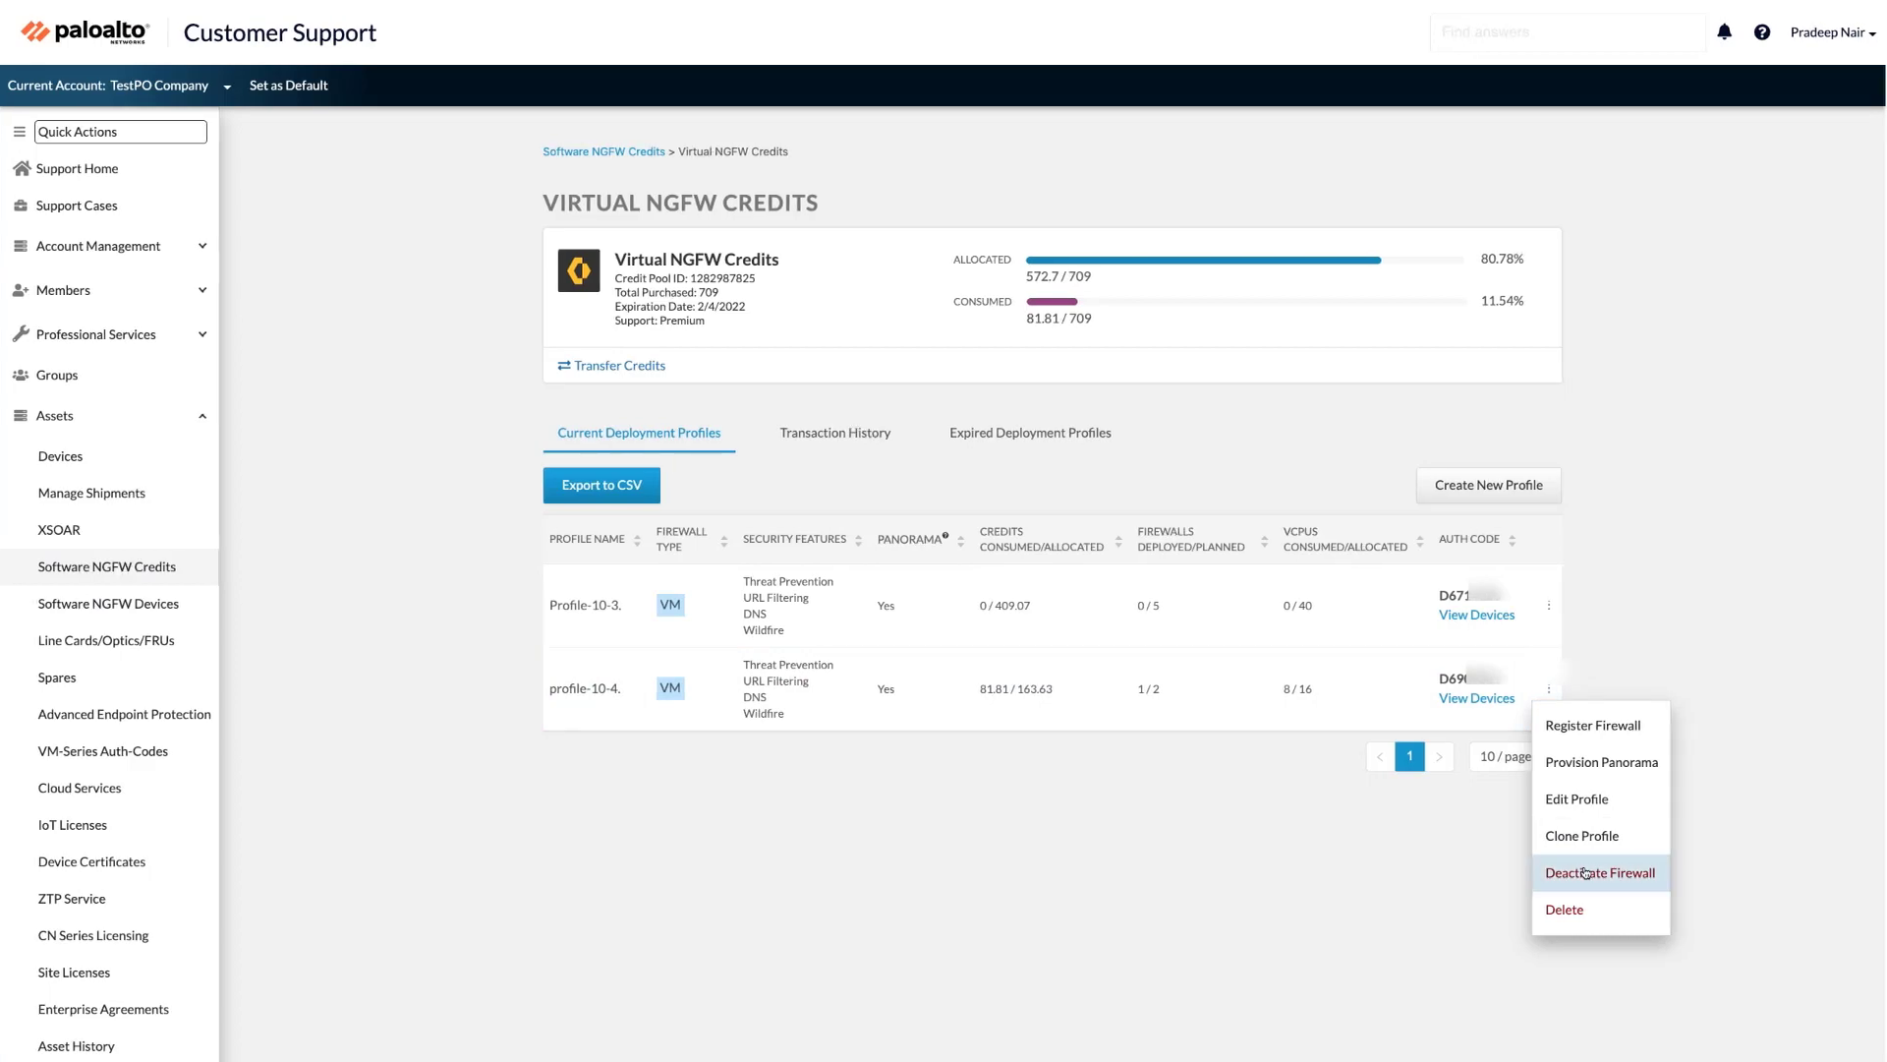
left_click(1600, 872)
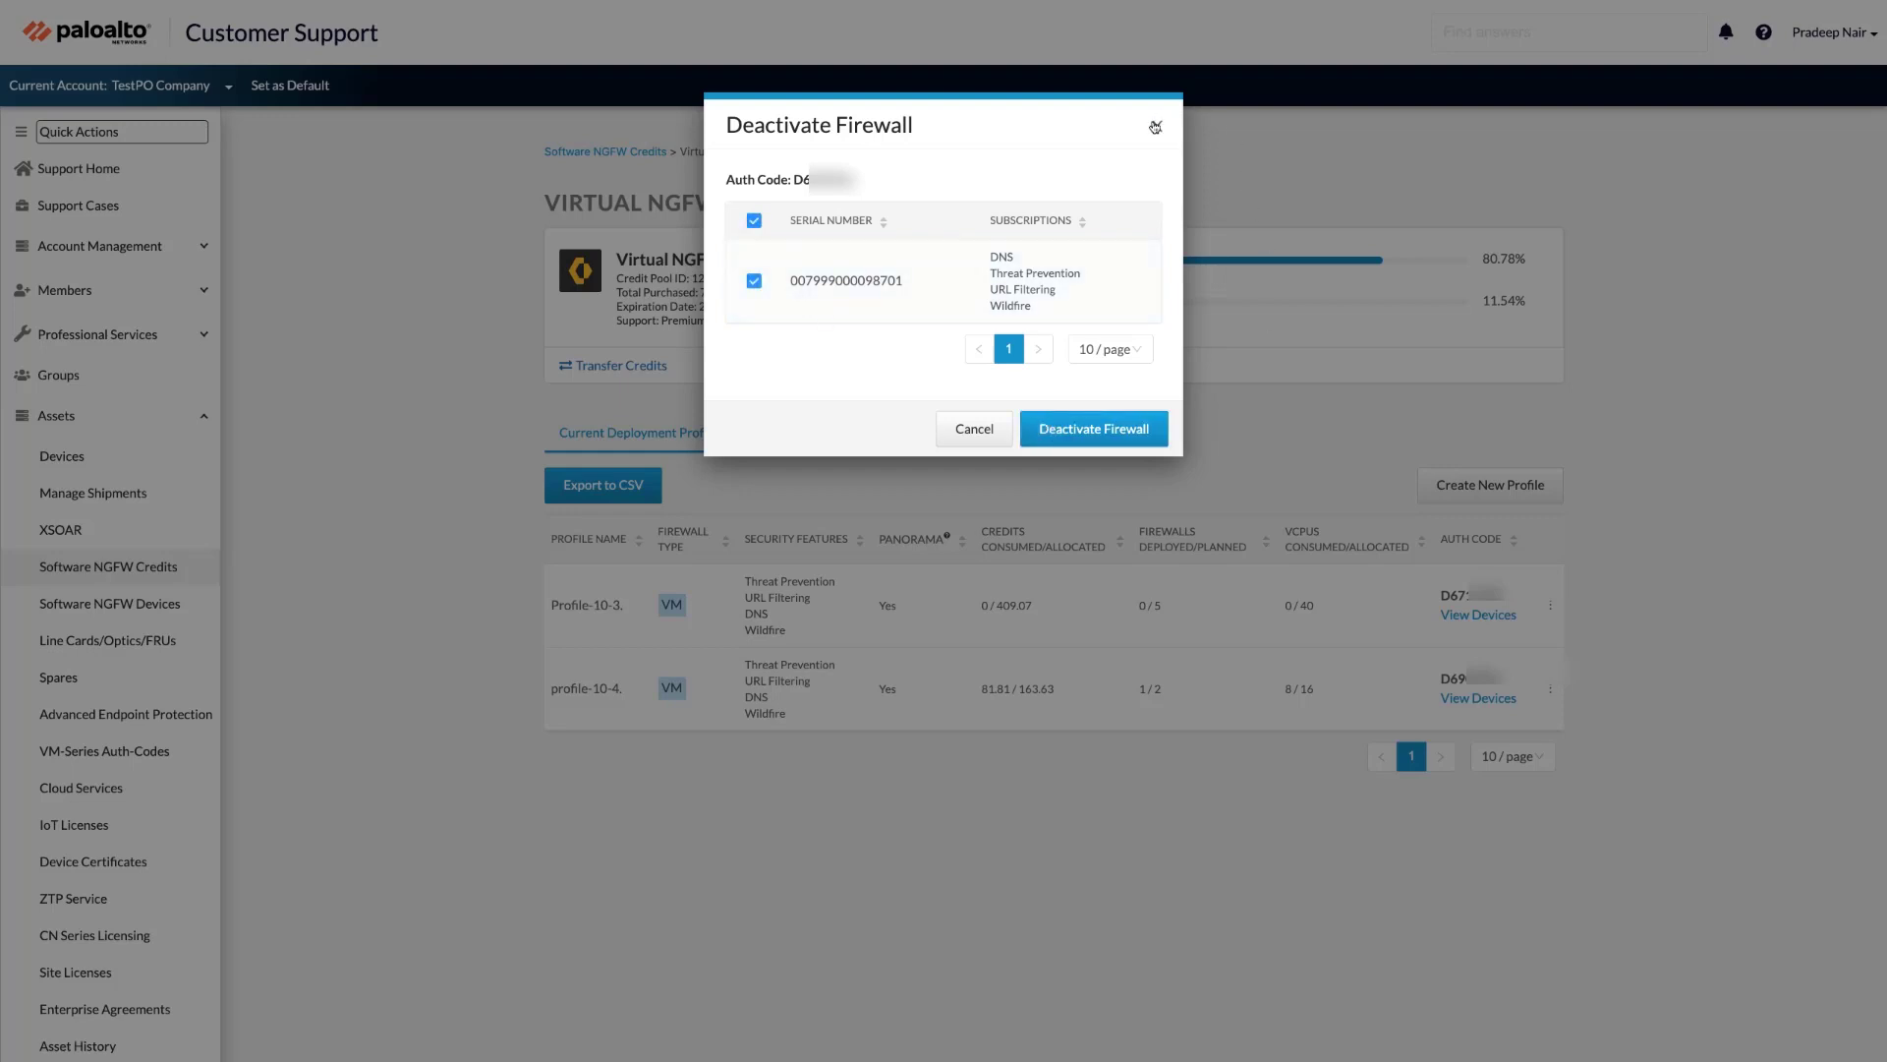
left_click(972, 428)
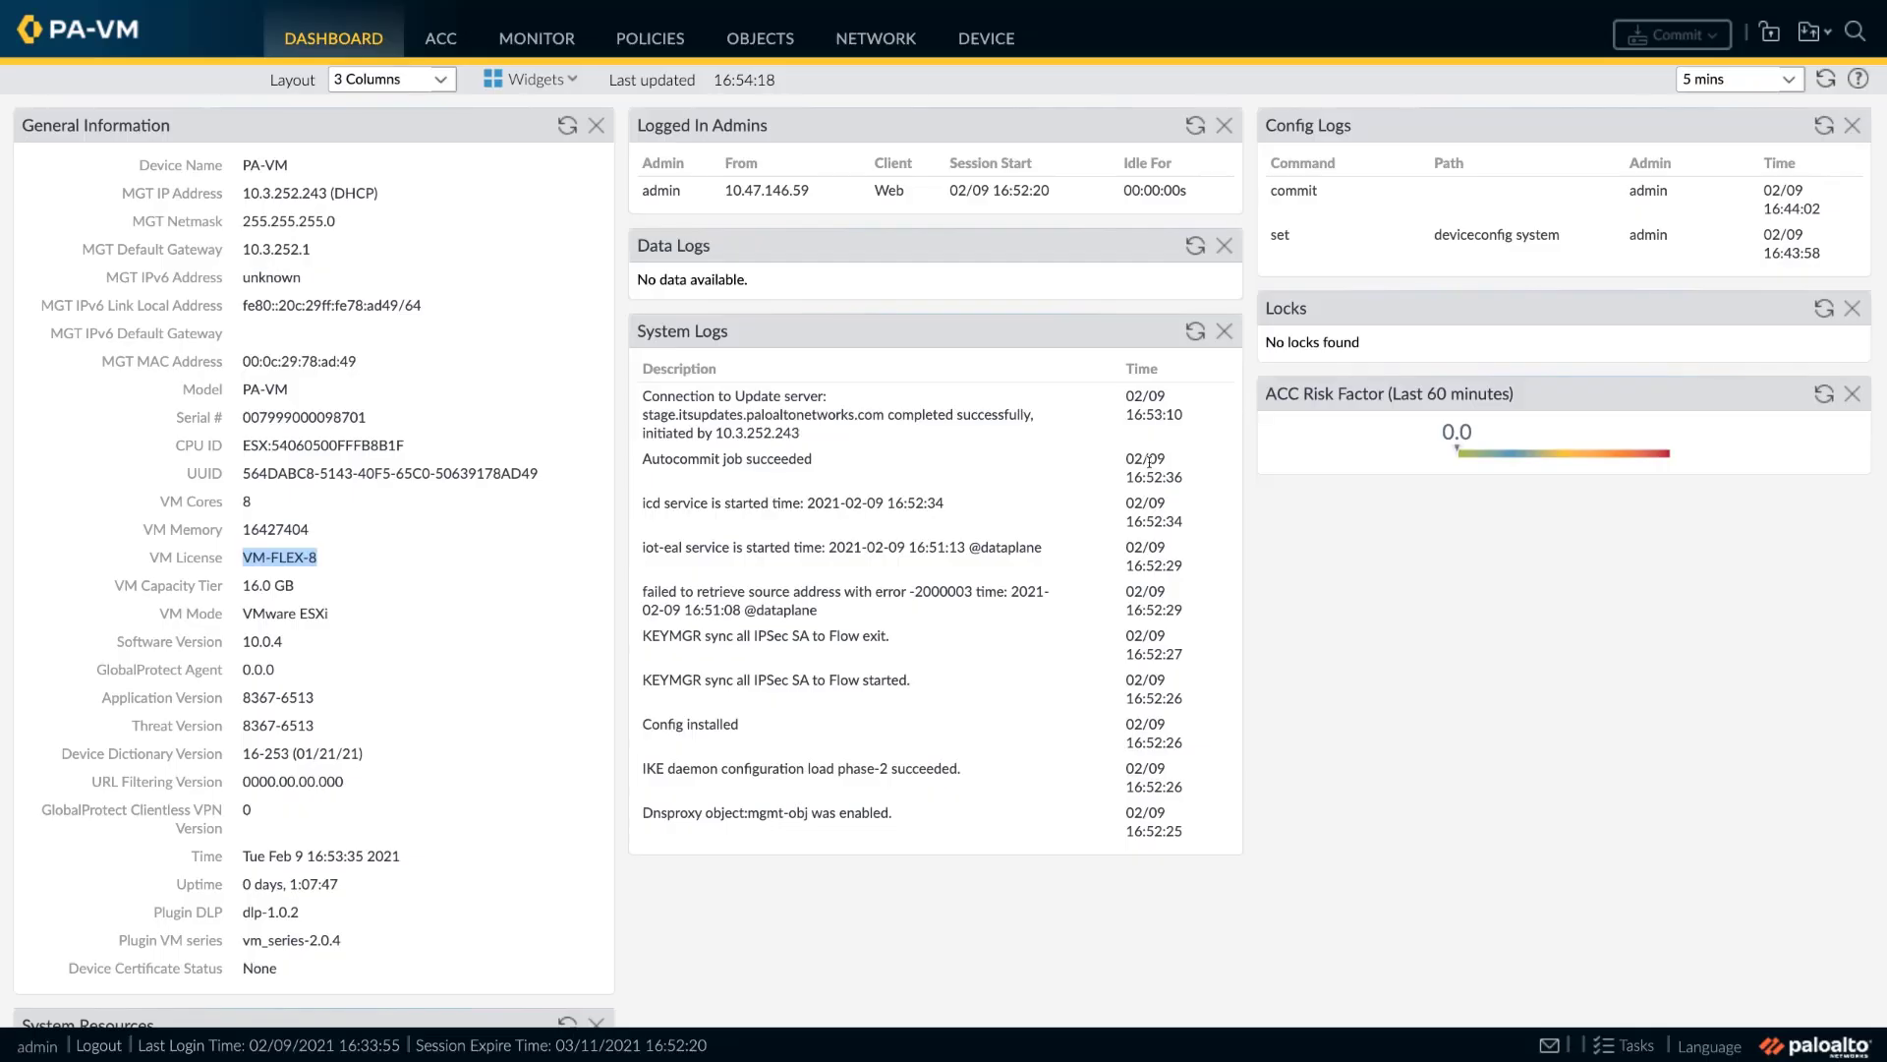
mouse_move(424, 522)
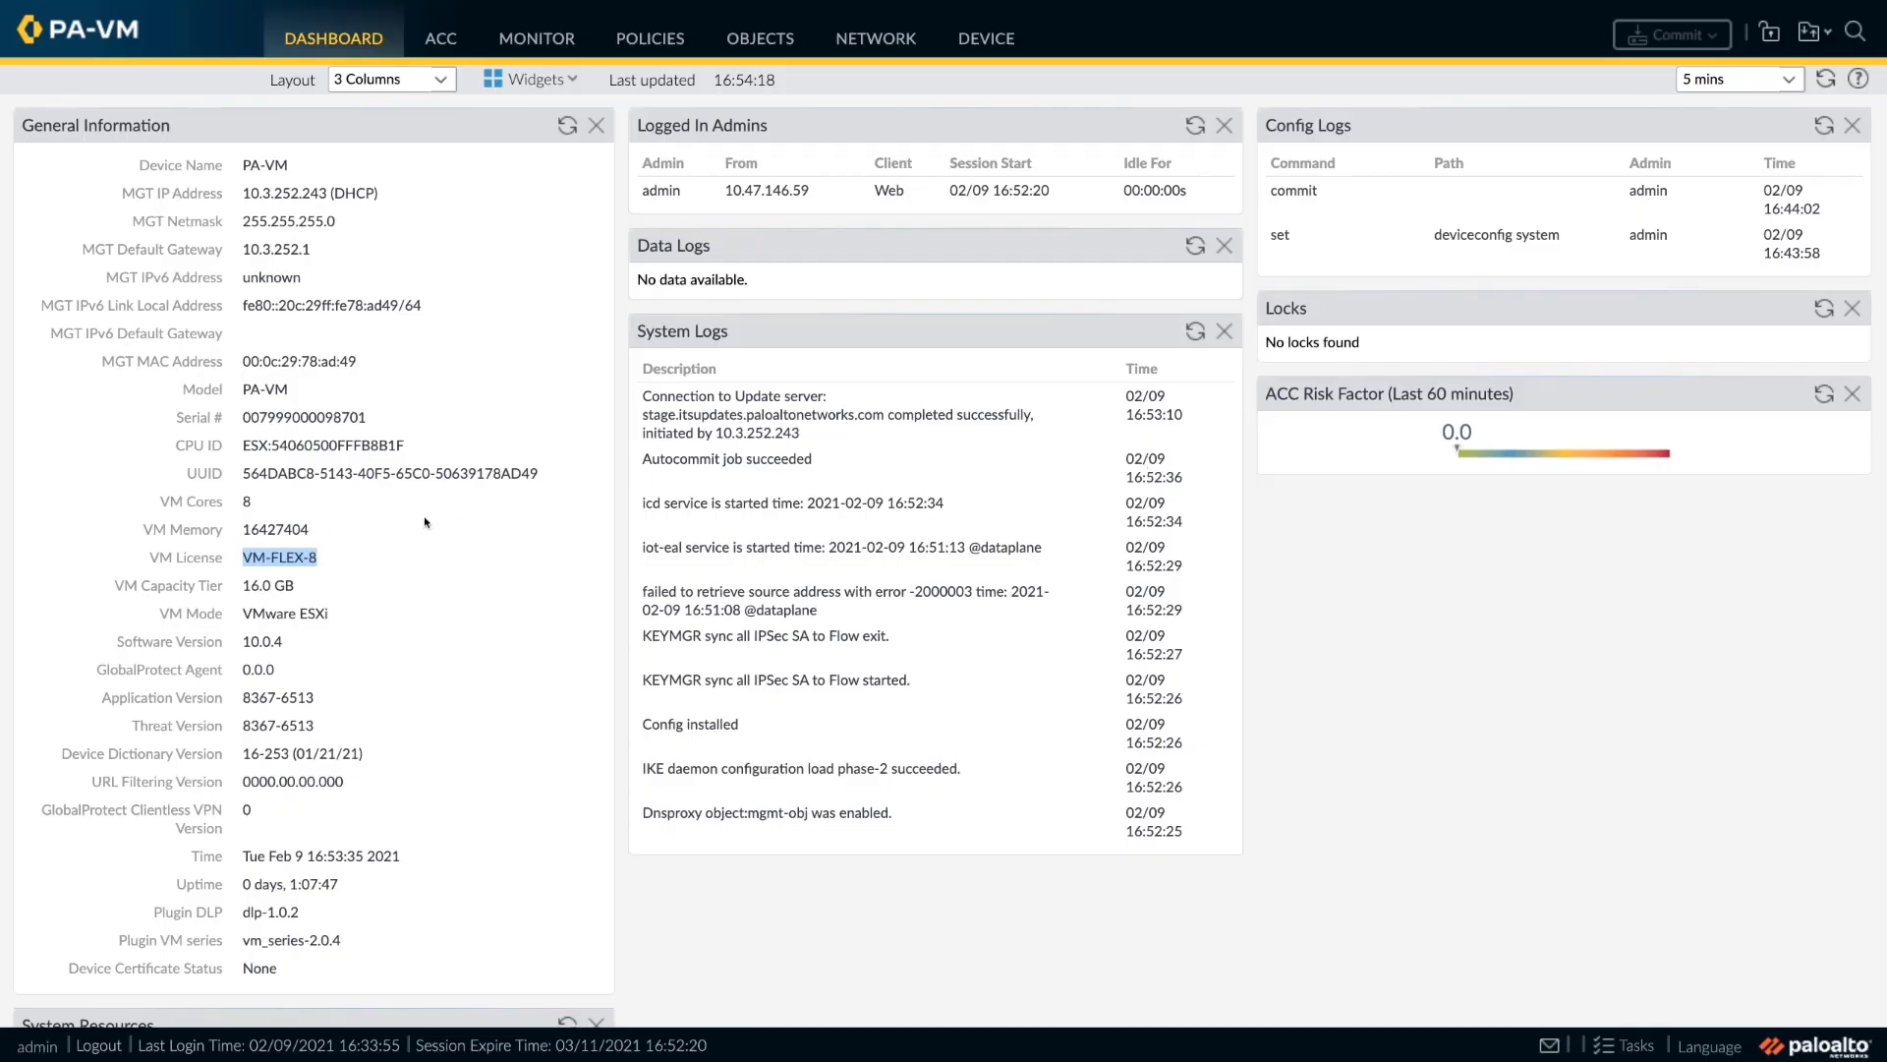
Step: Deactivate the VM from Device > Licenses and confirm with Continue
left_click(986, 37)
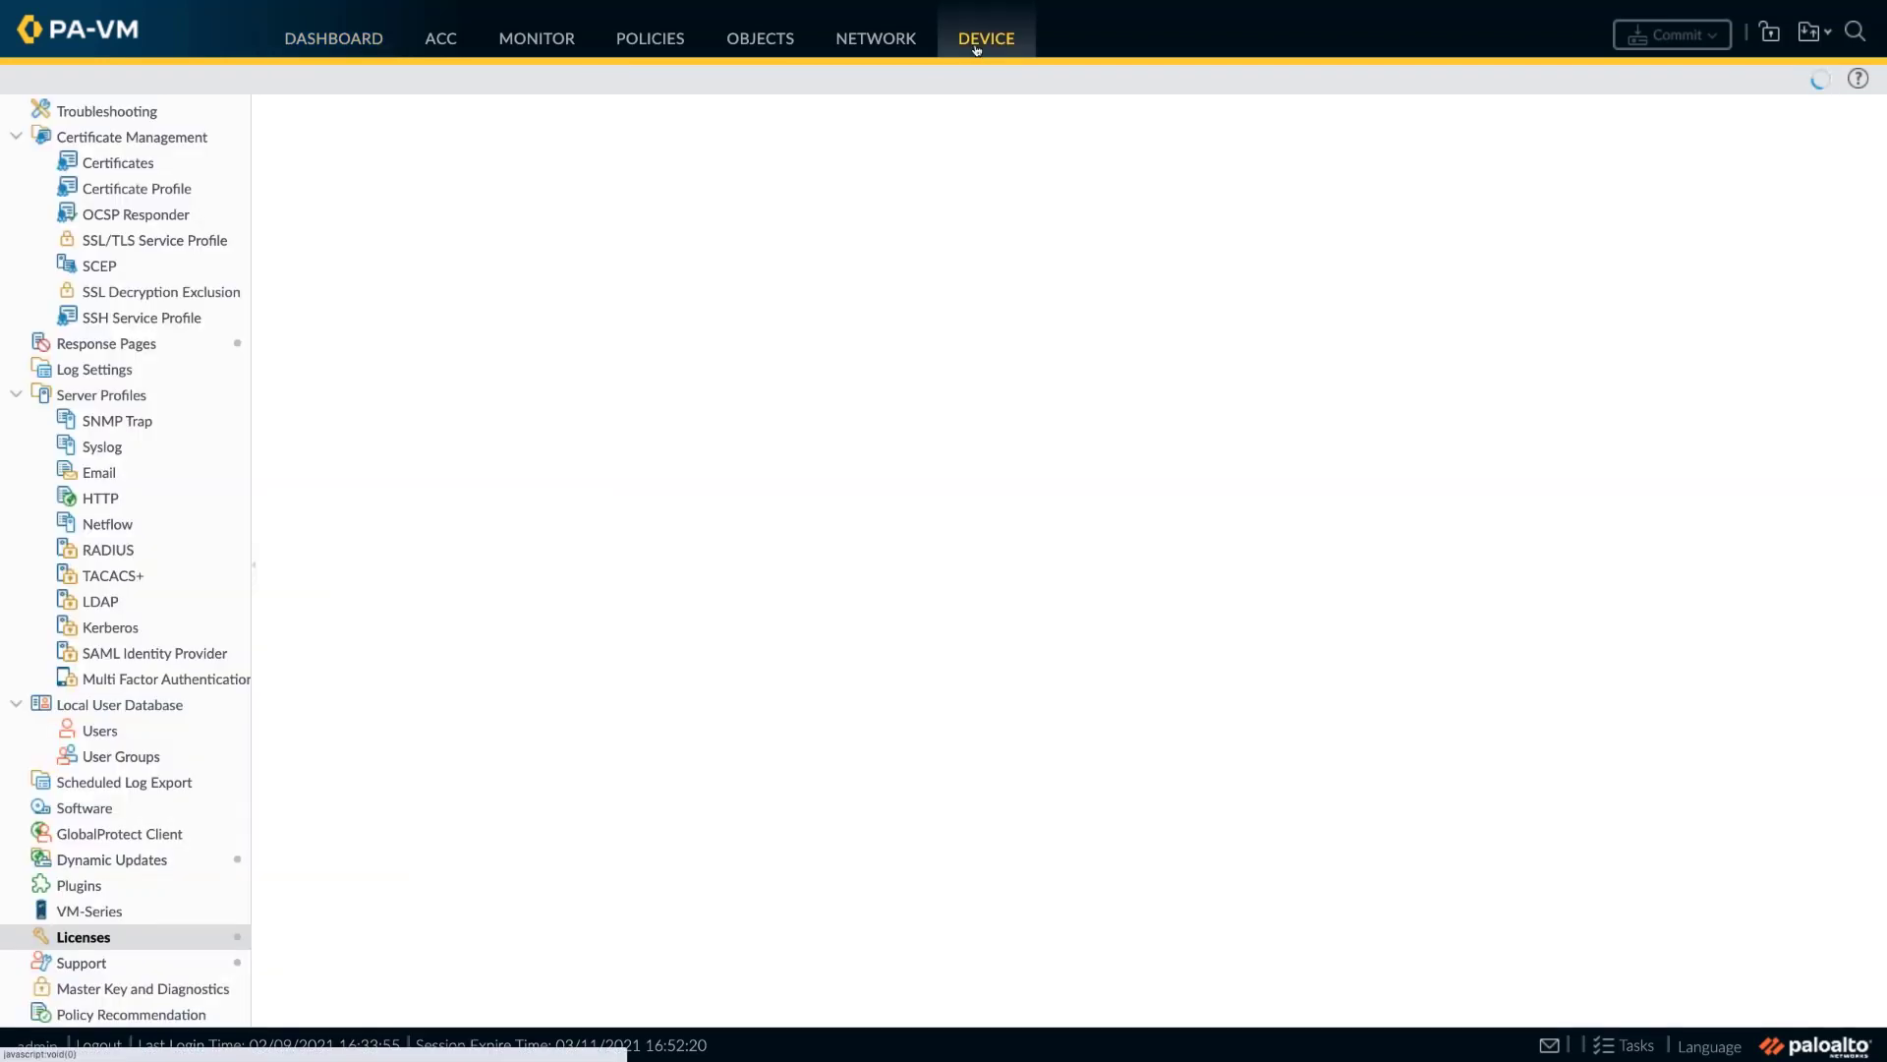
left_click(81, 937)
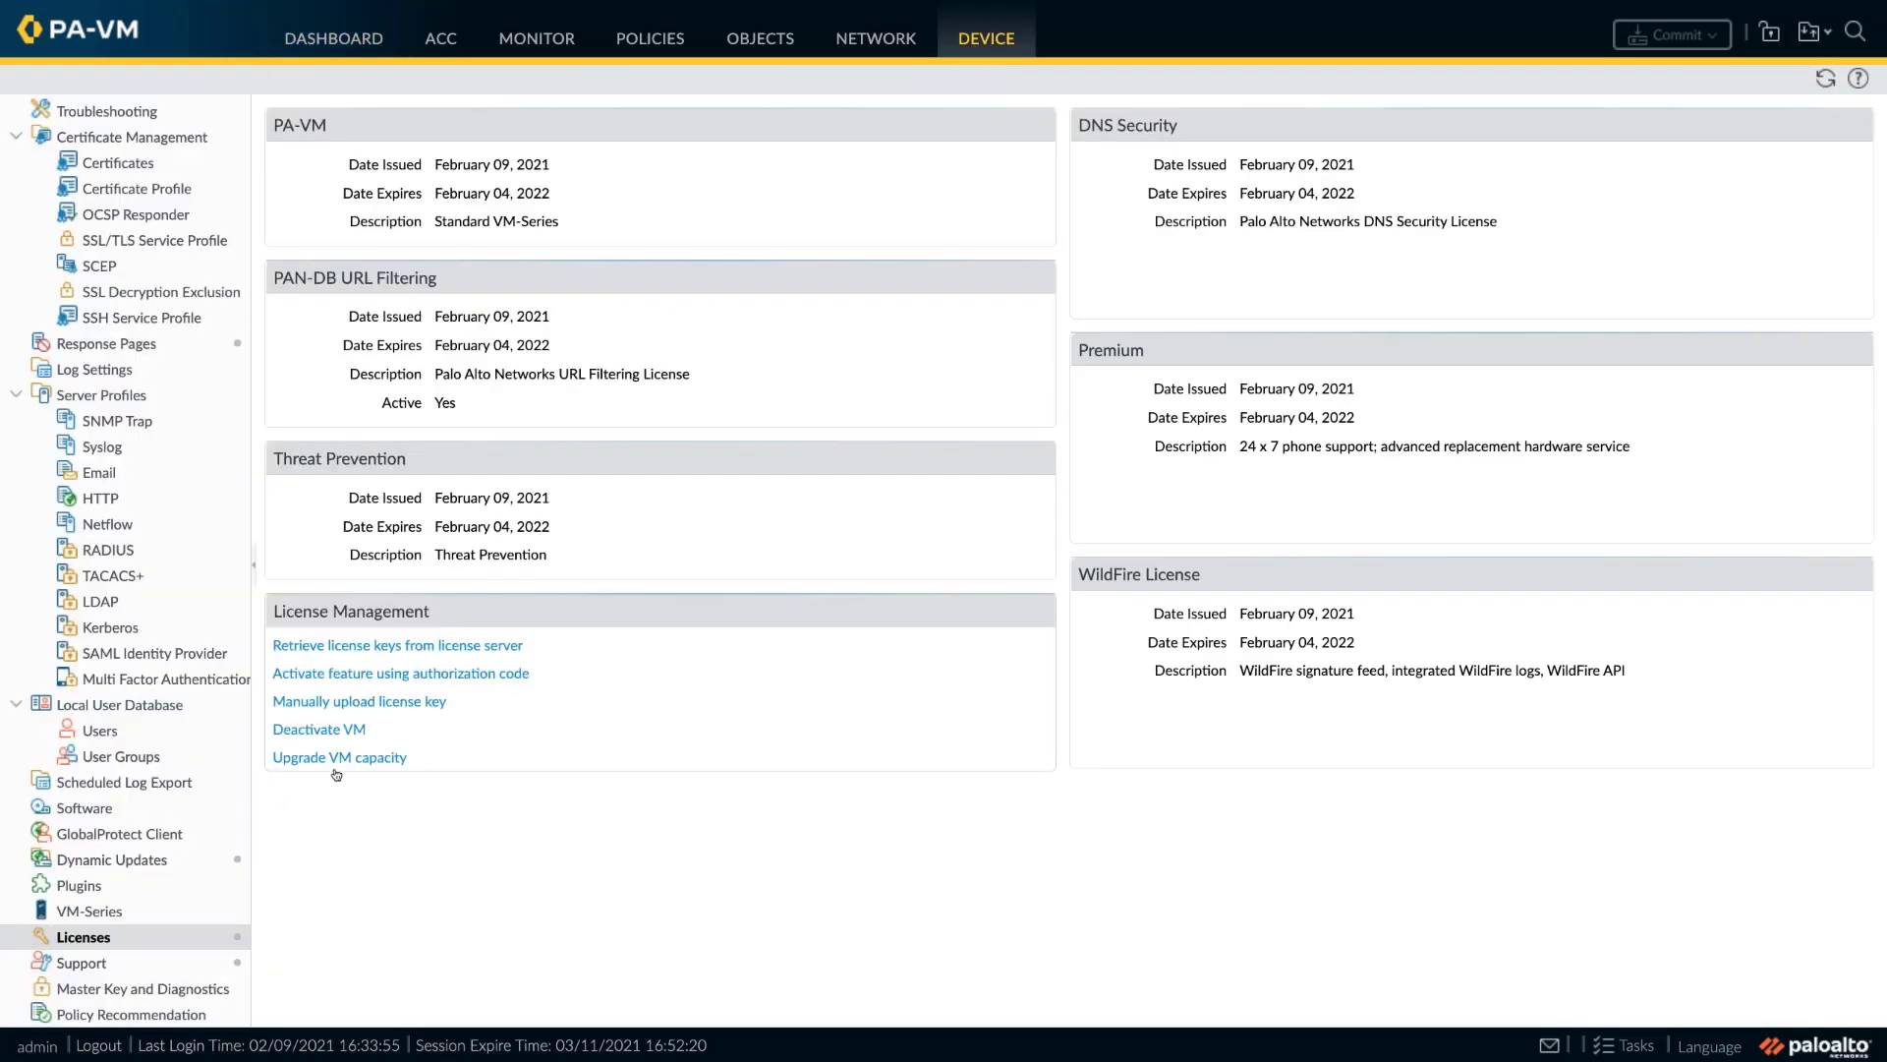
left_click(317, 728)
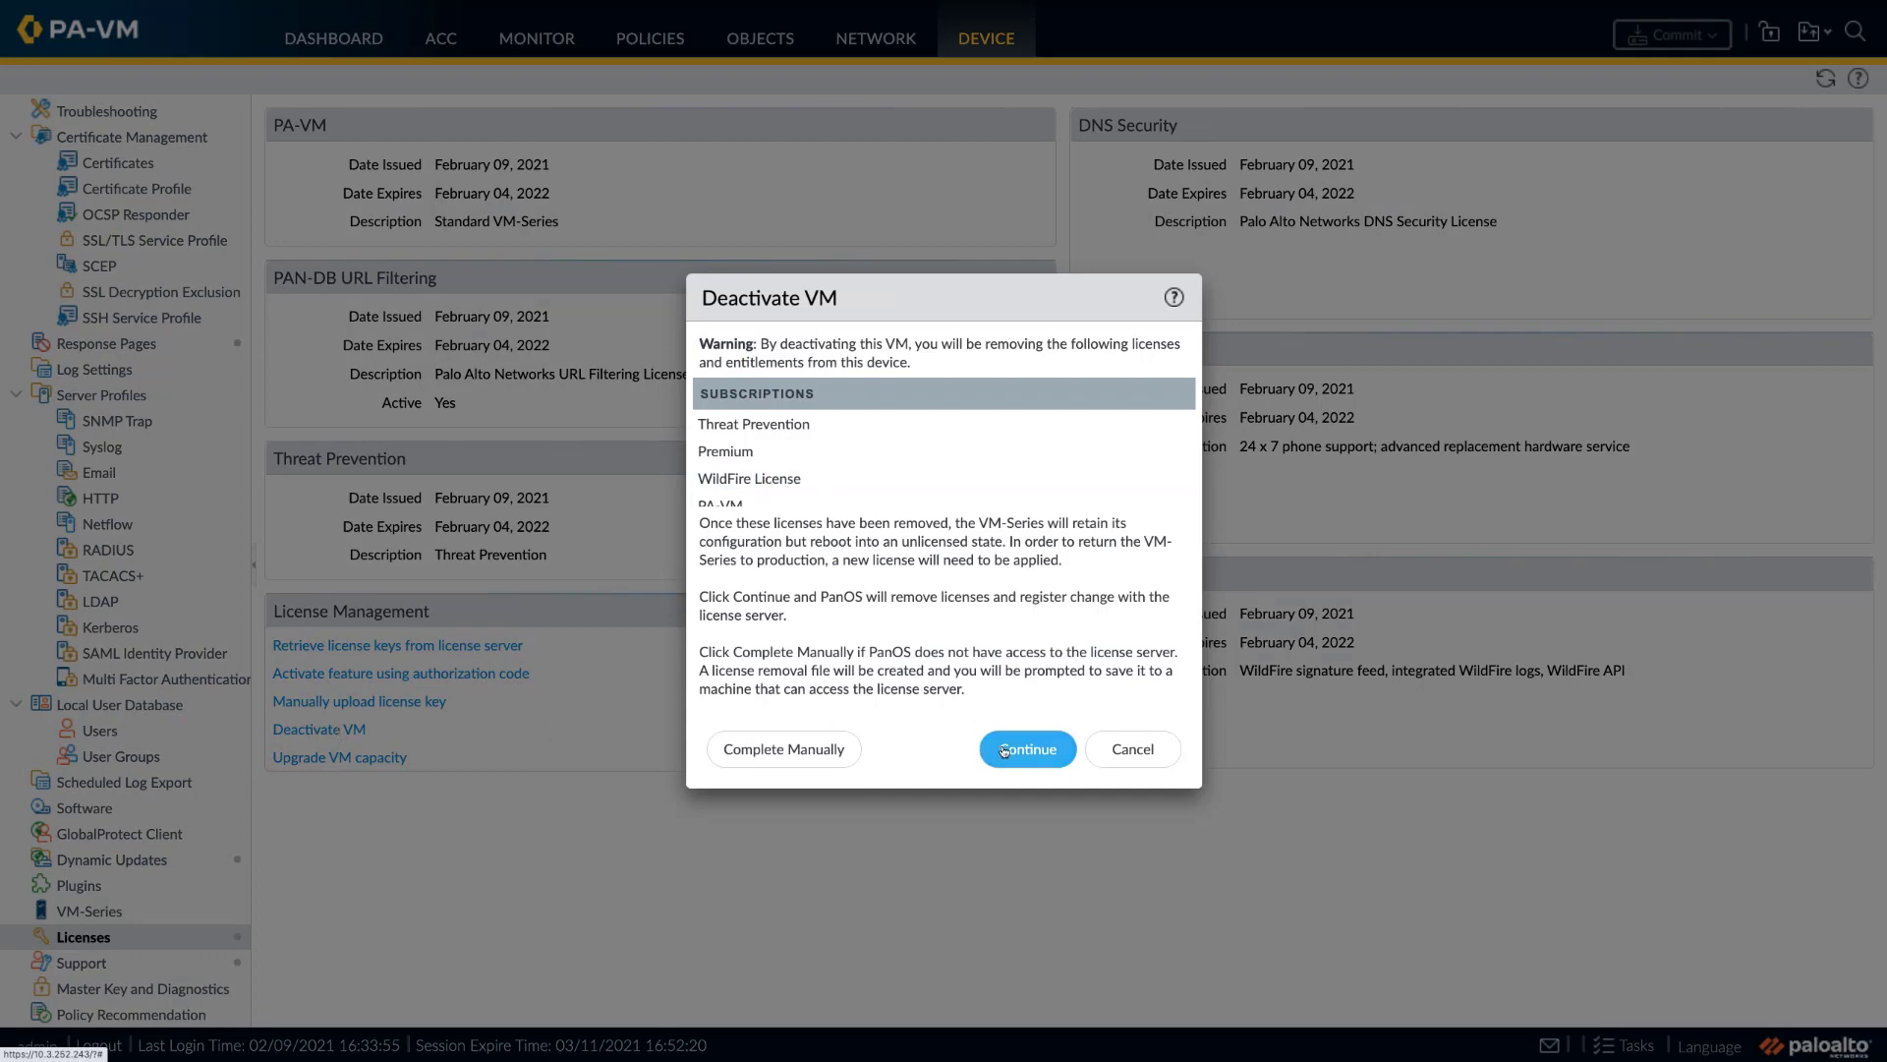
left_click(1025, 747)
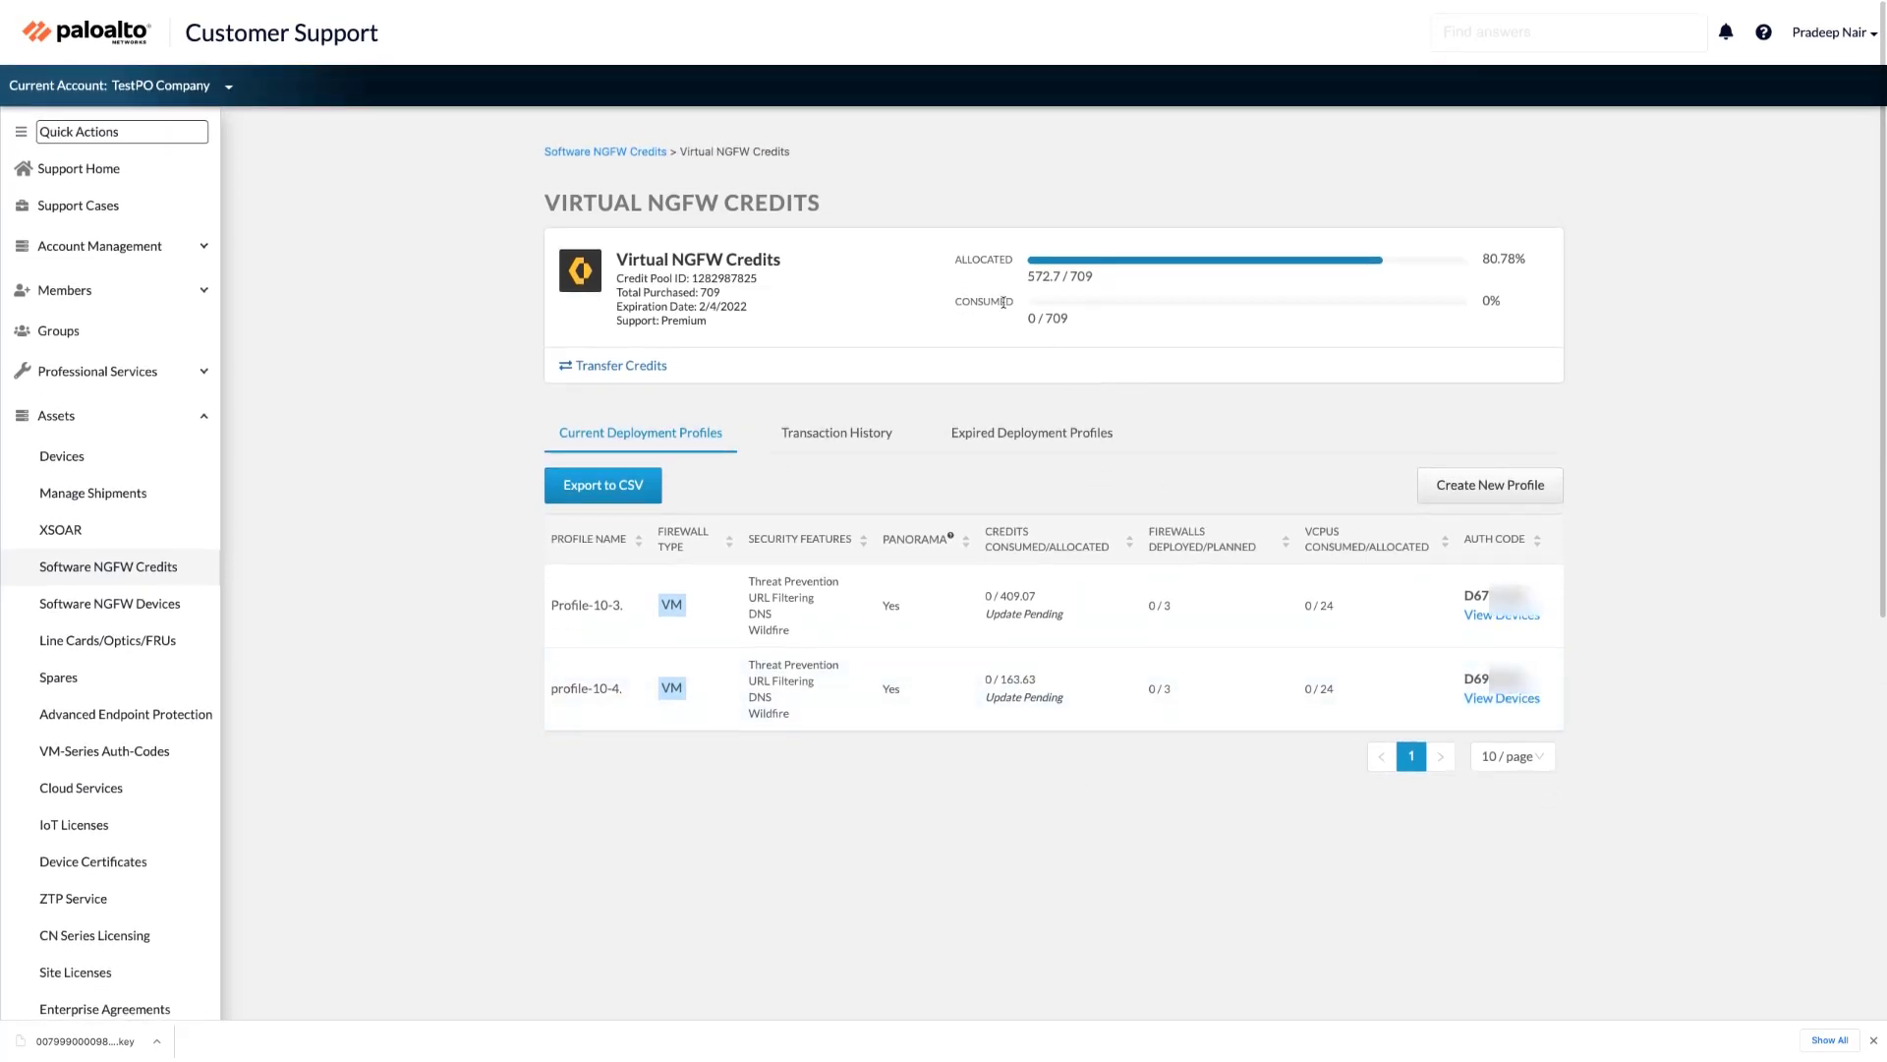
double_click(1033, 318)
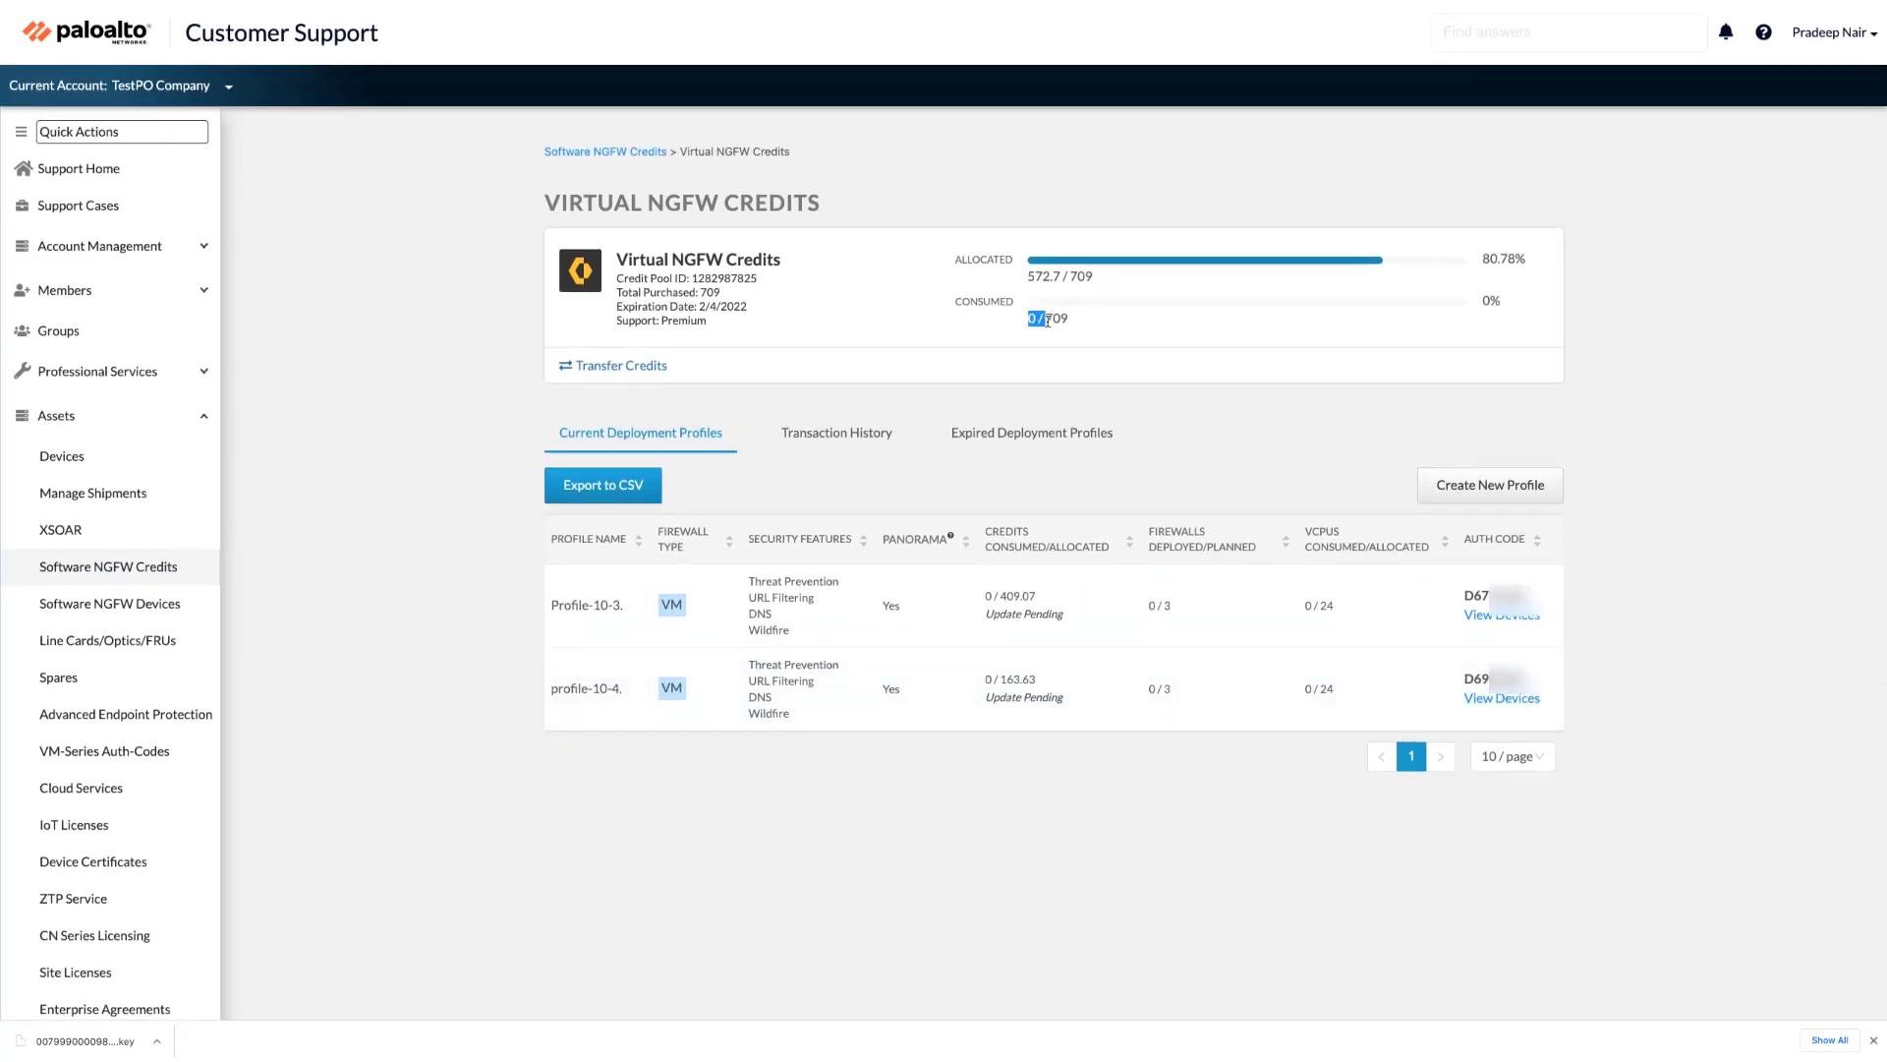
double_click(1047, 318)
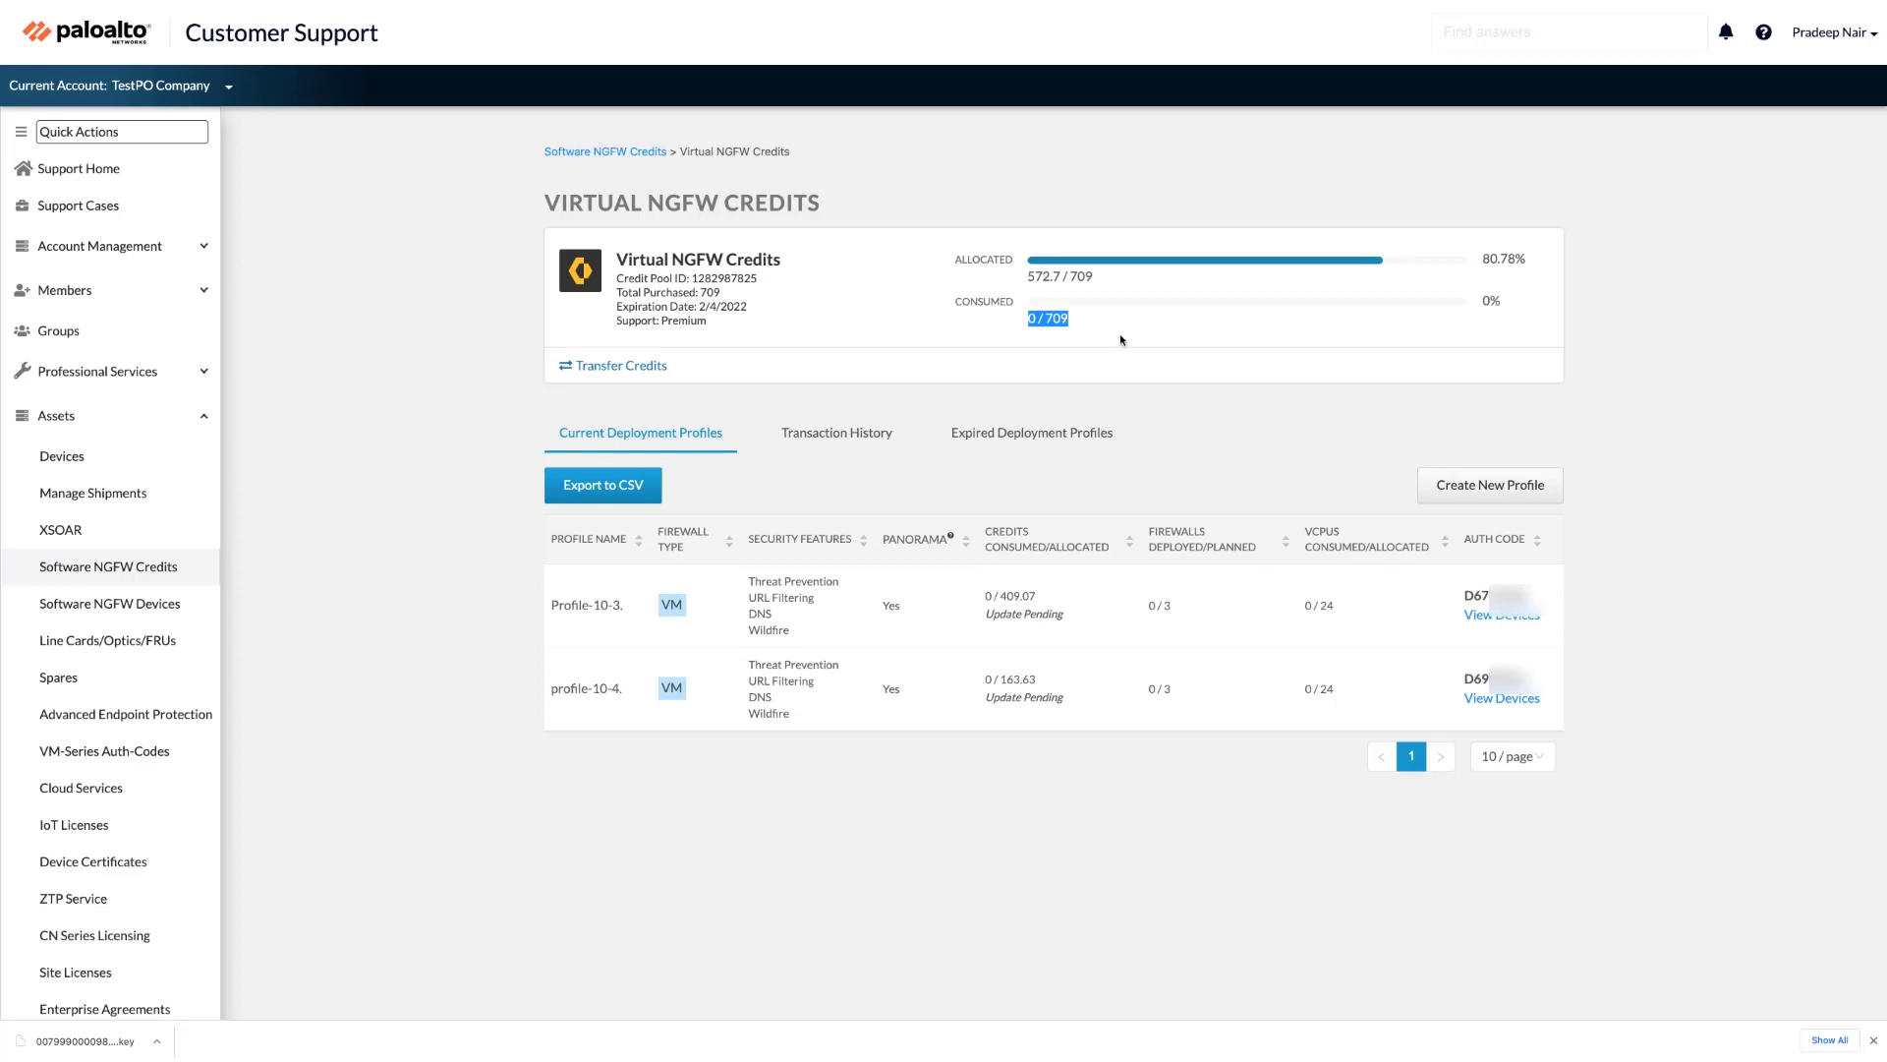